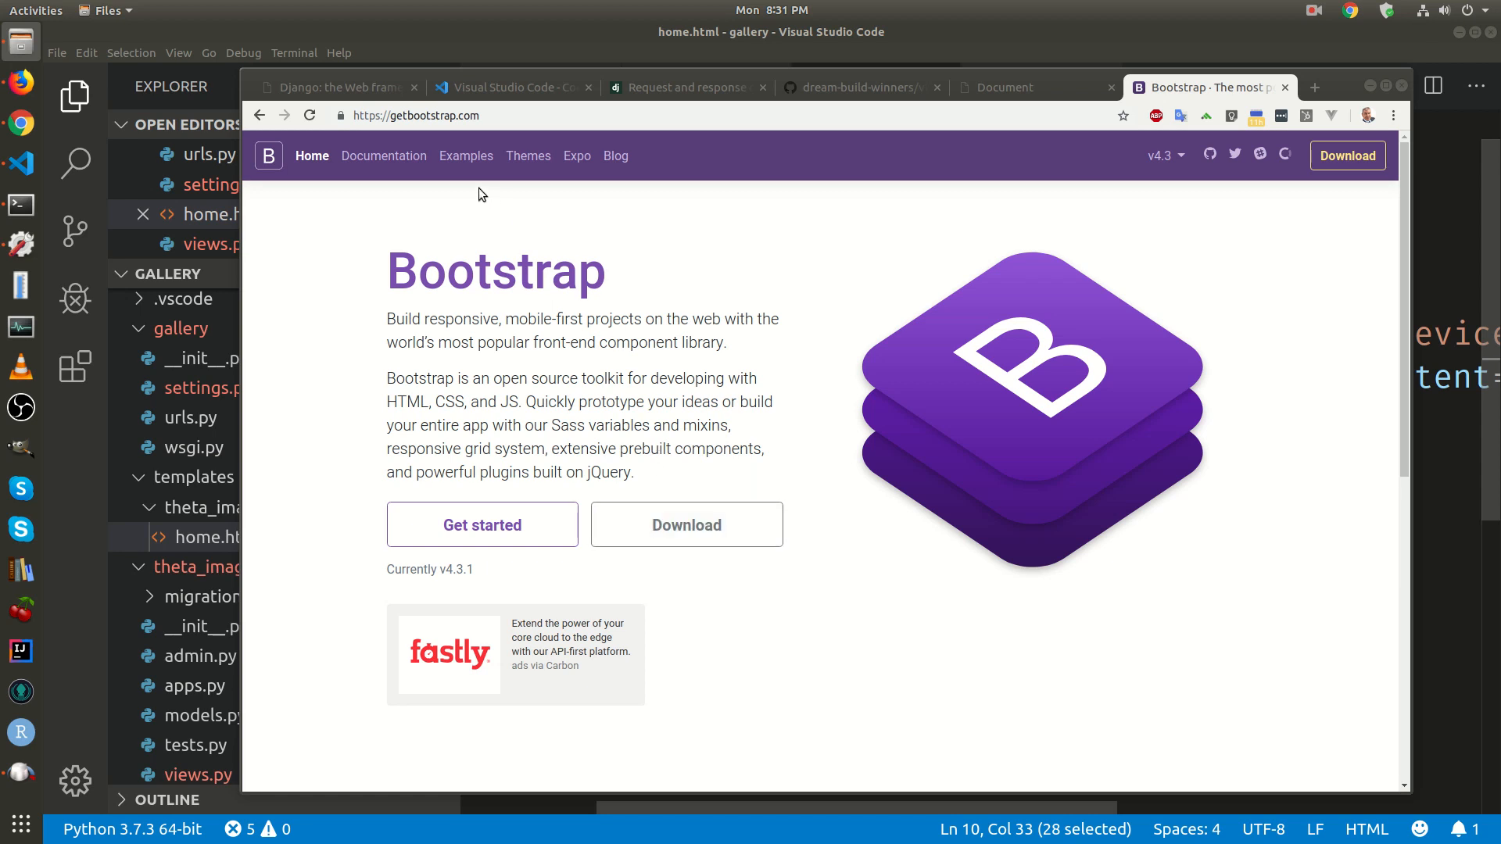
{"action": "mouse_move", "coordinate": [451, 158]}
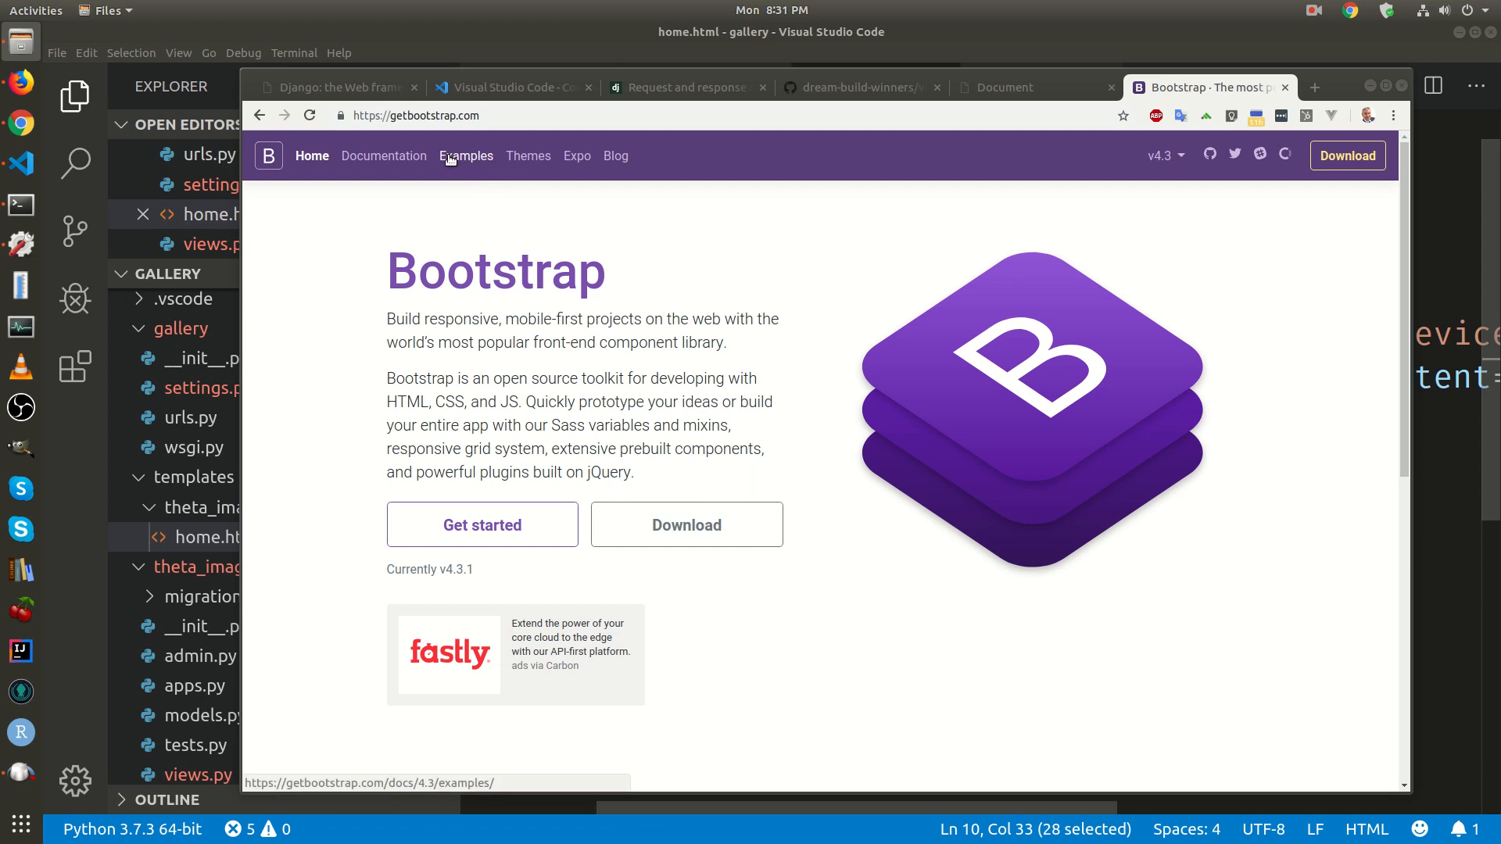
Open Bootstrap's Album example from the Examples page and scroll down to its footer
{"action": "left_click", "coordinate": [465, 155]}
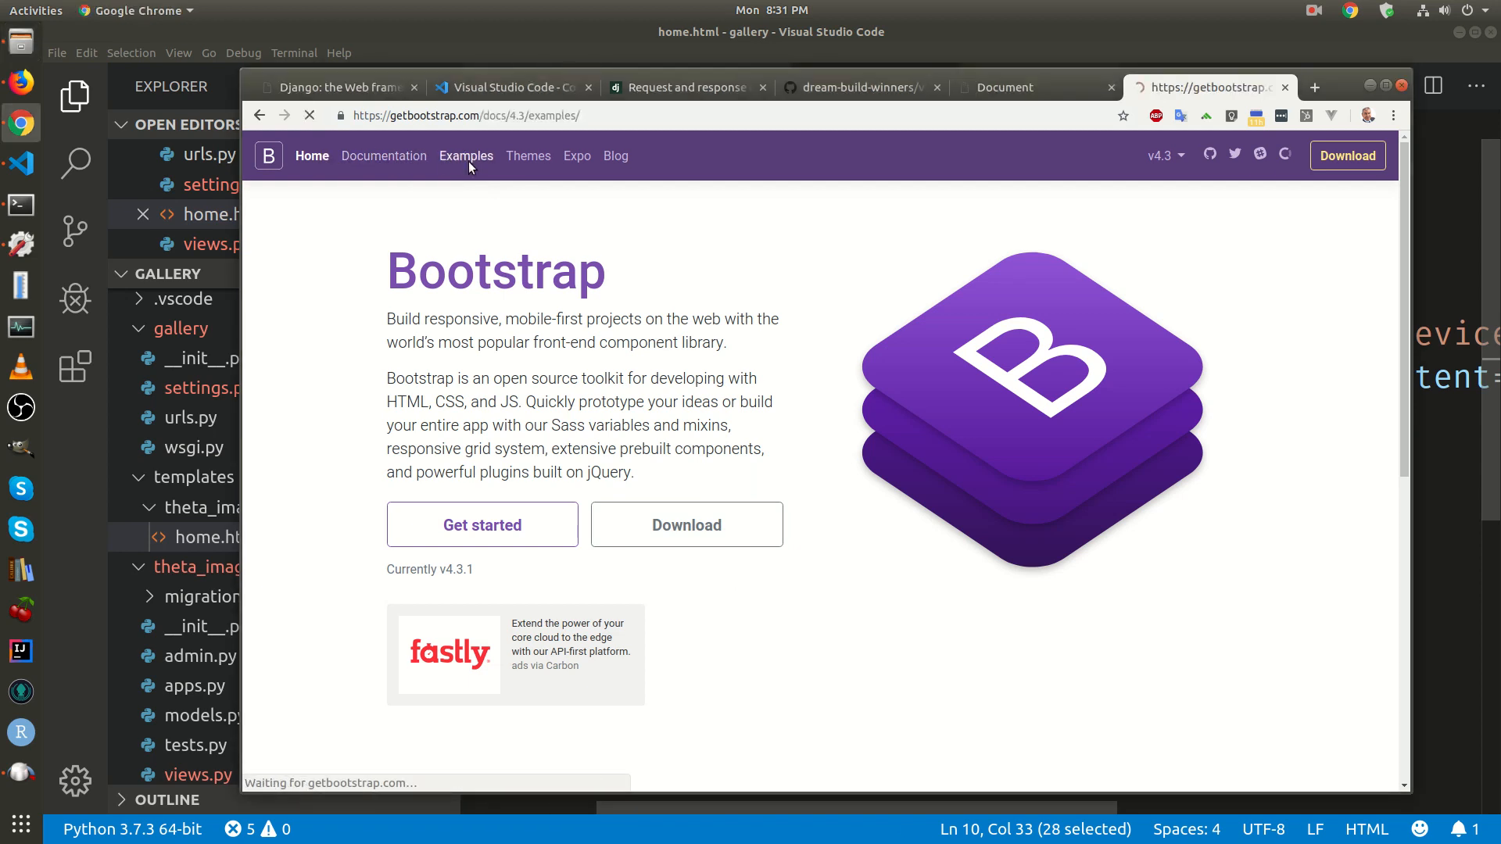
{"action": "left_click", "coordinate": [466, 156]}
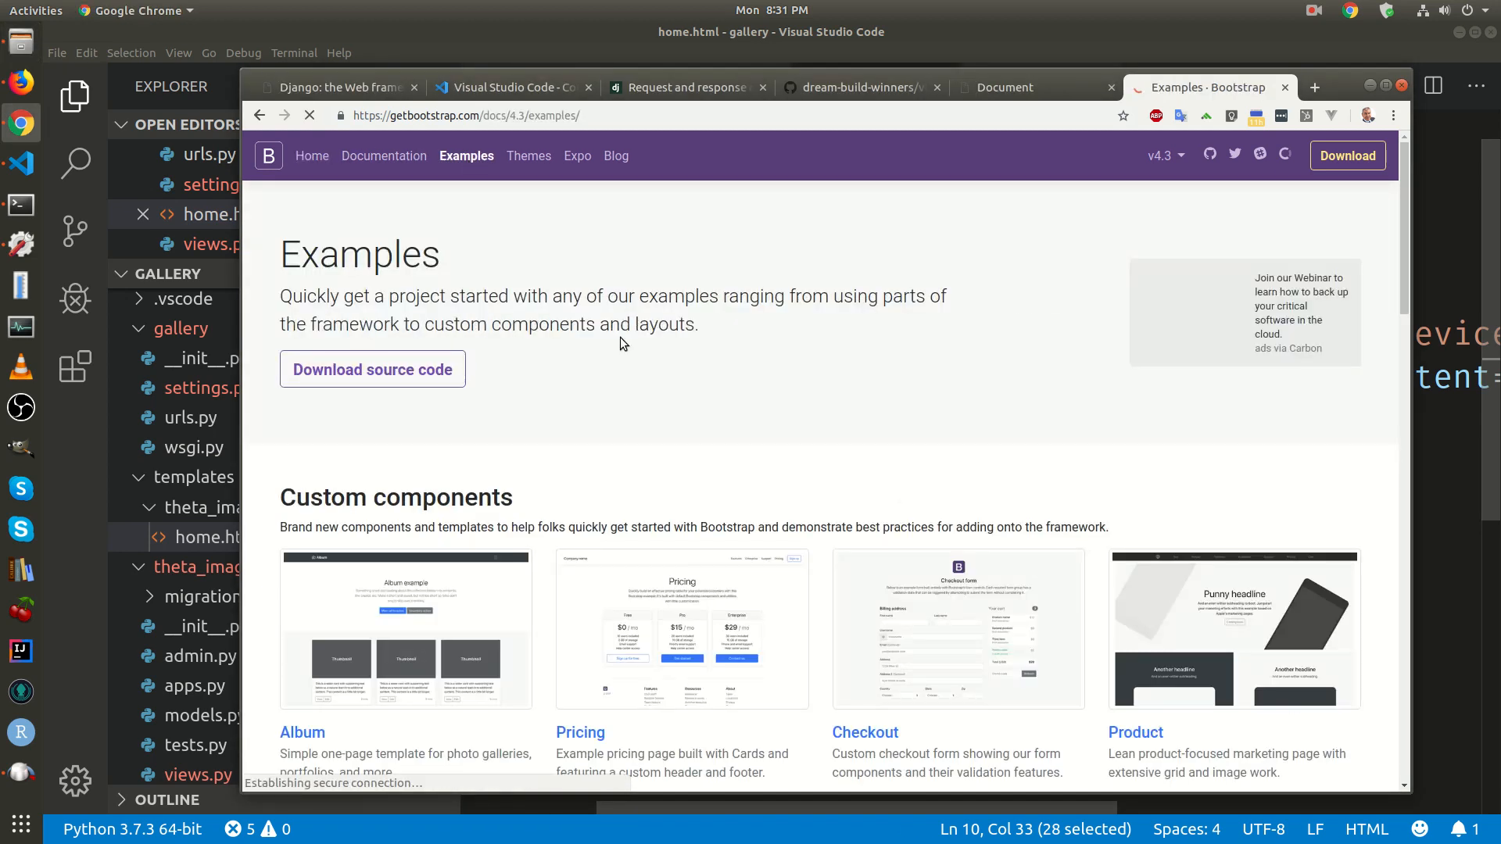
{"action": "scroll", "scroll_direction": "down", "scroll_amount": 3}
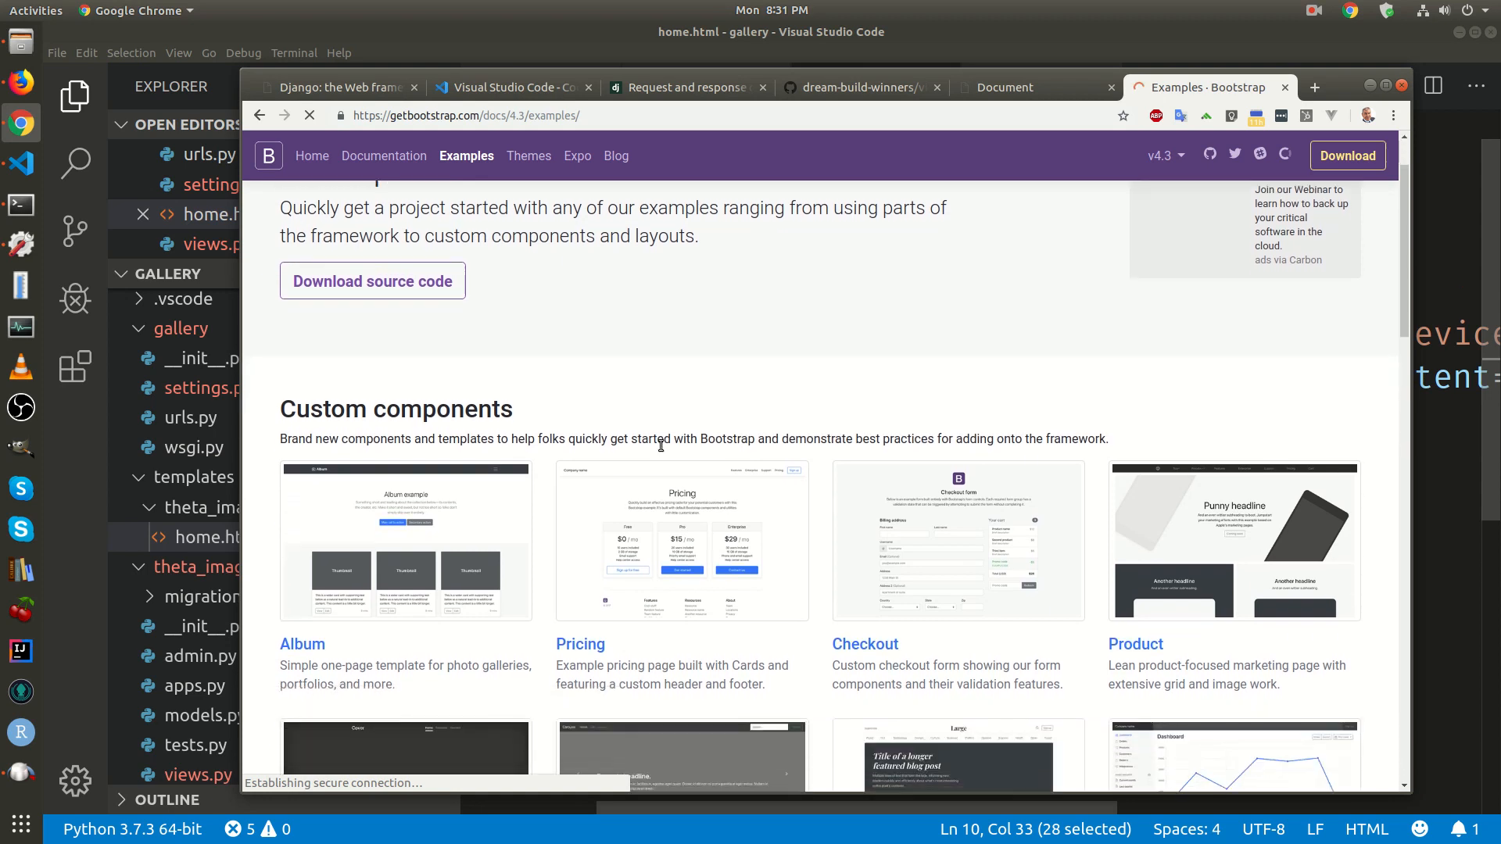
{"action": "scroll", "scroll_direction": "down", "scroll_amount": 3}
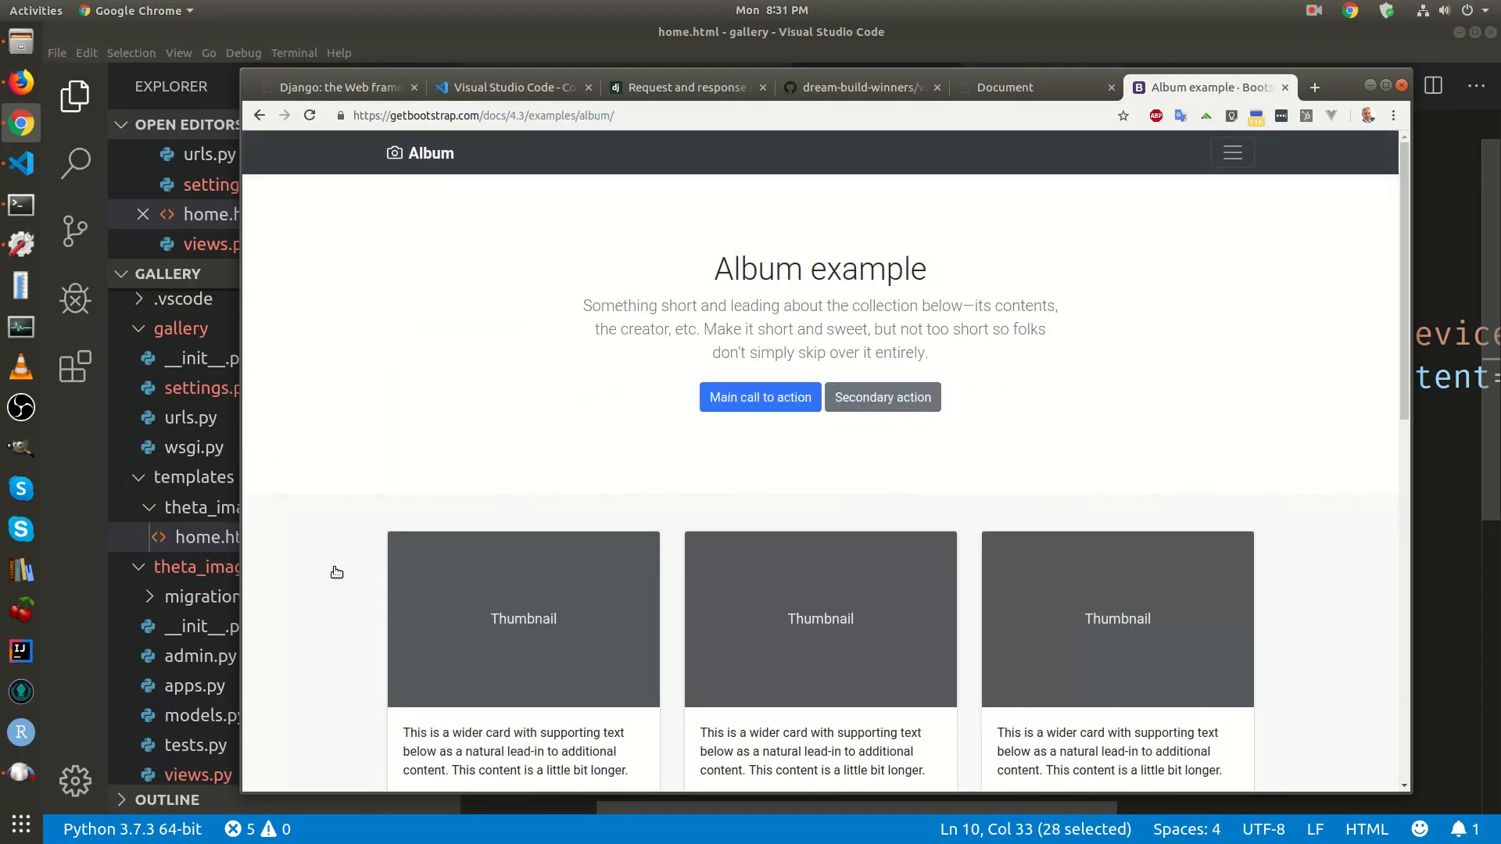
{"action": "scroll", "scroll_direction": "down", "scroll_amount": 3}
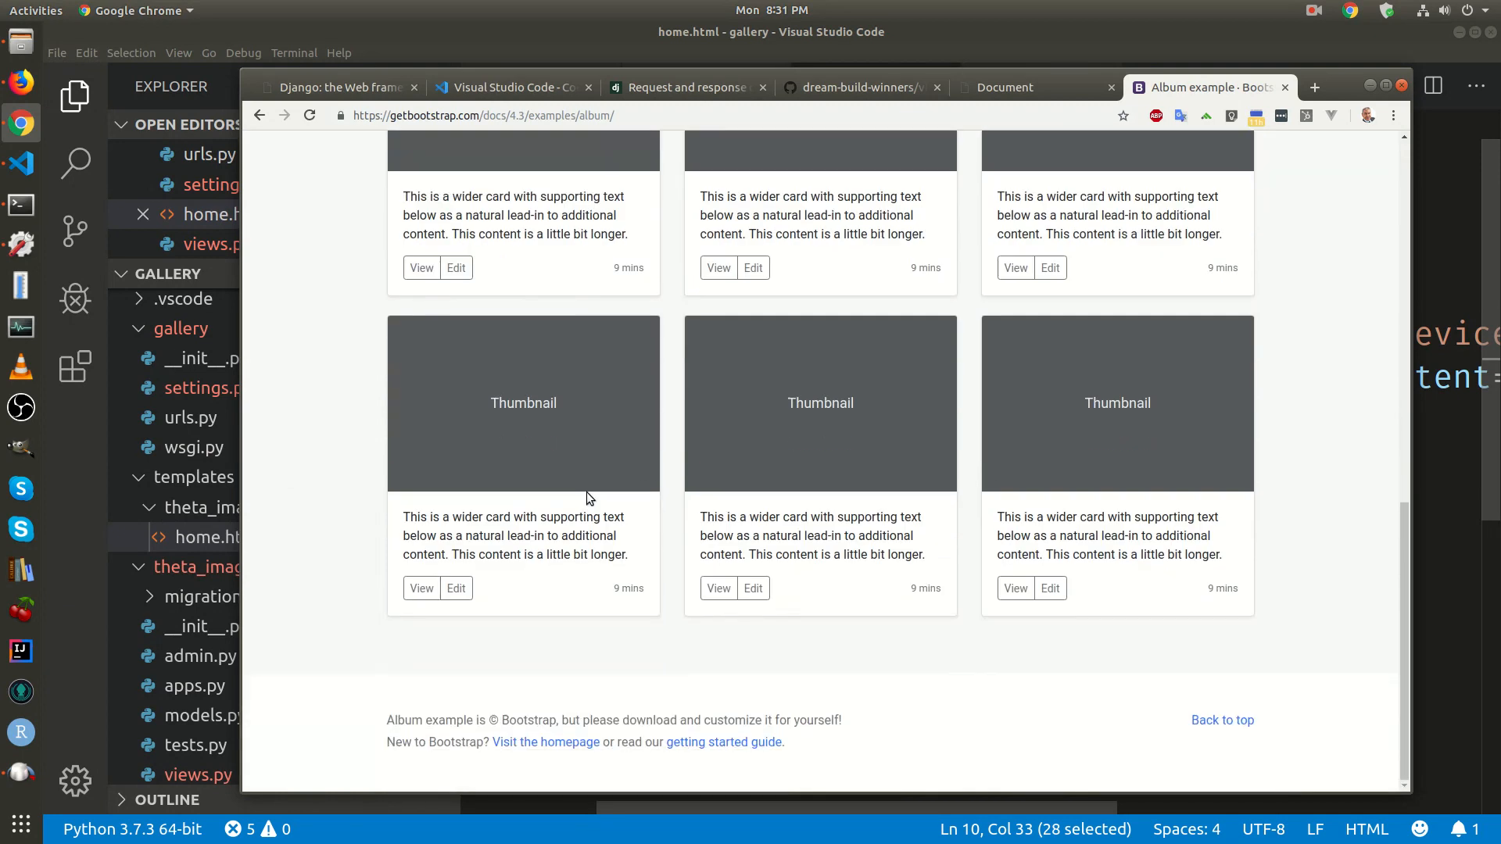
{"action": "scroll", "scroll_direction": "up", "scroll_amount": 3}
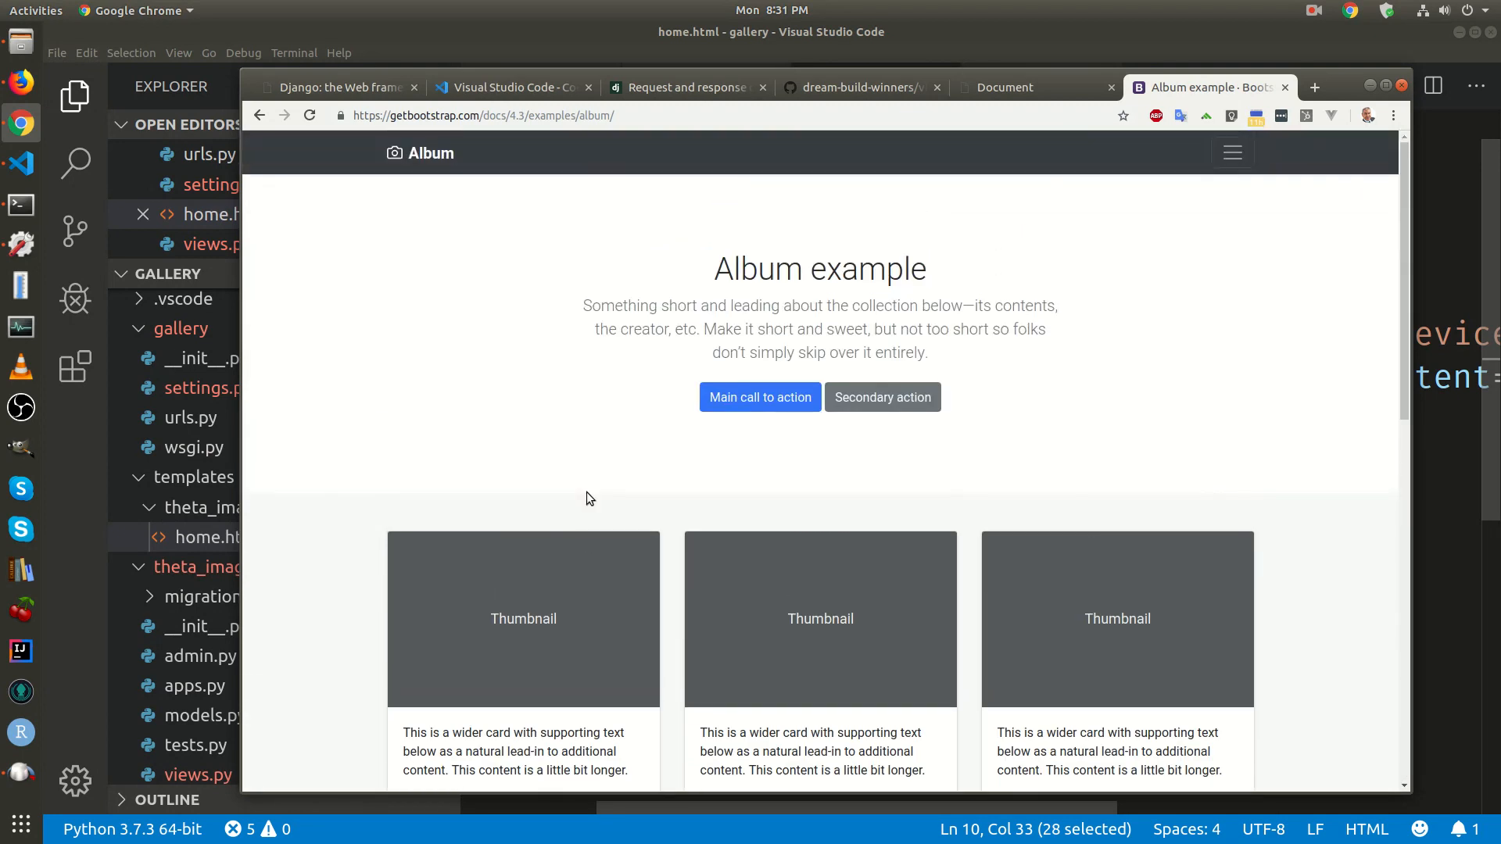
View the Album example's page source and select all of it
{"action": "right_click", "coordinate": [1078, 414]}
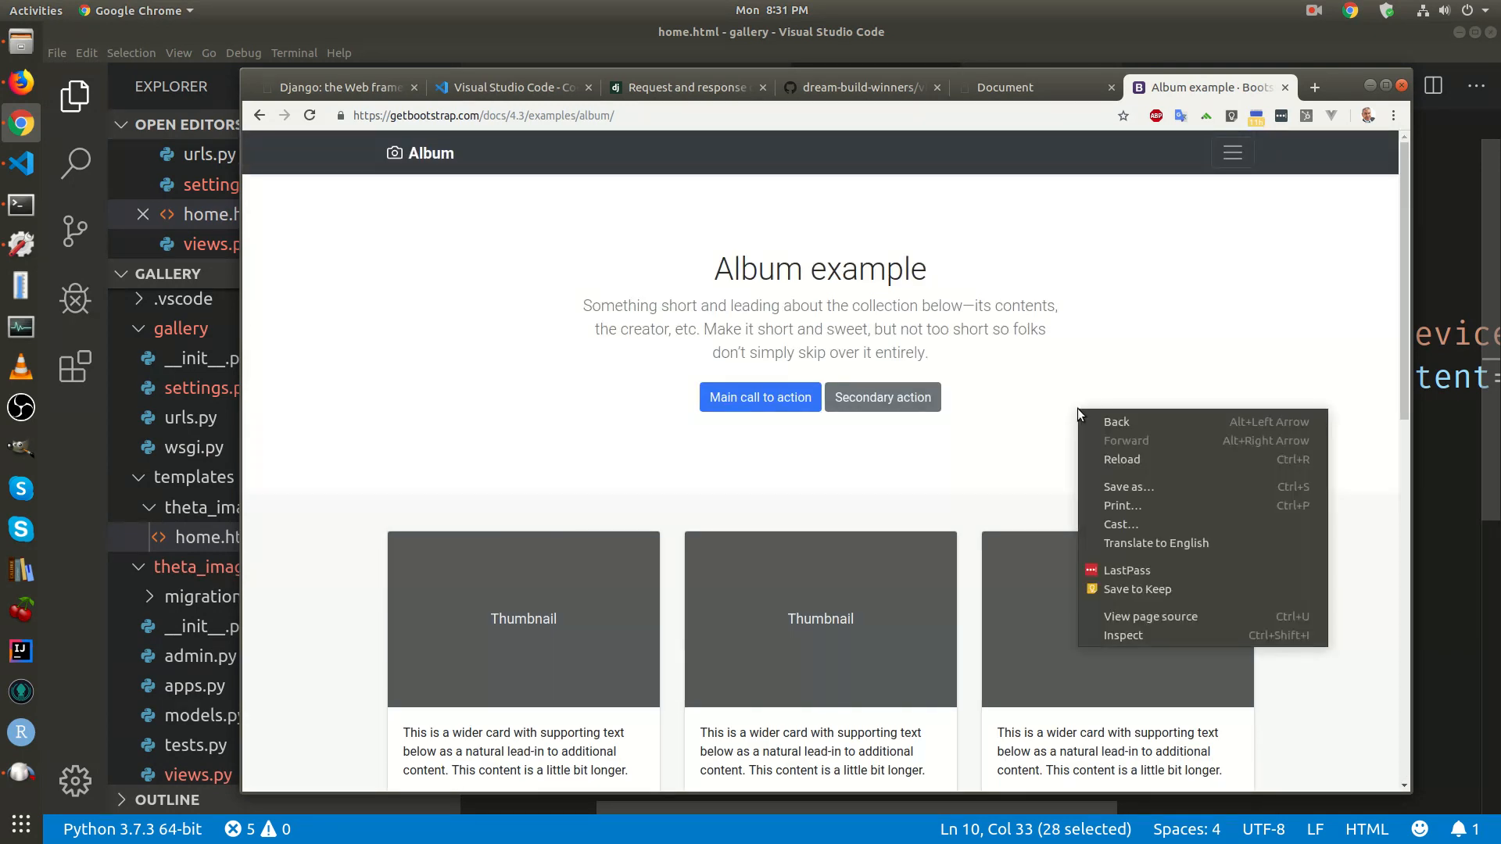
{"action": "left_click", "coordinate": [1150, 616]}
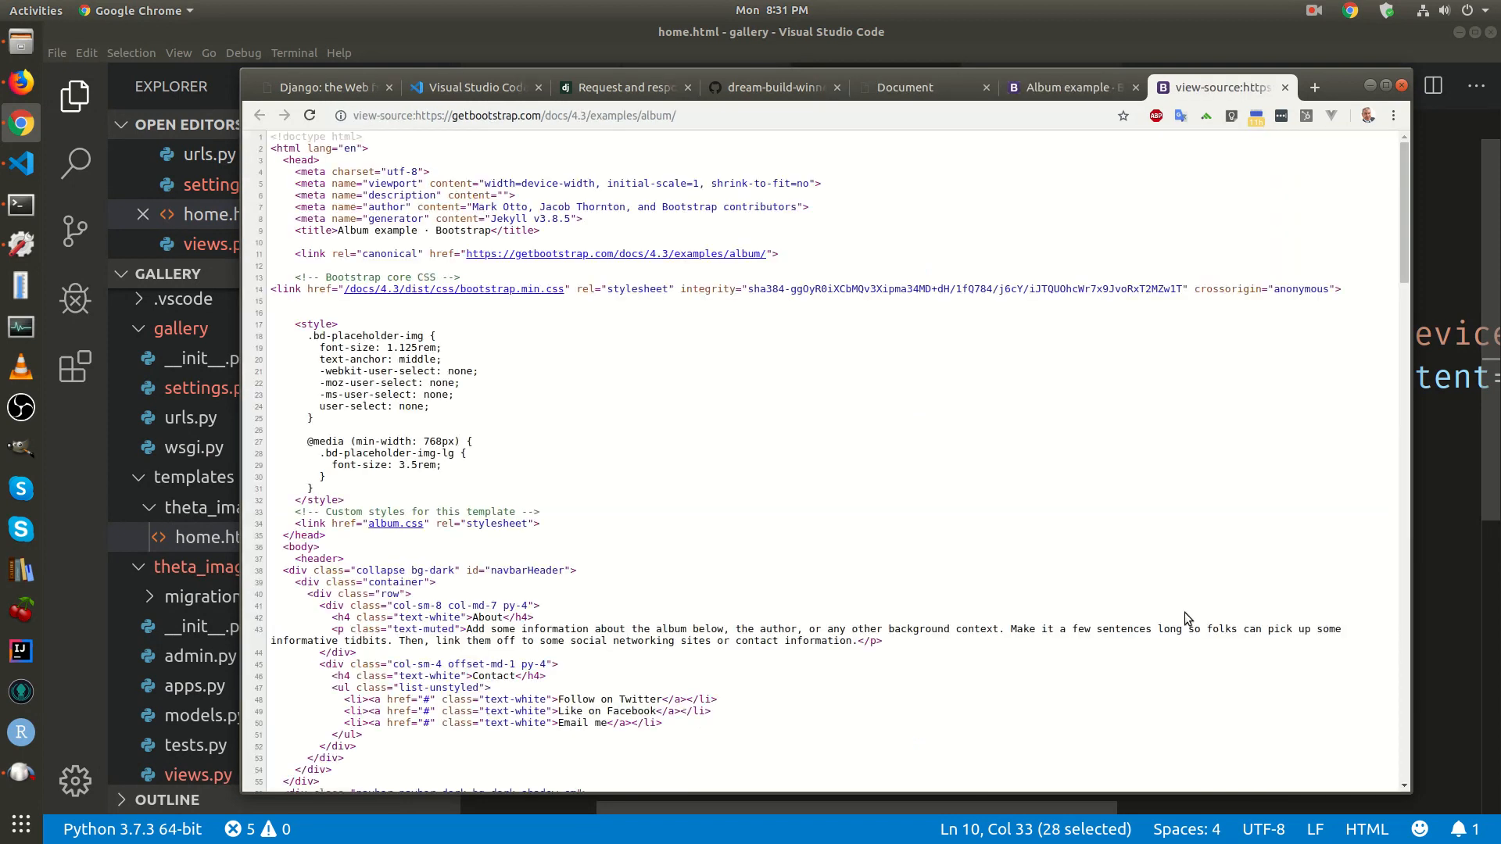
{"action": "mouse_move", "coordinate": [832, 518]}
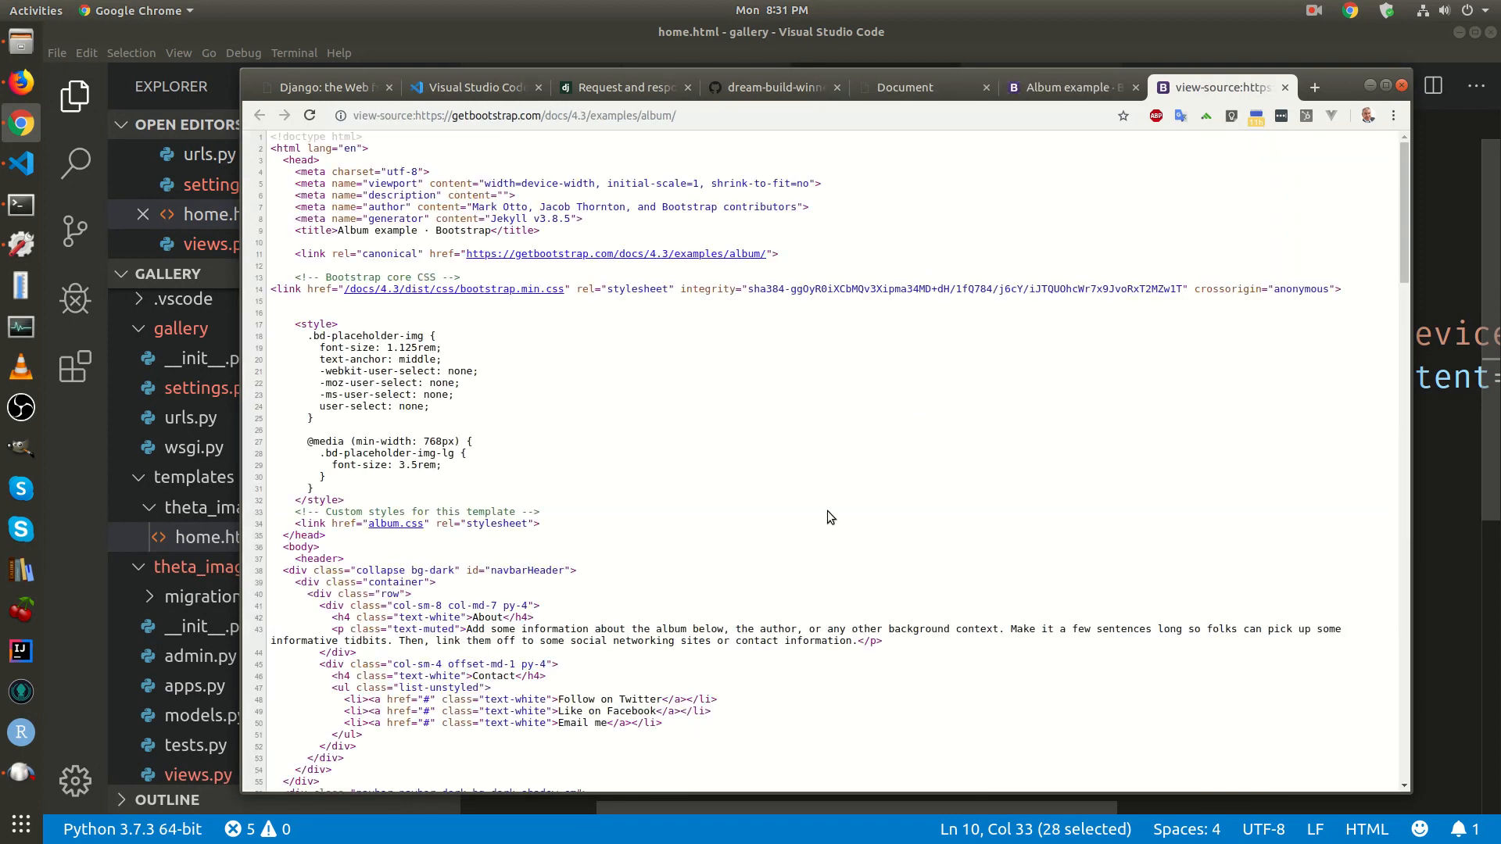
{"action": "key", "text": "ctrl+a"}
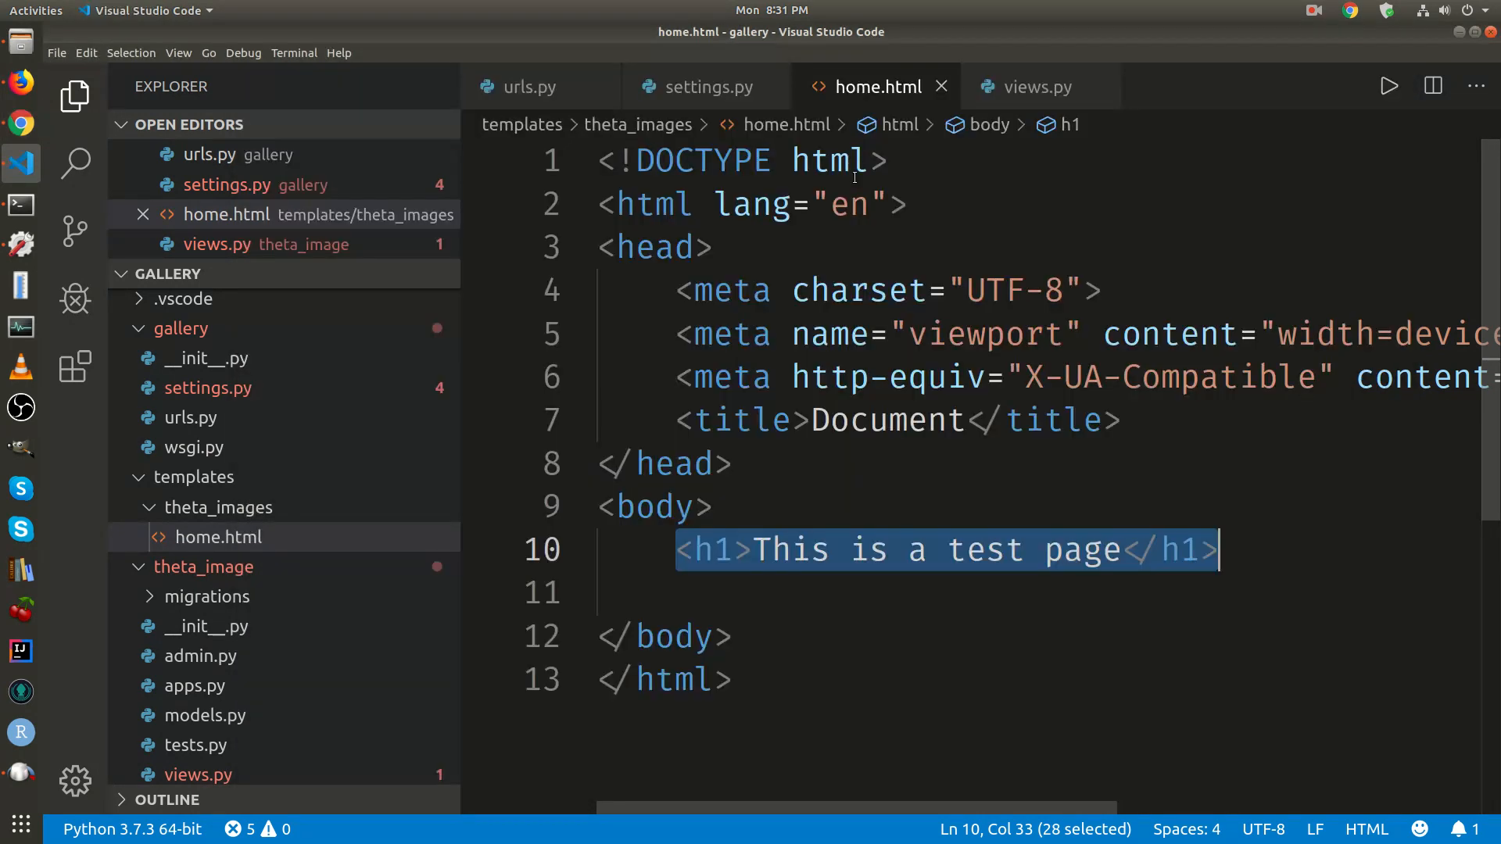
Clear home.html's test markup so the copied Album source replaces it
{"action": "key", "text": "ctrl+a"}
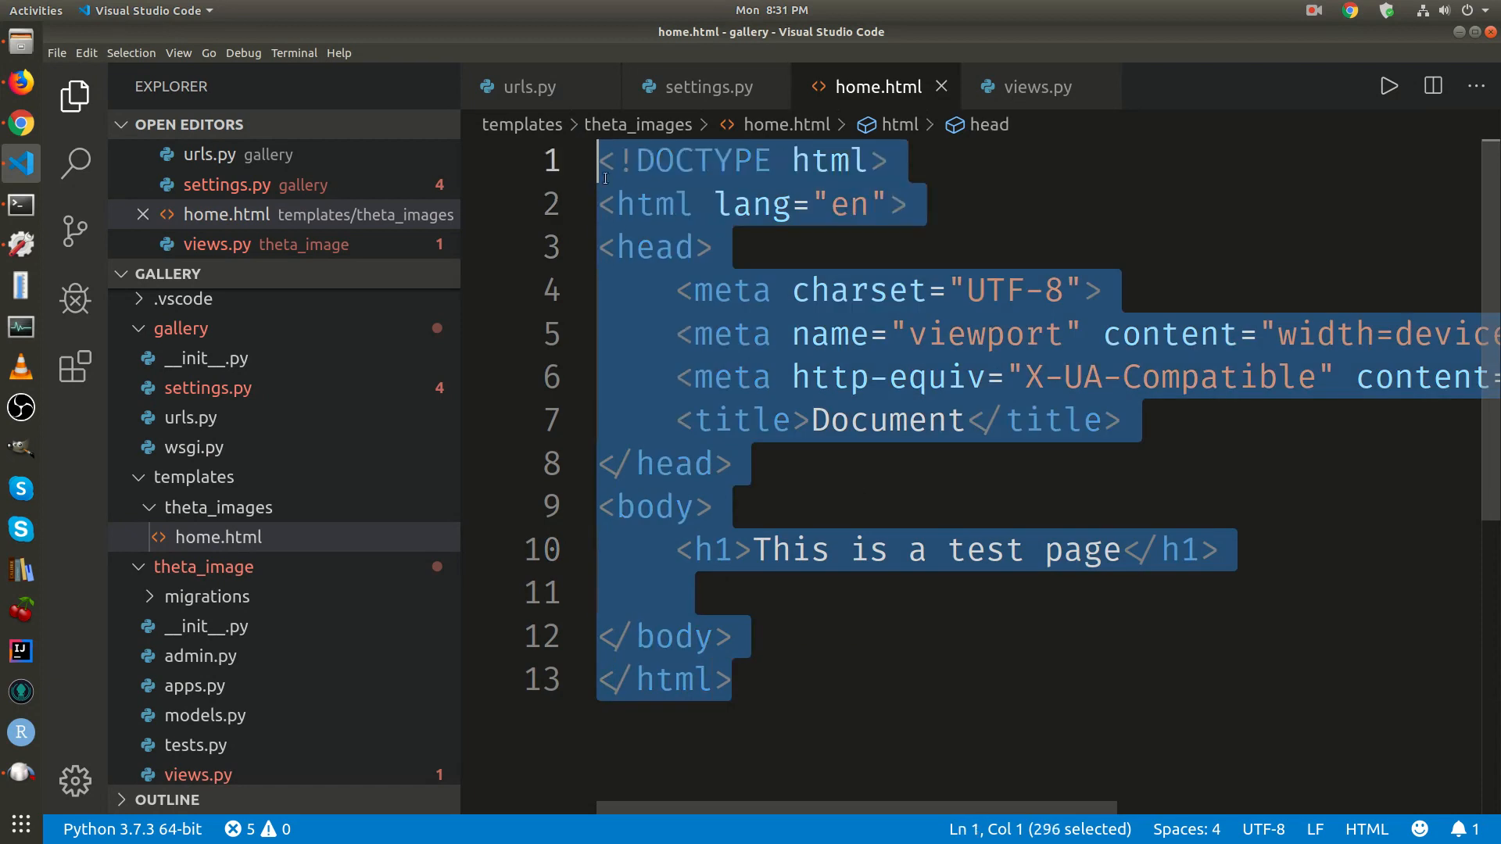
{"action": "key", "text": "Delete"}
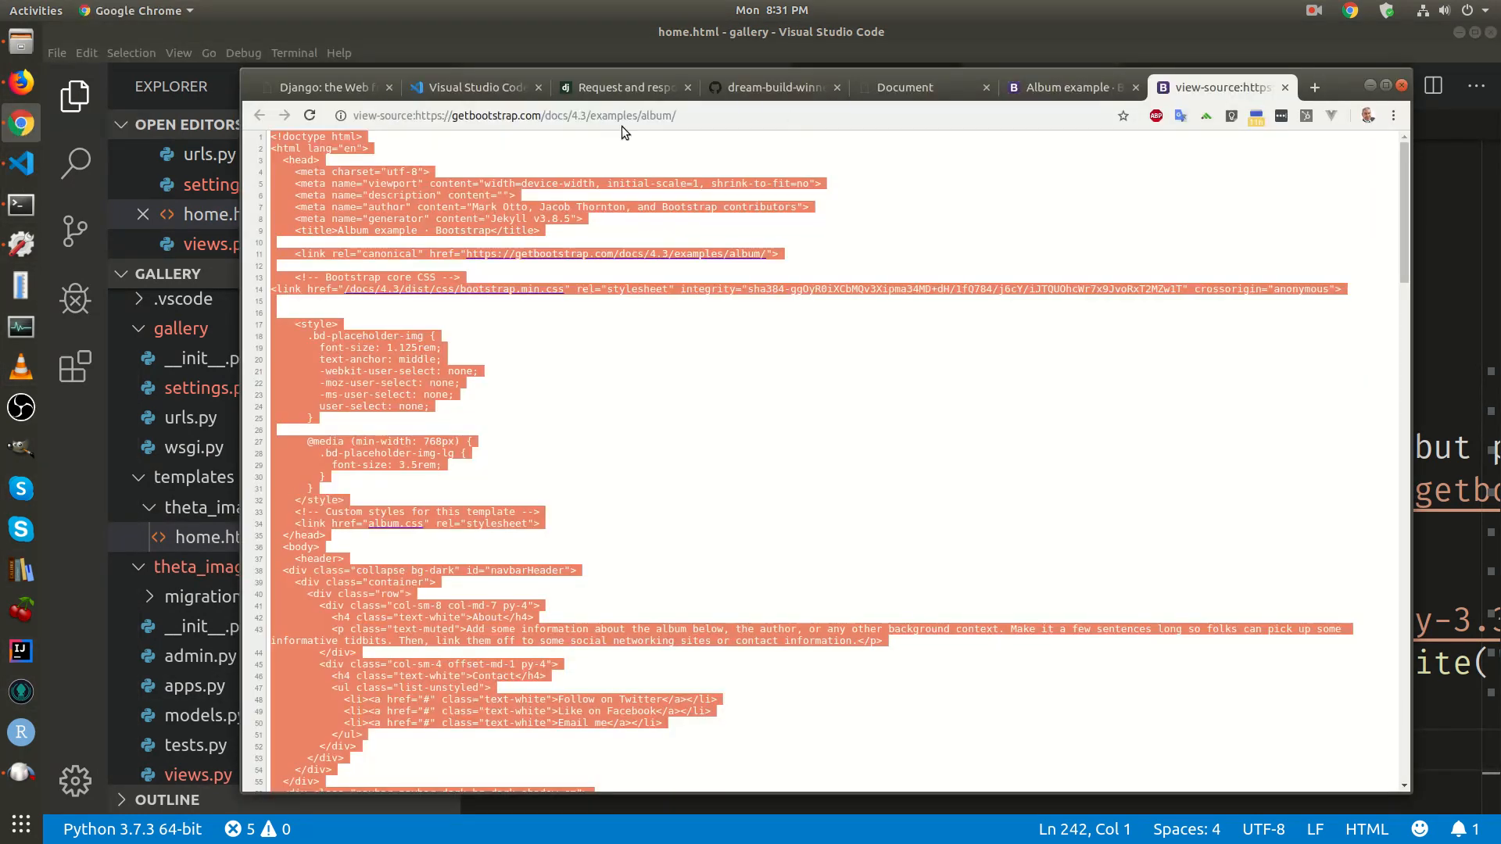
Reload localhost:8000 and scroll through the unstyled Album example content
{"action": "left_click", "coordinate": [904, 87]}
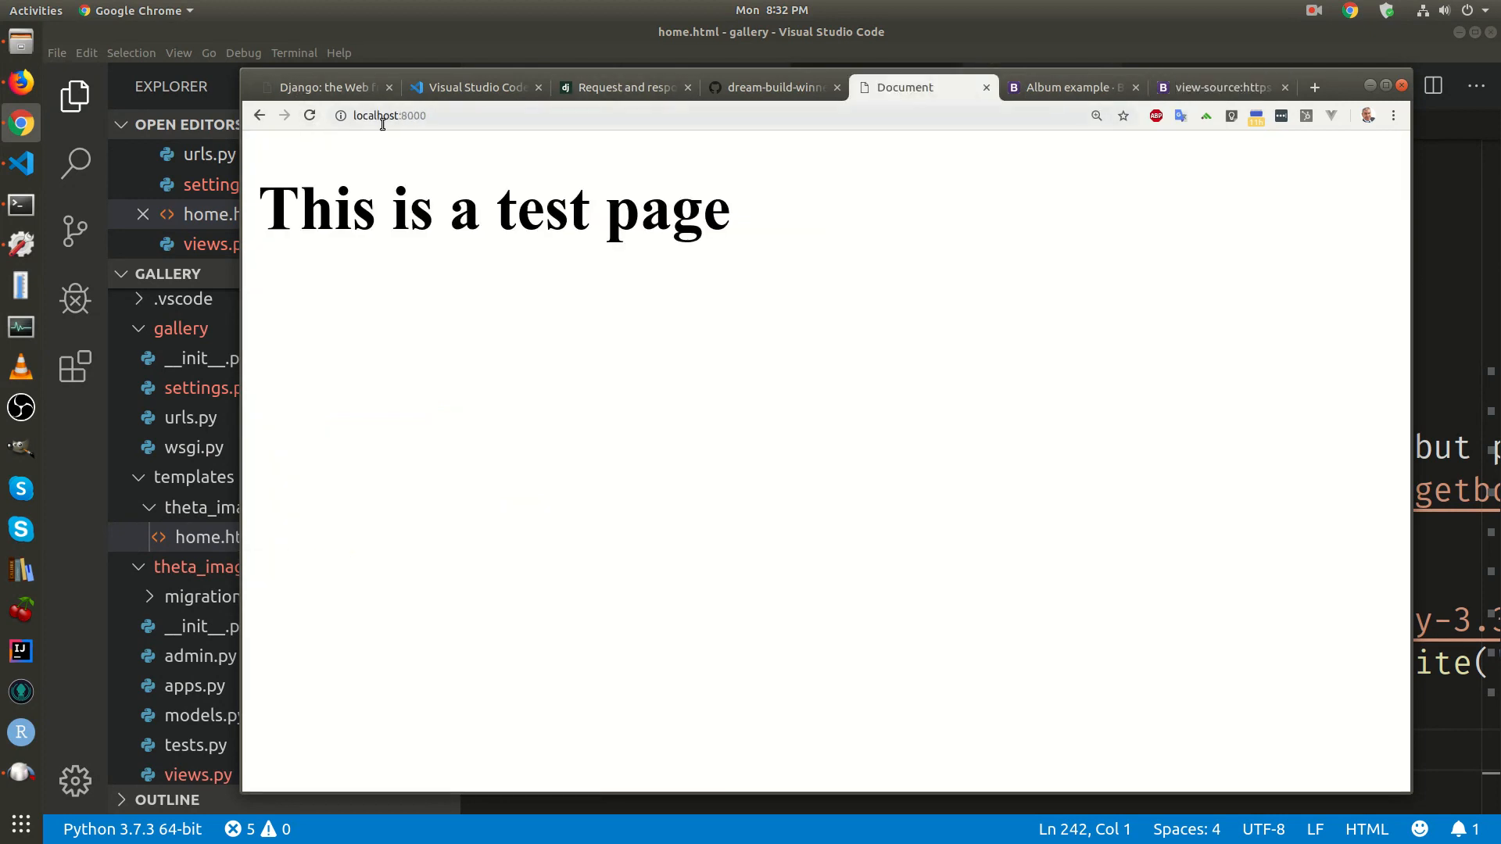
{"action": "left_click", "coordinate": [309, 115]}
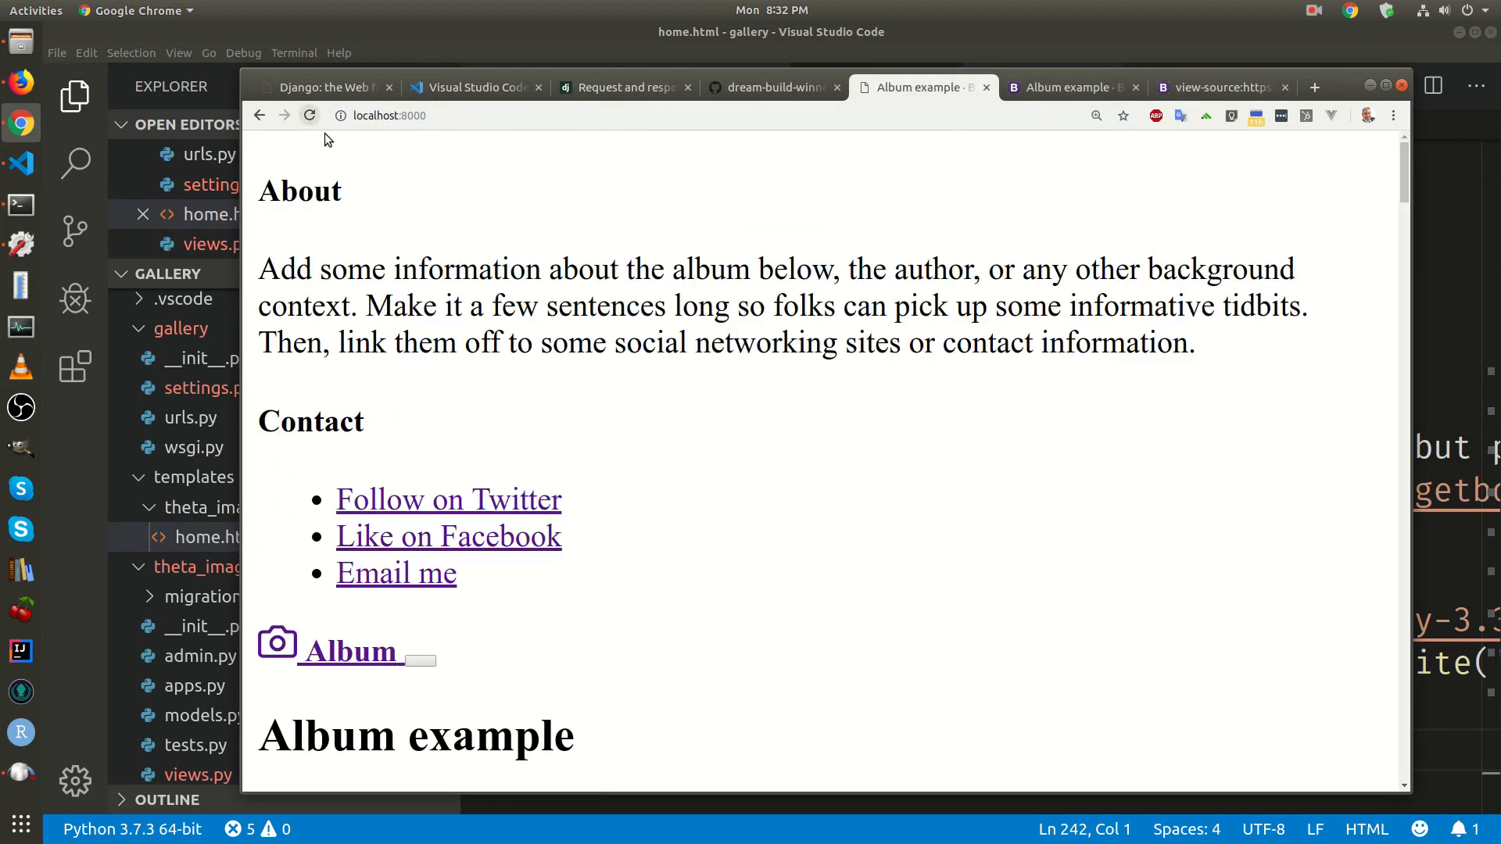
{"action": "scroll", "scroll_direction": "down", "scroll_amount": 3}
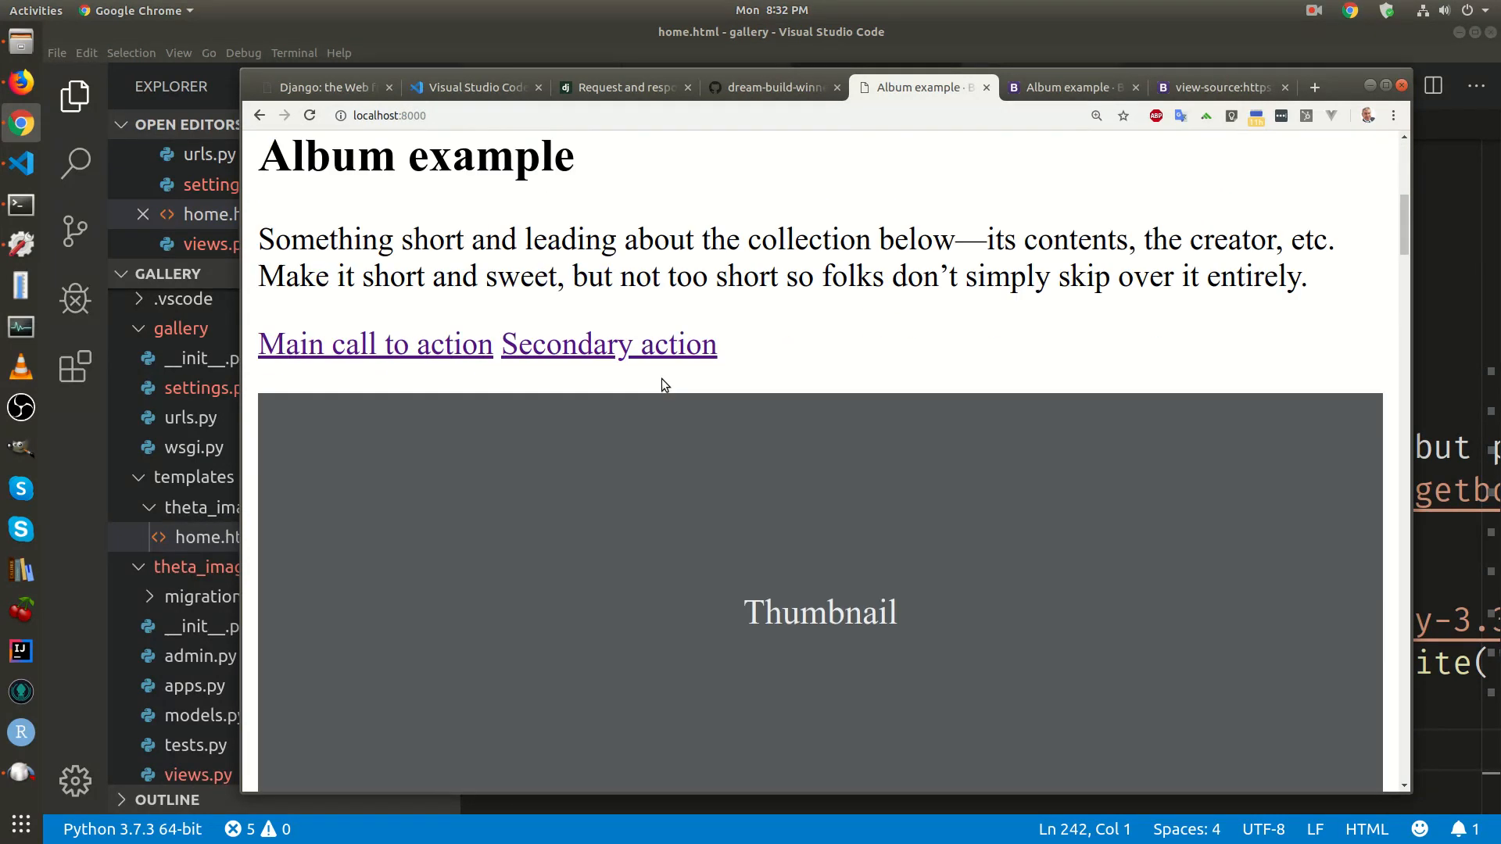
{"action": "scroll", "scroll_direction": "down", "scroll_amount": 3}
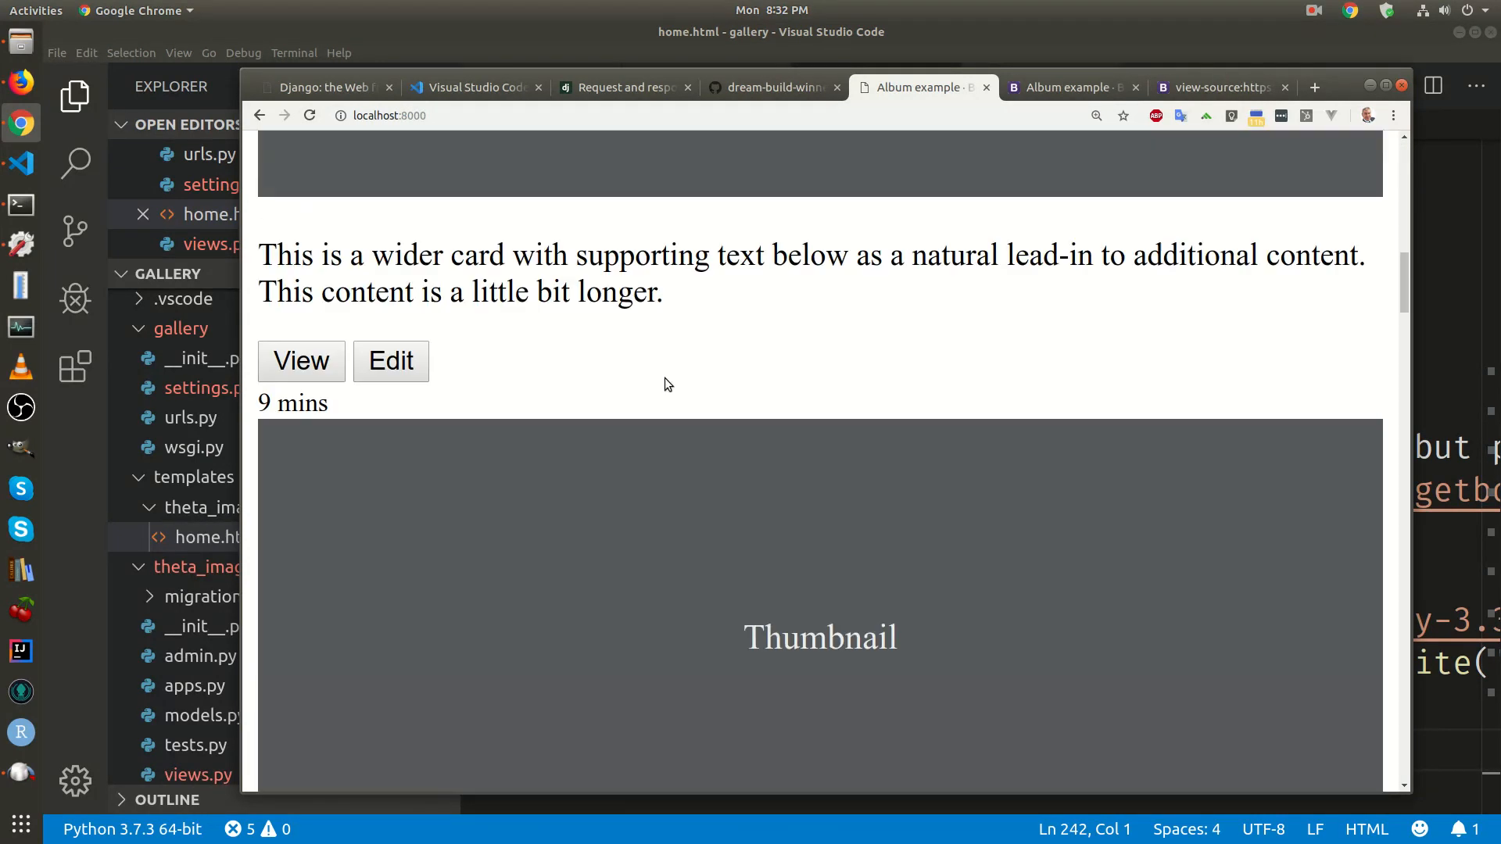
{"action": "scroll", "scroll_direction": "up", "scroll_amount": 3}
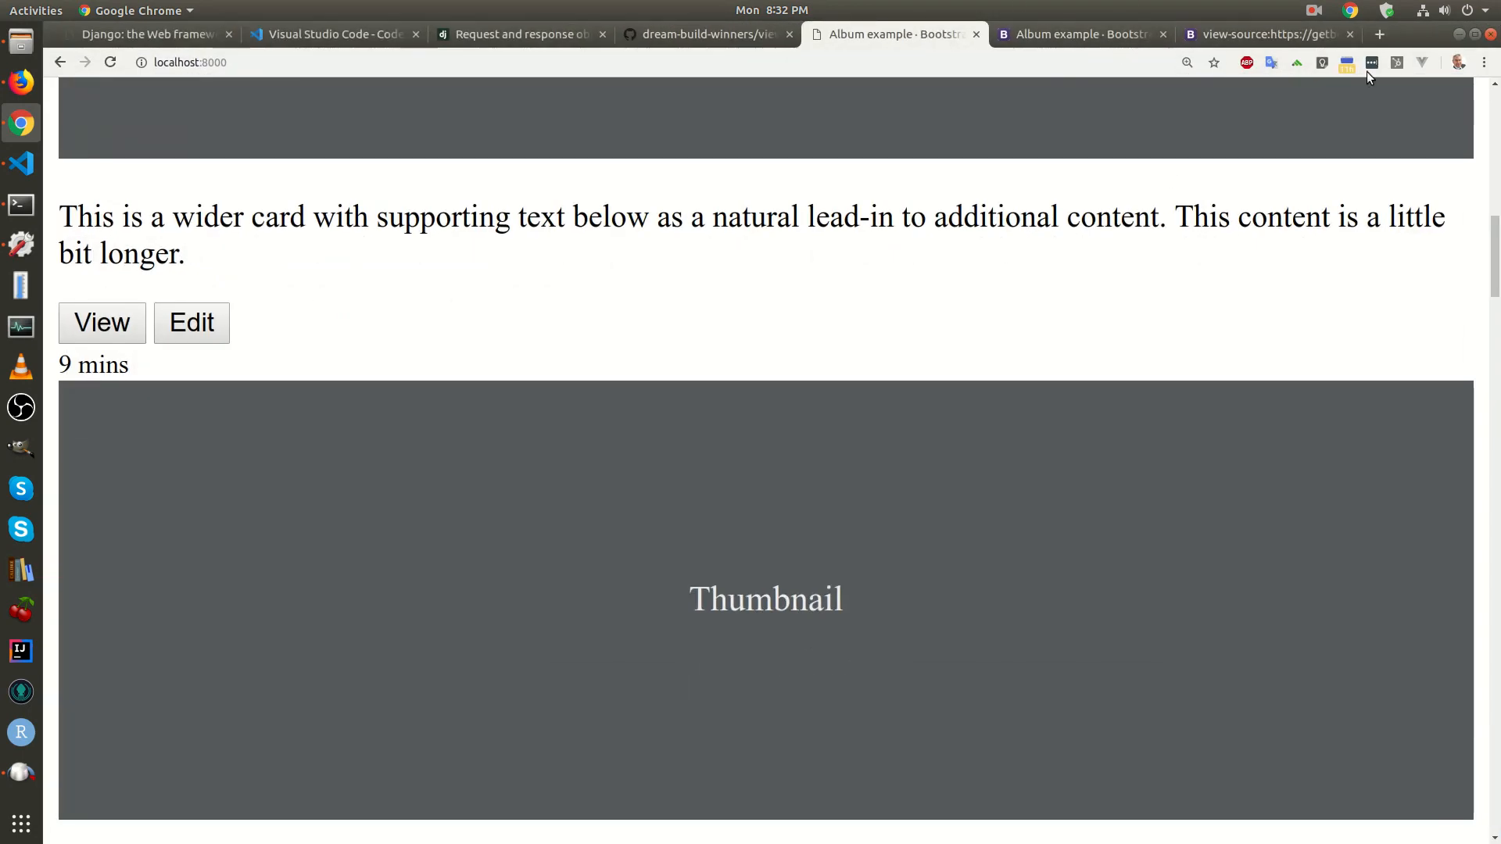
{"action": "mouse_move", "coordinate": [1404, 35]}
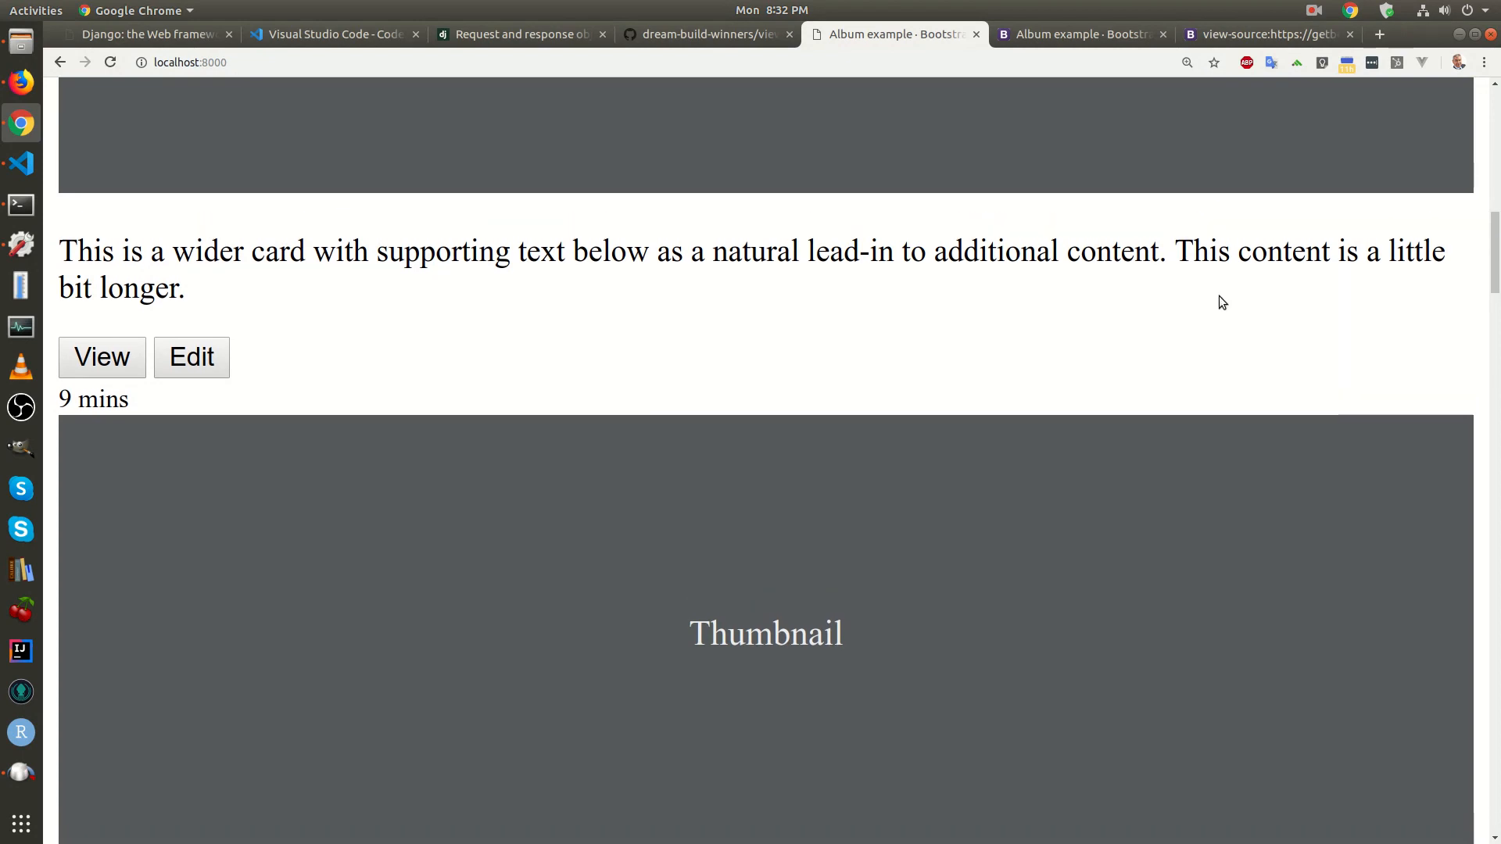
{"action": "left_click", "coordinate": [1313, 10]}
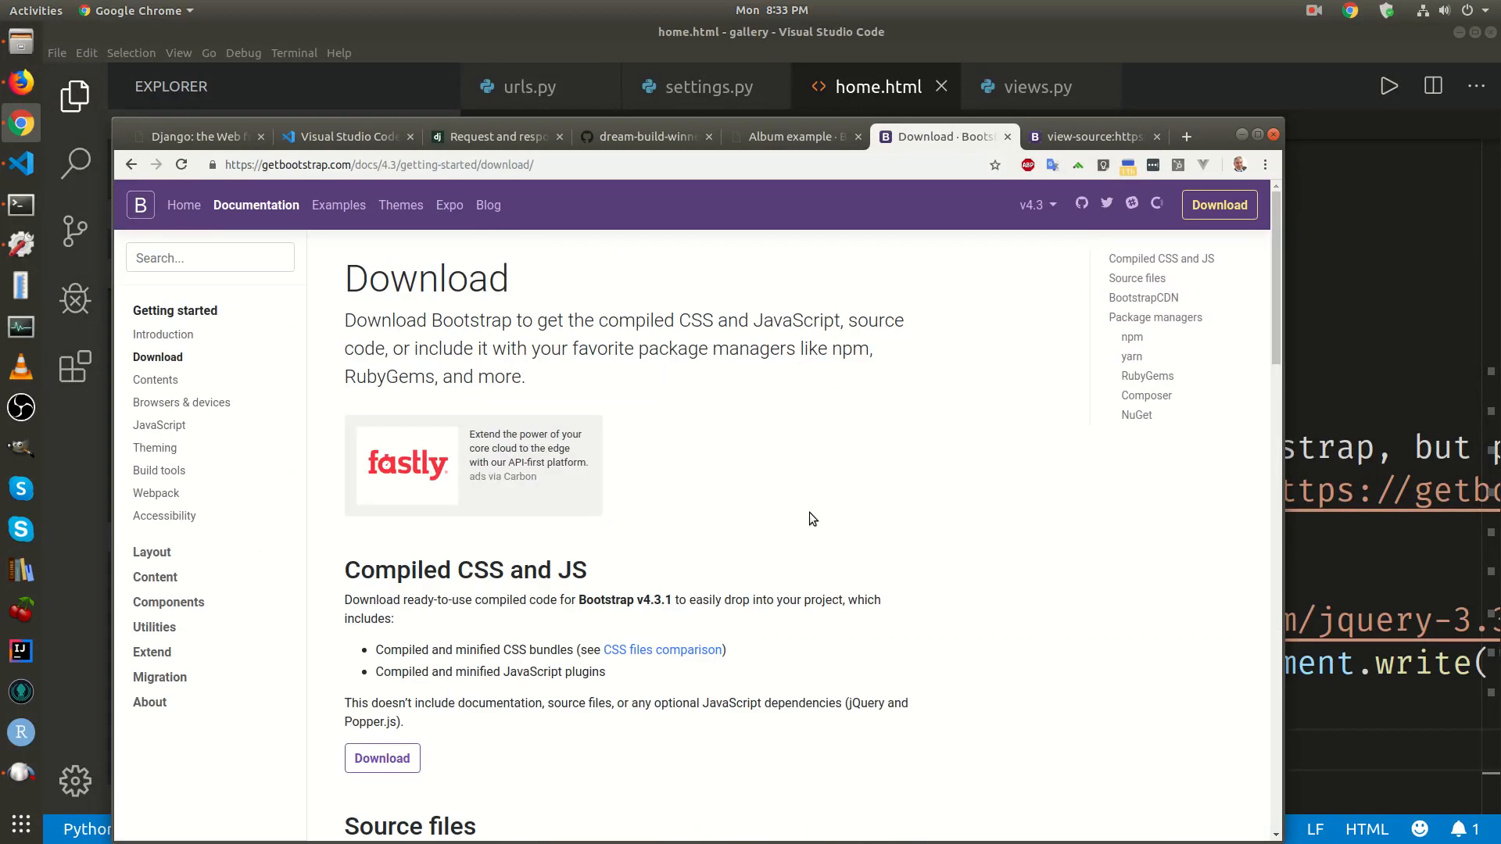
Scroll the Download docs to the BootstrapCDN CSS, JS, jQuery and Popper links
{"action": "scroll", "scroll_direction": "down", "scroll_amount": 3}
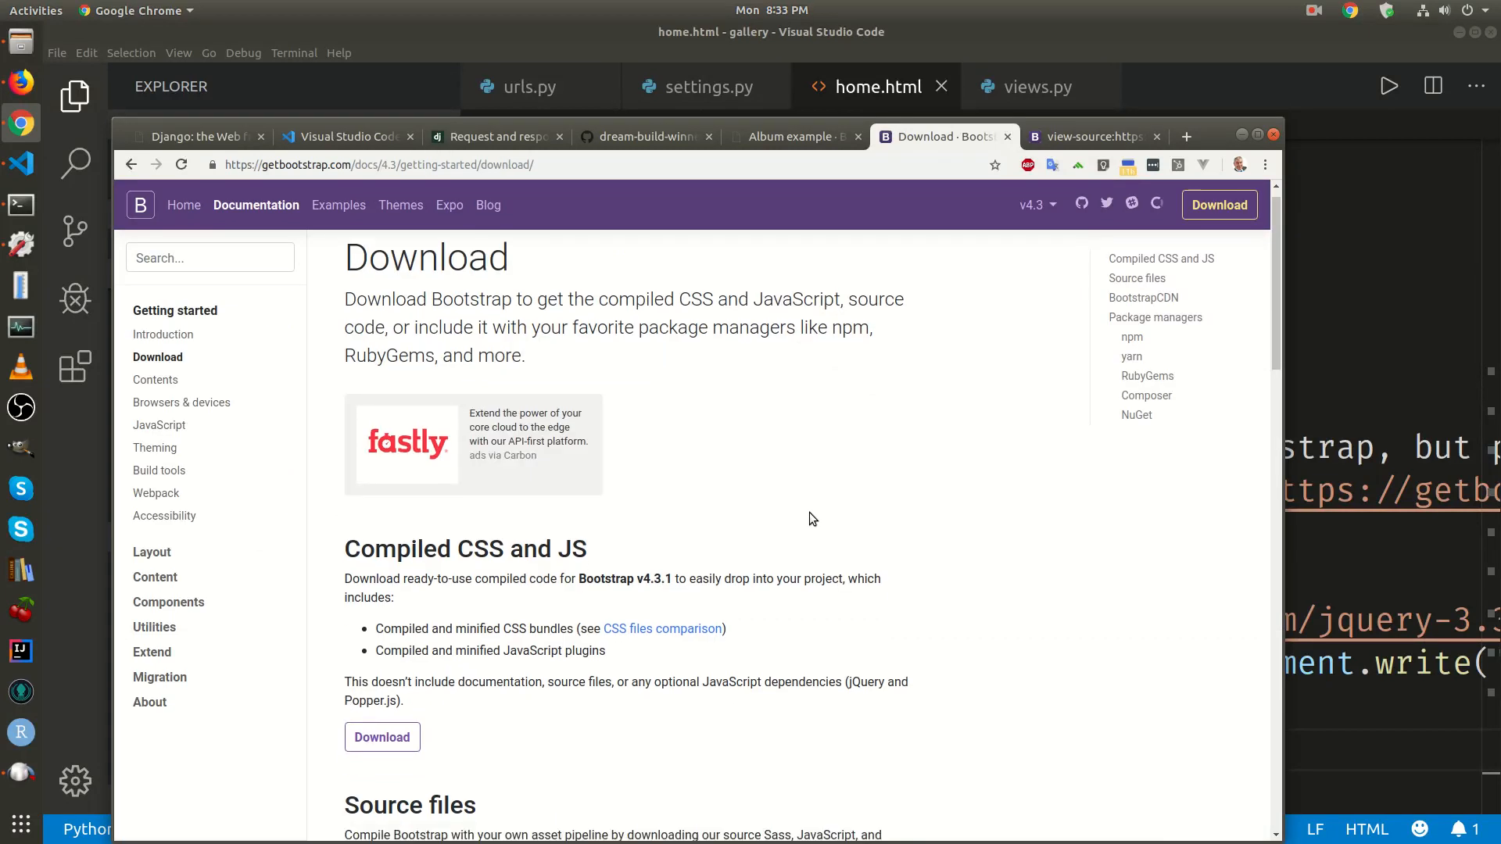
{"action": "scroll", "scroll_direction": "down", "scroll_amount": 3}
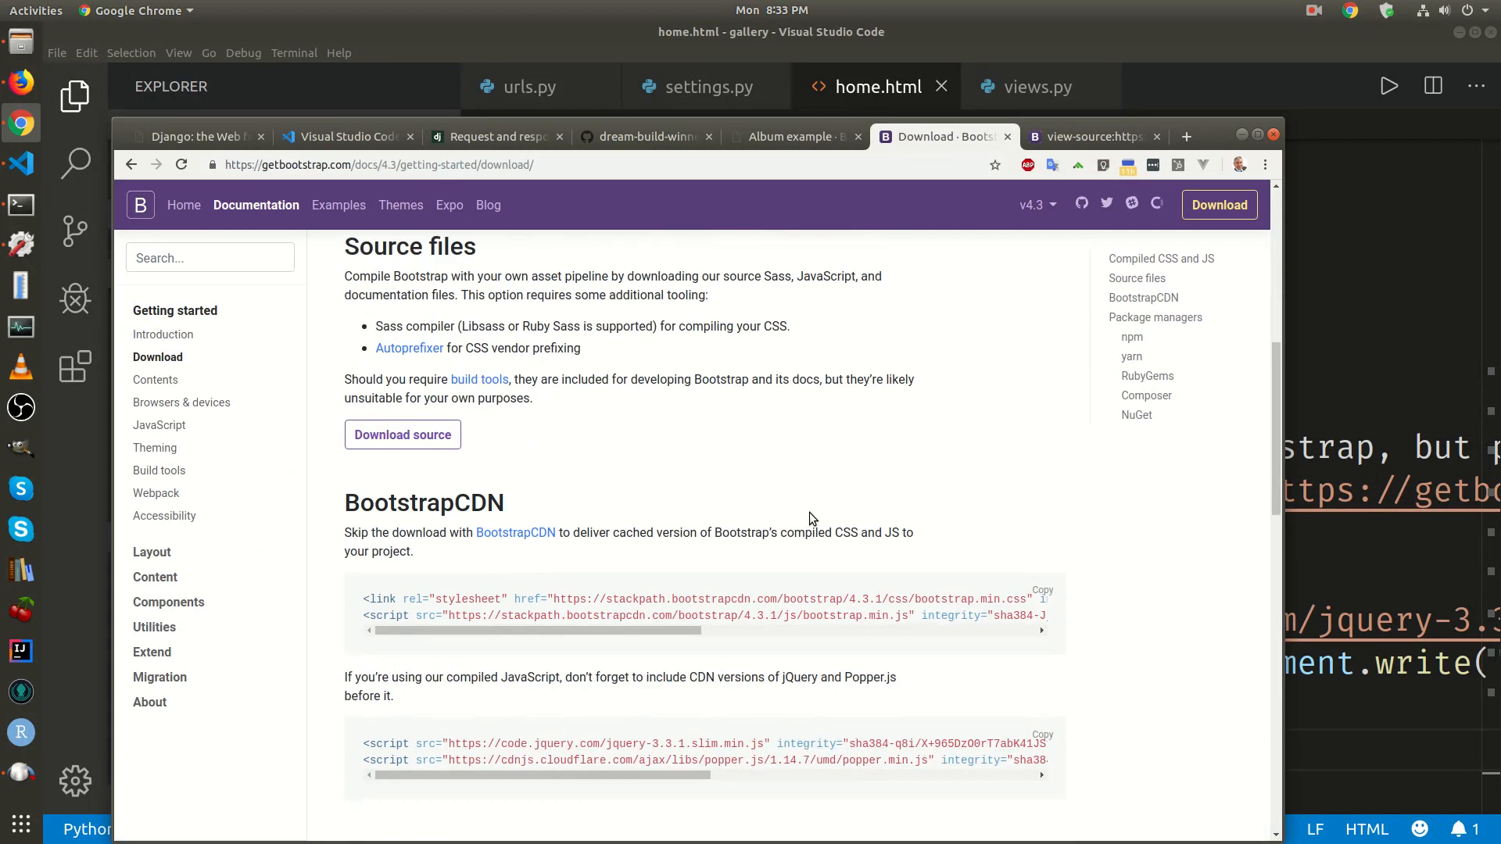
{"action": "mouse_move", "coordinate": [596, 633]}
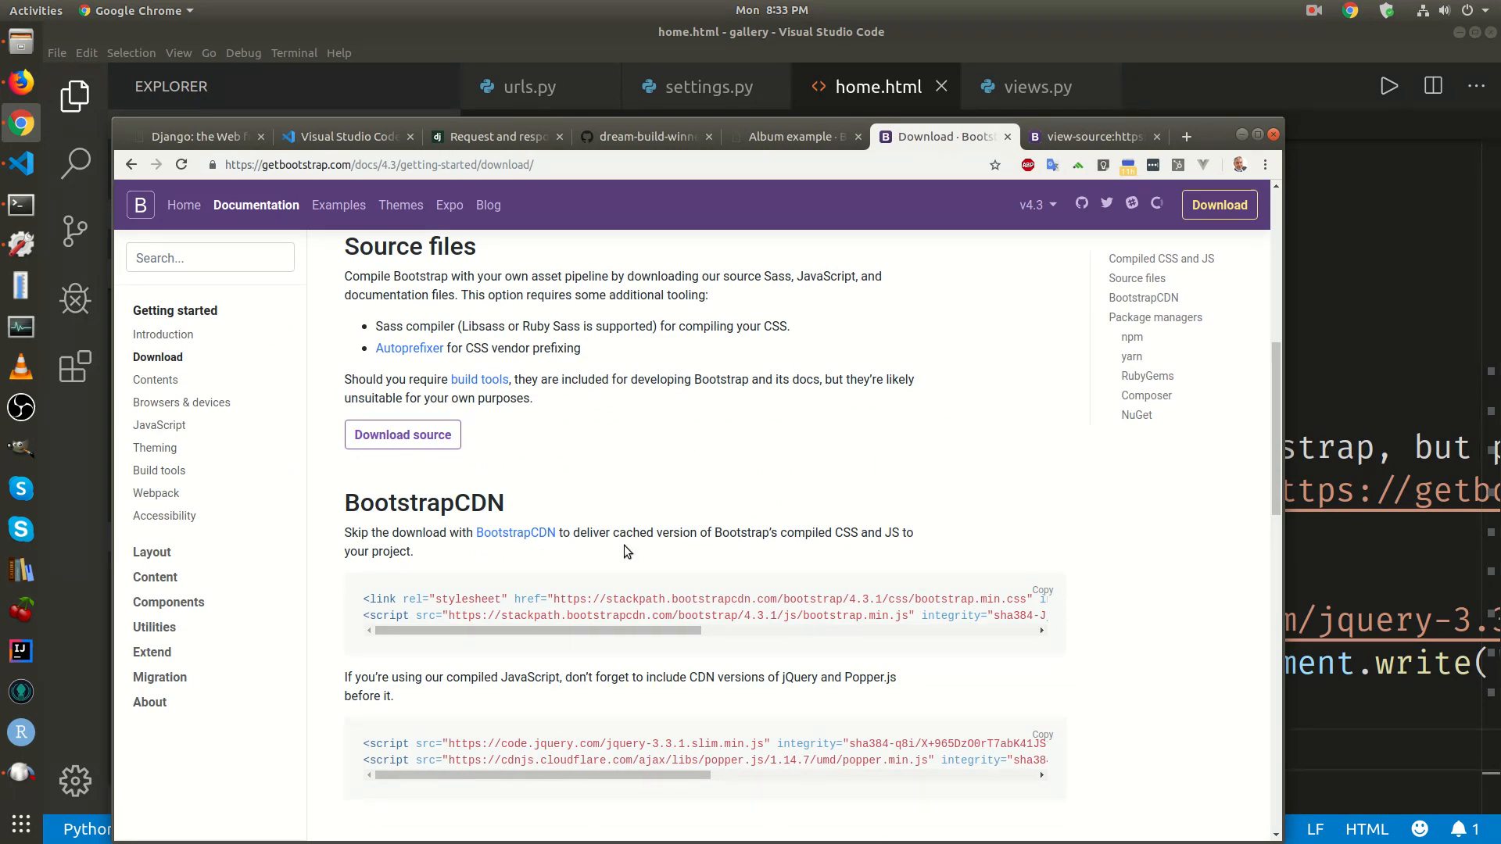
{"action": "scroll", "scroll_direction": "down", "scroll_amount": 3}
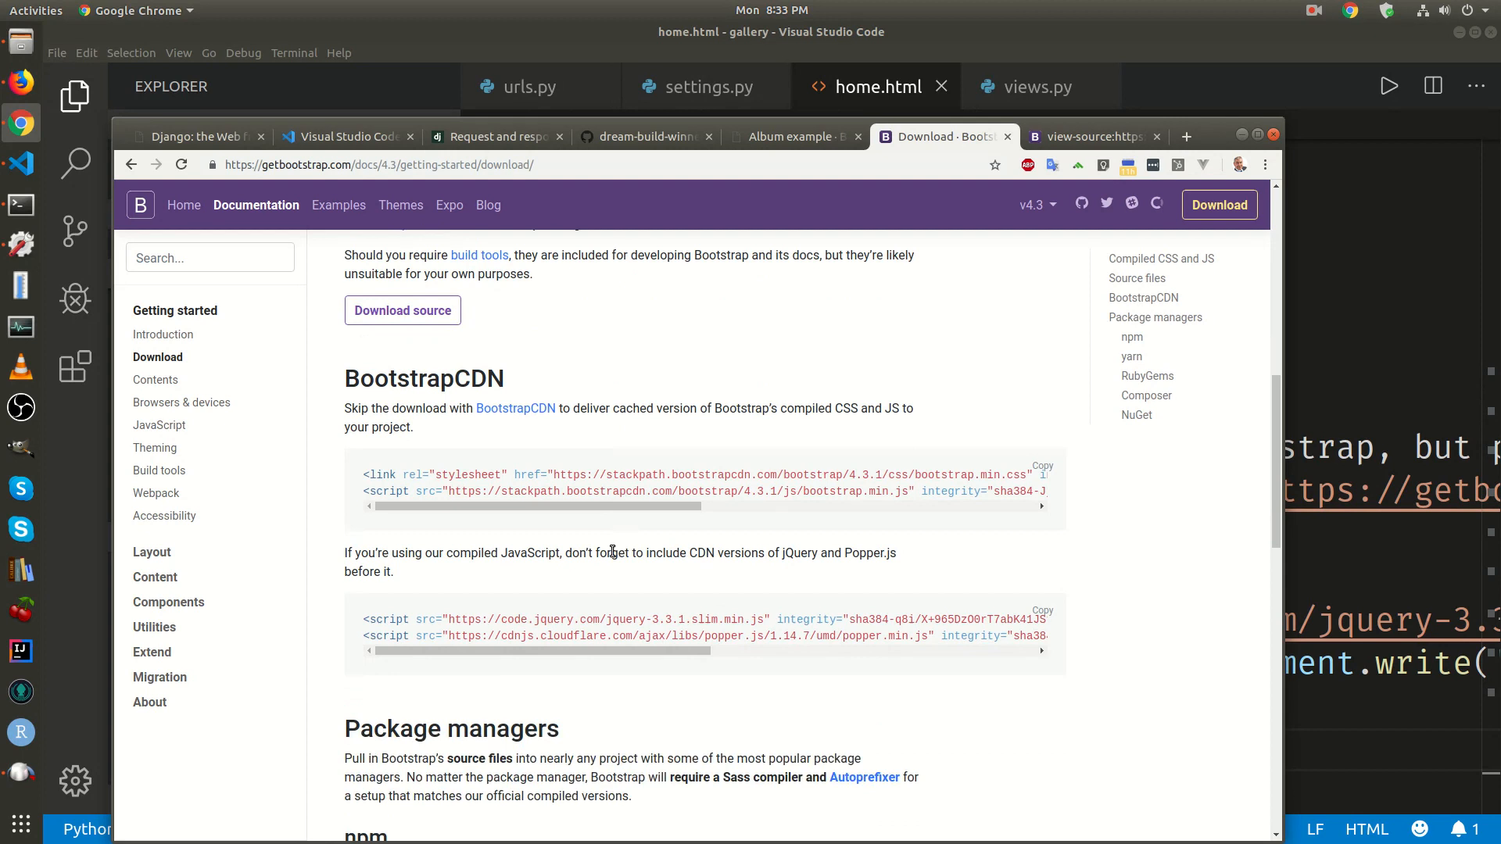
{"action": "mouse_move", "coordinate": [537, 530]}
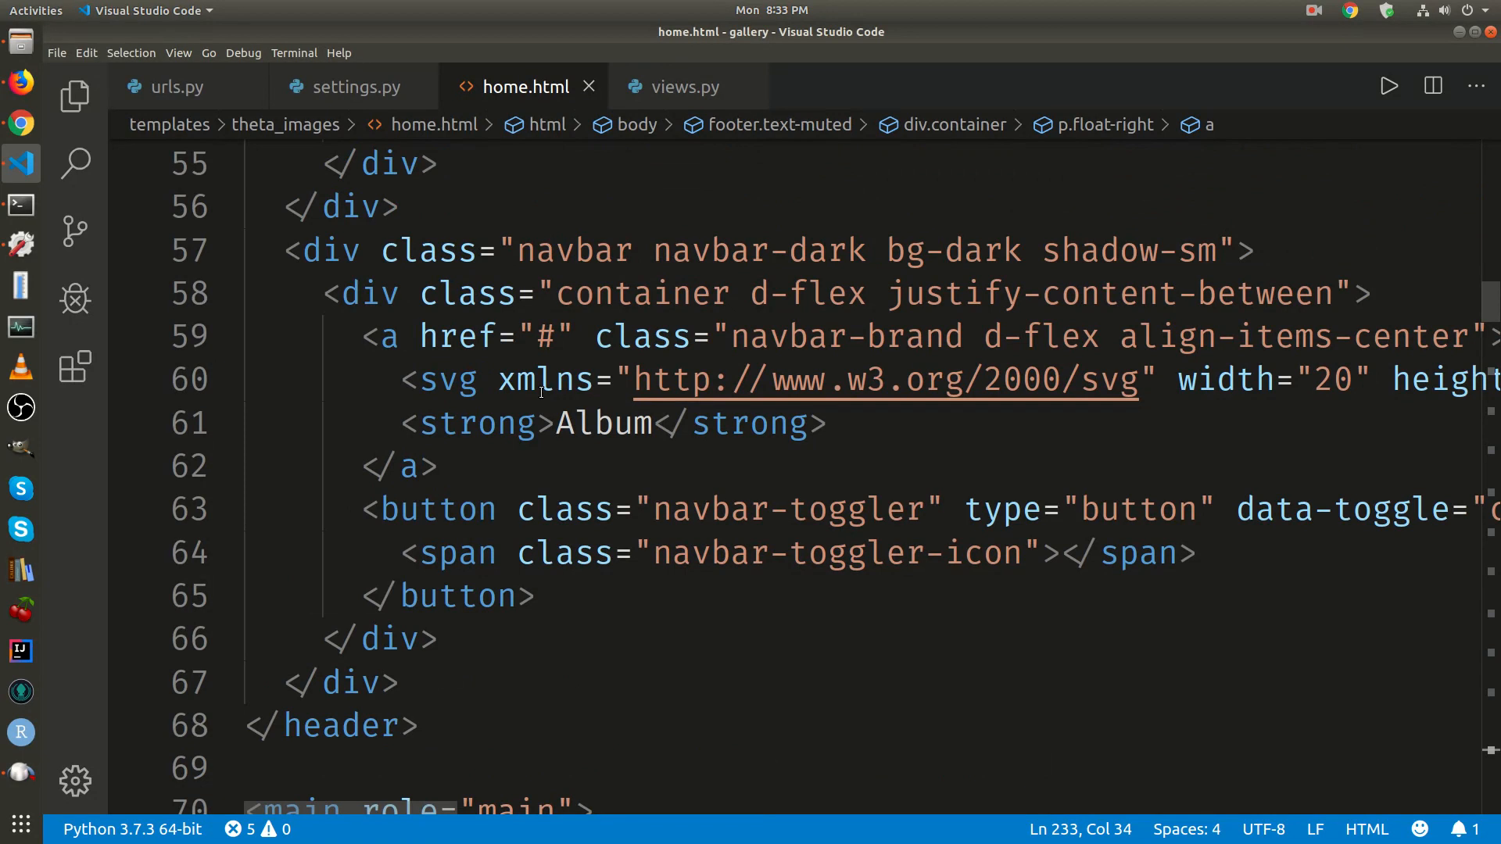
Swap home.html's local Bootstrap core CSS link for the BootstrapCDN stylesheet and script tags
{"action": "scroll", "scroll_direction": "down", "scroll_amount": 3}
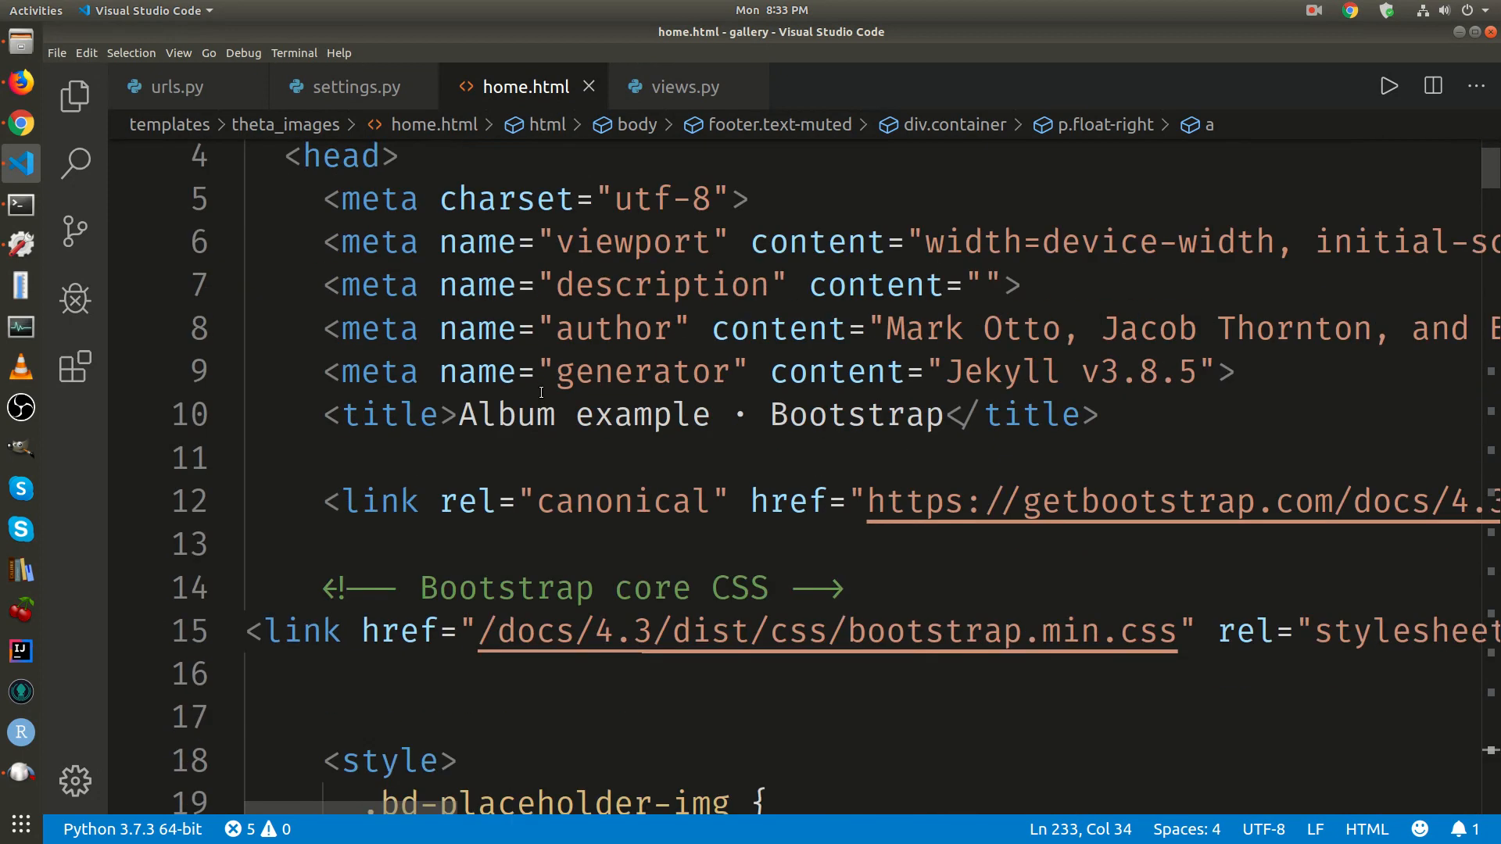
{"action": "scroll", "scroll_direction": "down", "scroll_amount": 3}
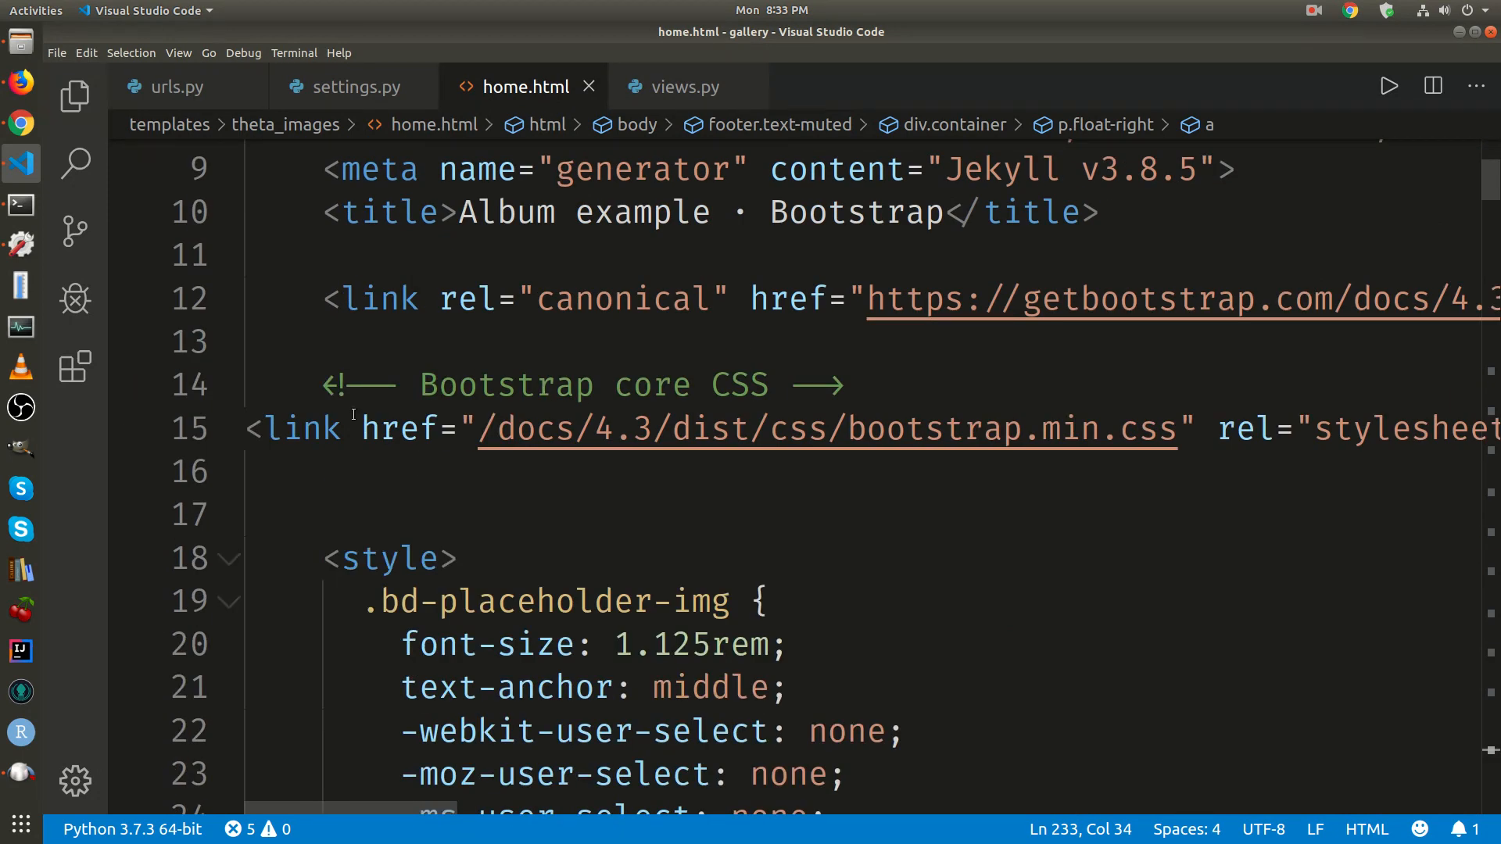
{"action": "mouse_move", "coordinate": [397, 429]}
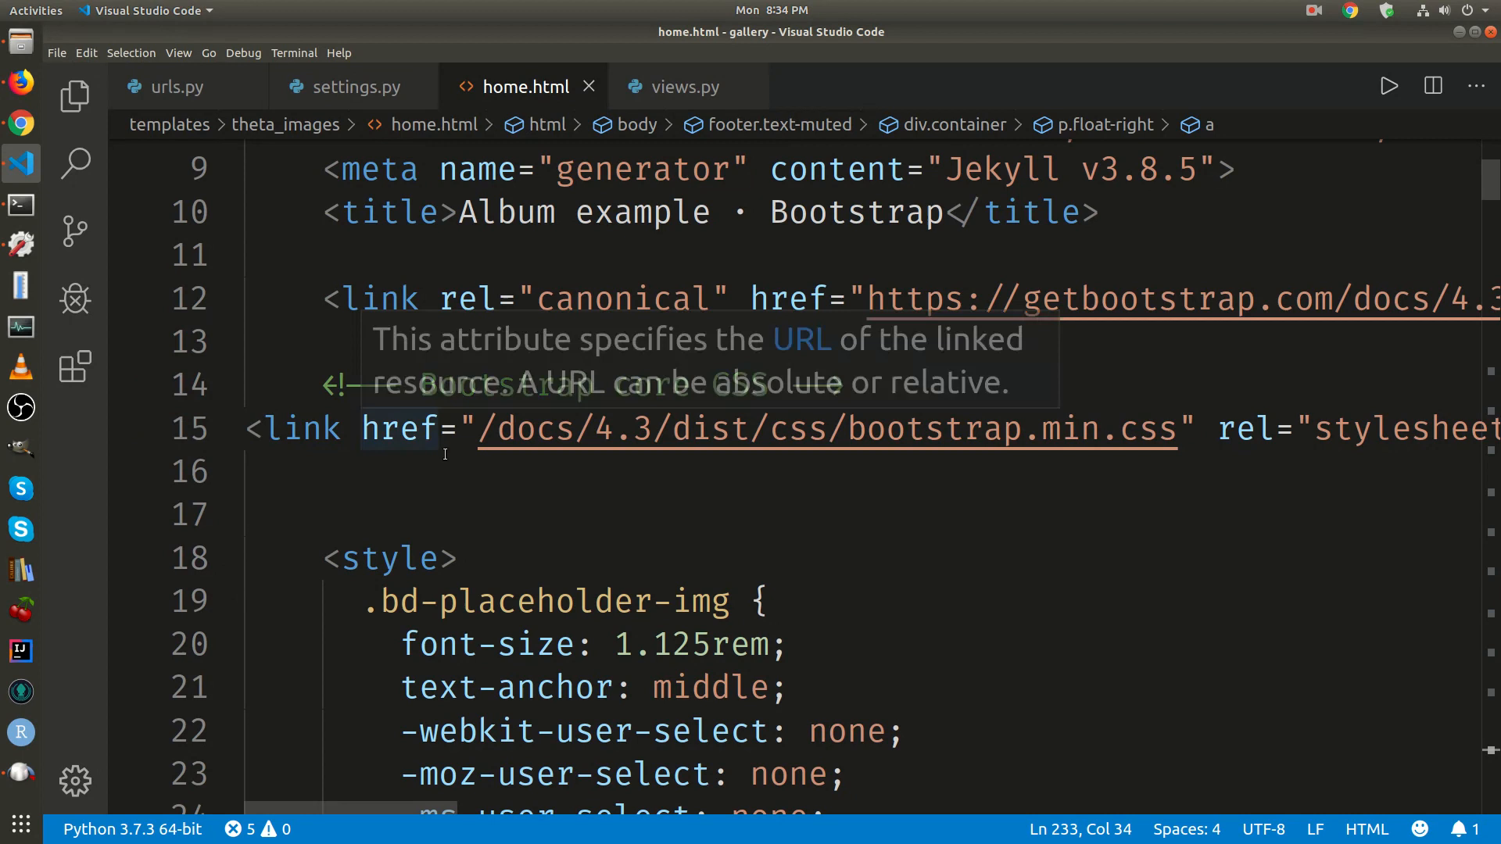
{"action": "mouse_move", "coordinate": [353, 429]}
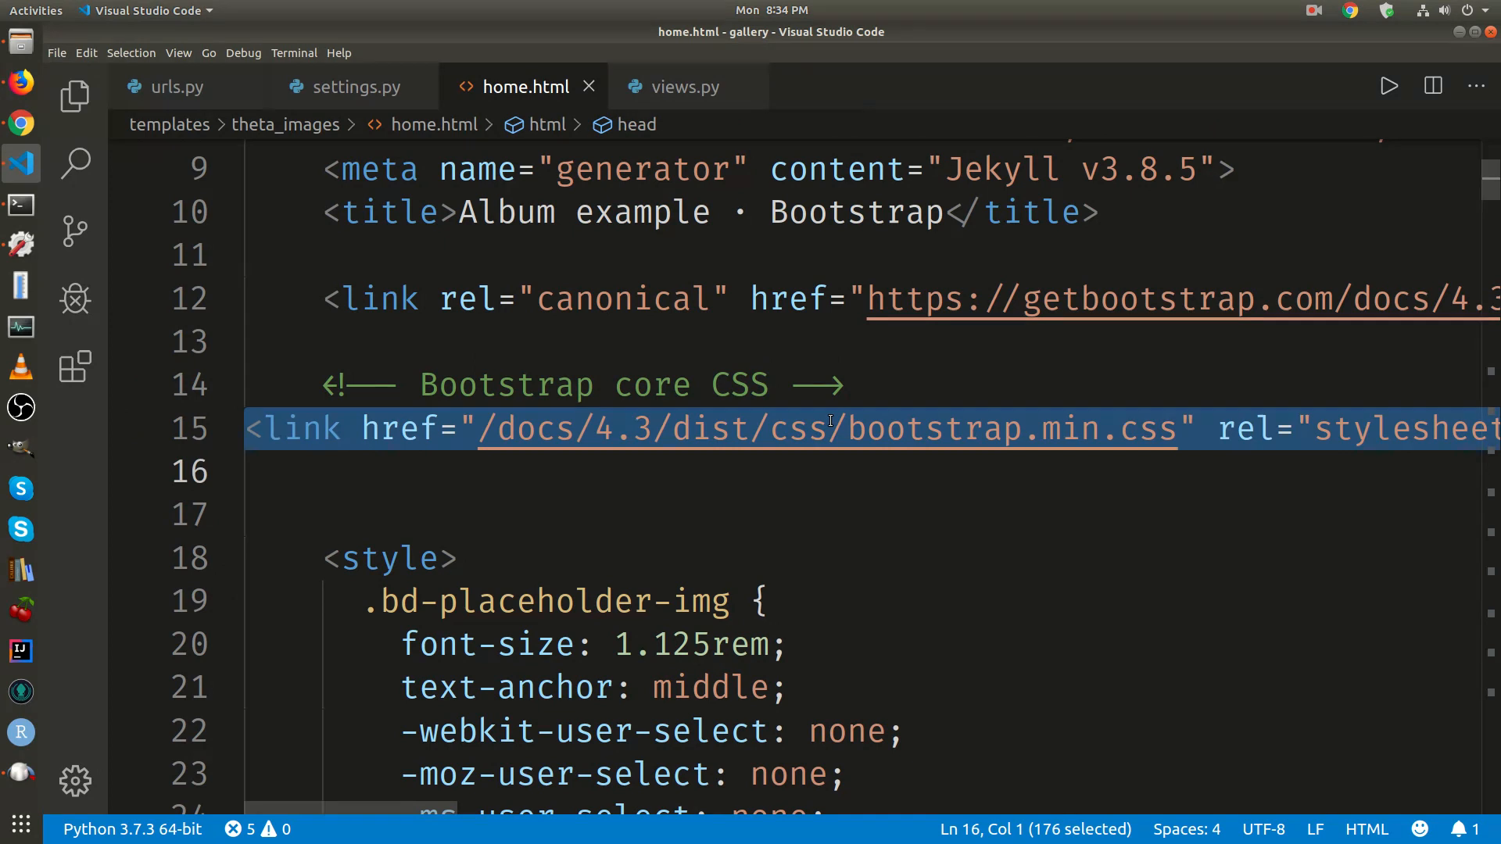
{"action": "key", "text": "Delete"}
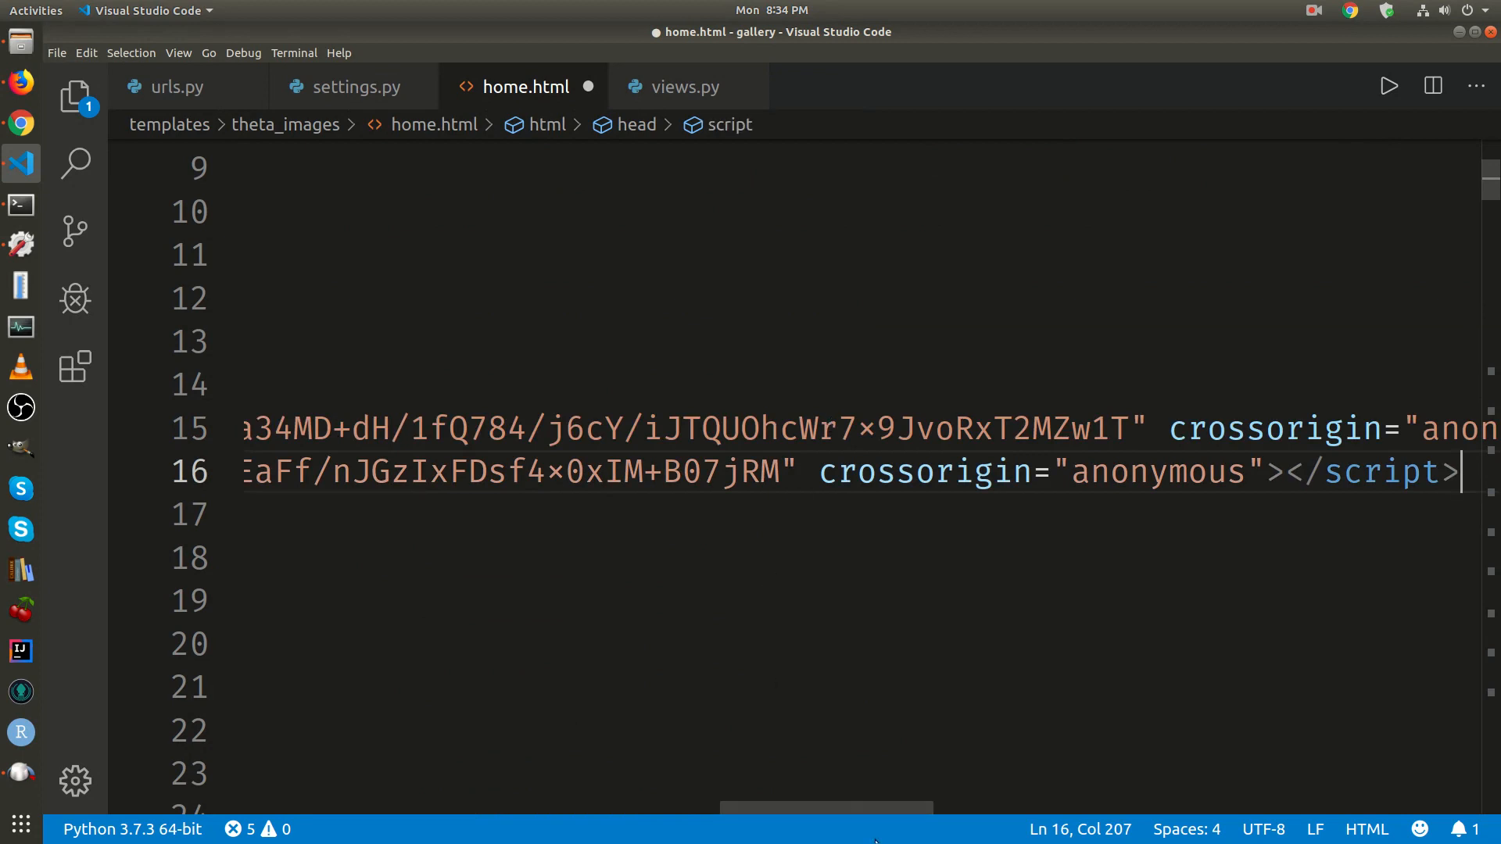
{"action": "scroll", "scroll_direction": "left", "scroll_amount": 3}
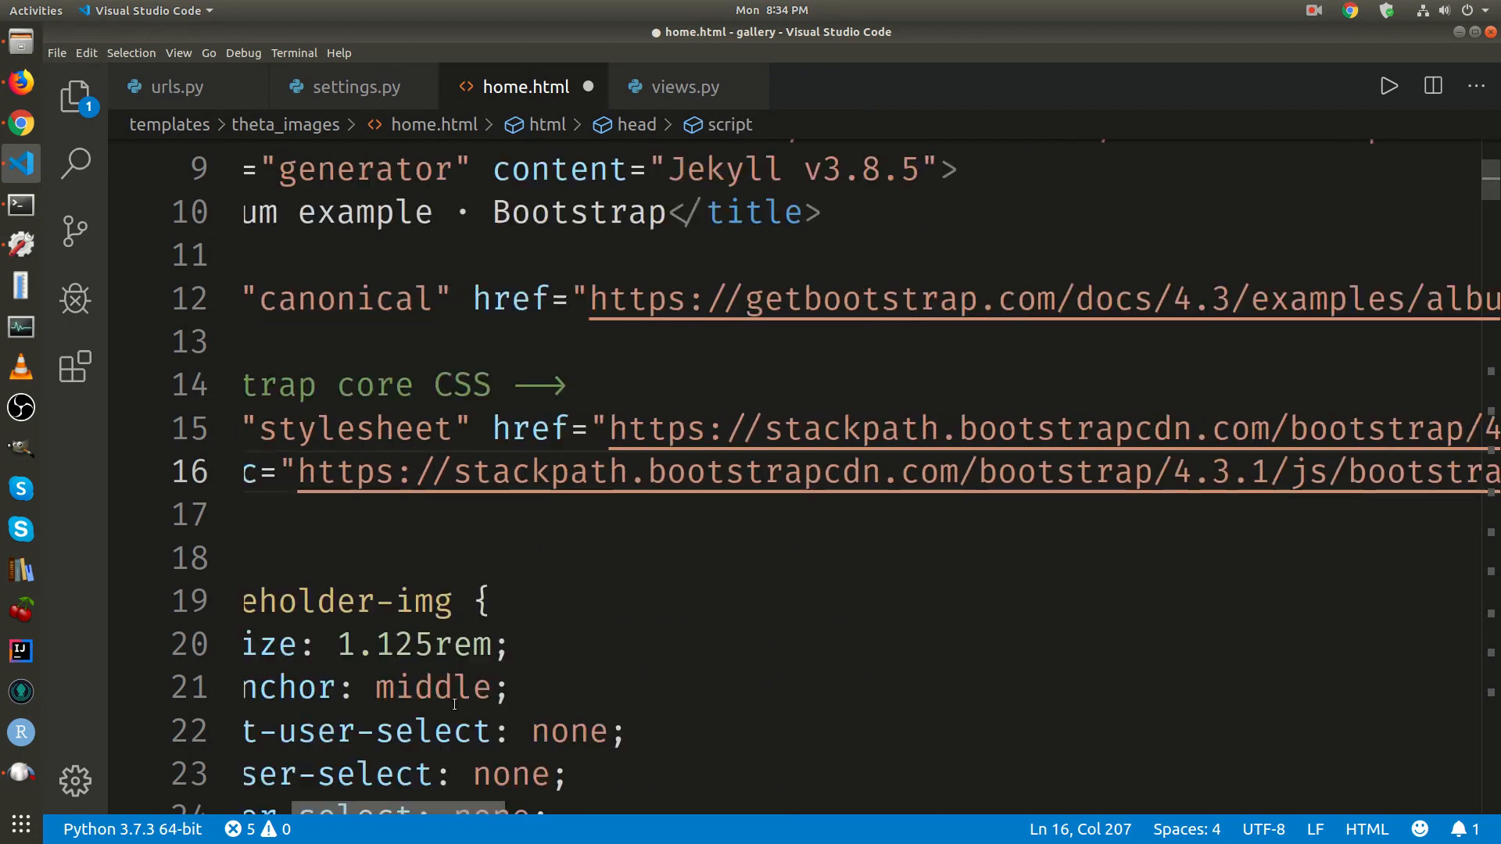
{"action": "scroll", "scroll_direction": "left", "scroll_amount": 3}
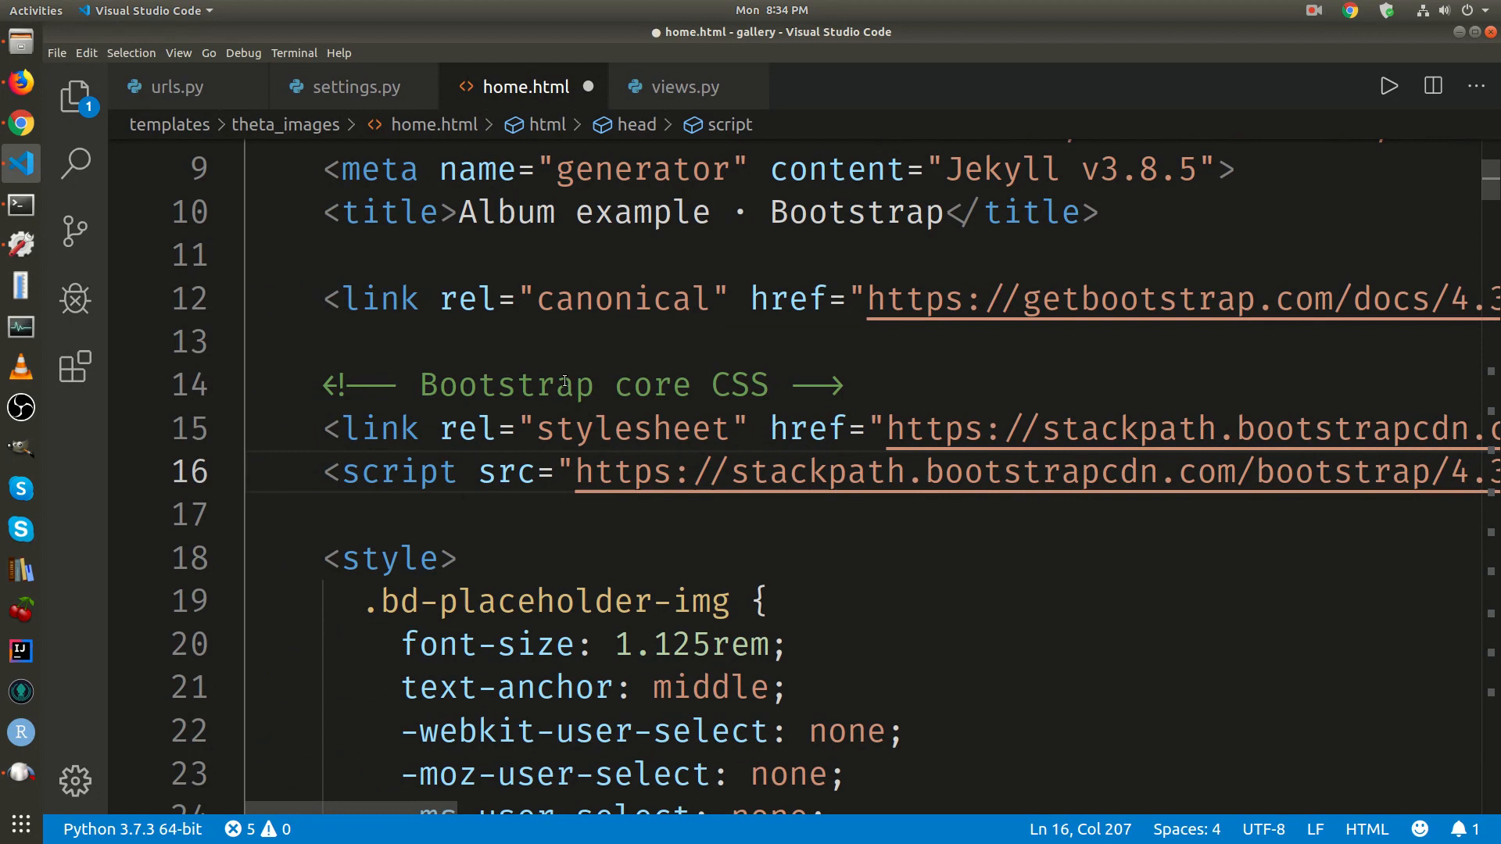
{"action": "mouse_move", "coordinate": [397, 471]}
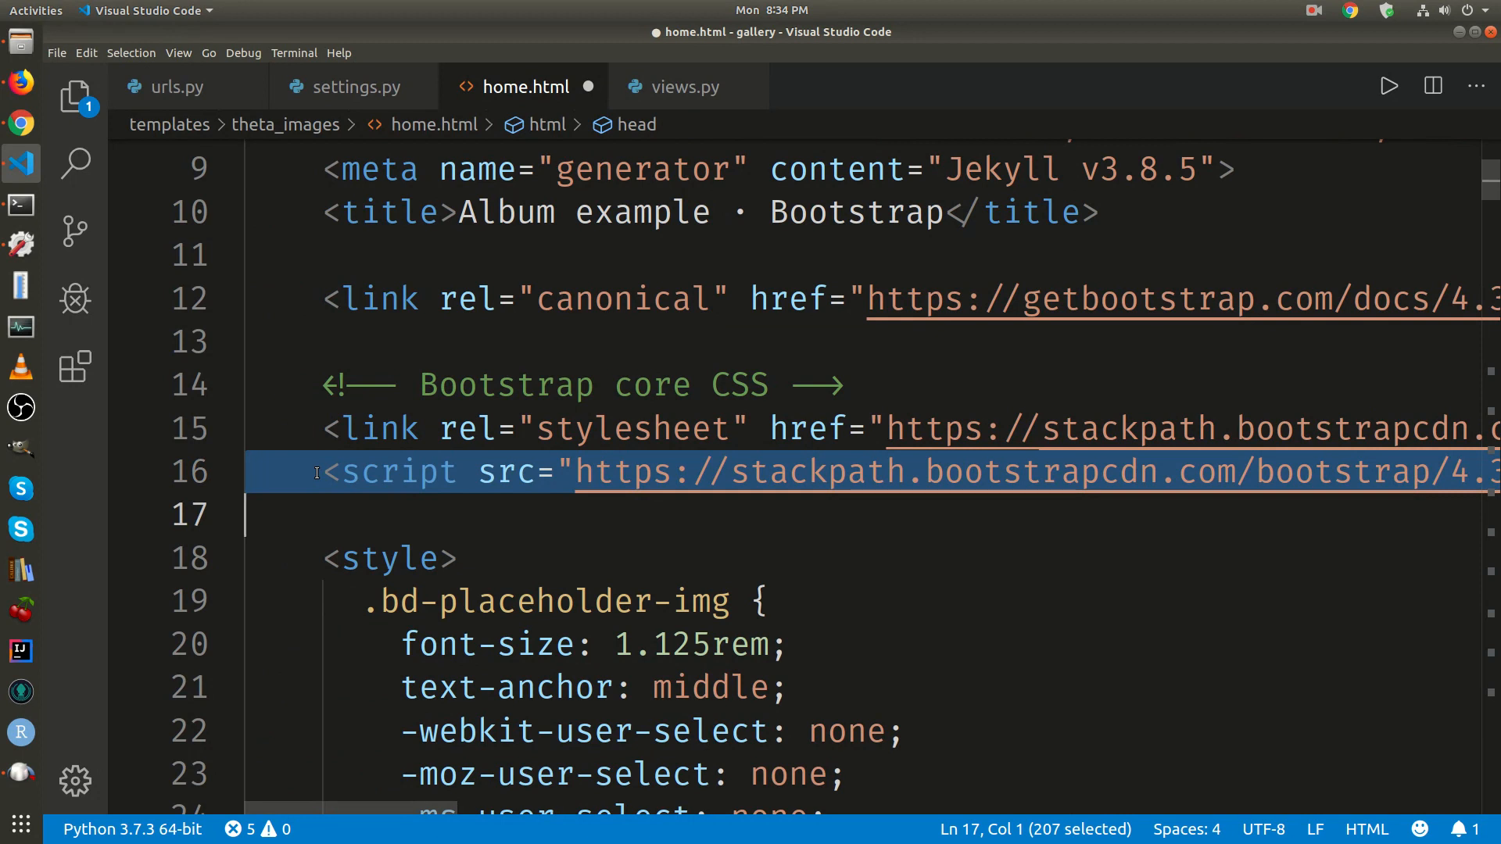
{"action": "mouse_move", "coordinate": [505, 472]}
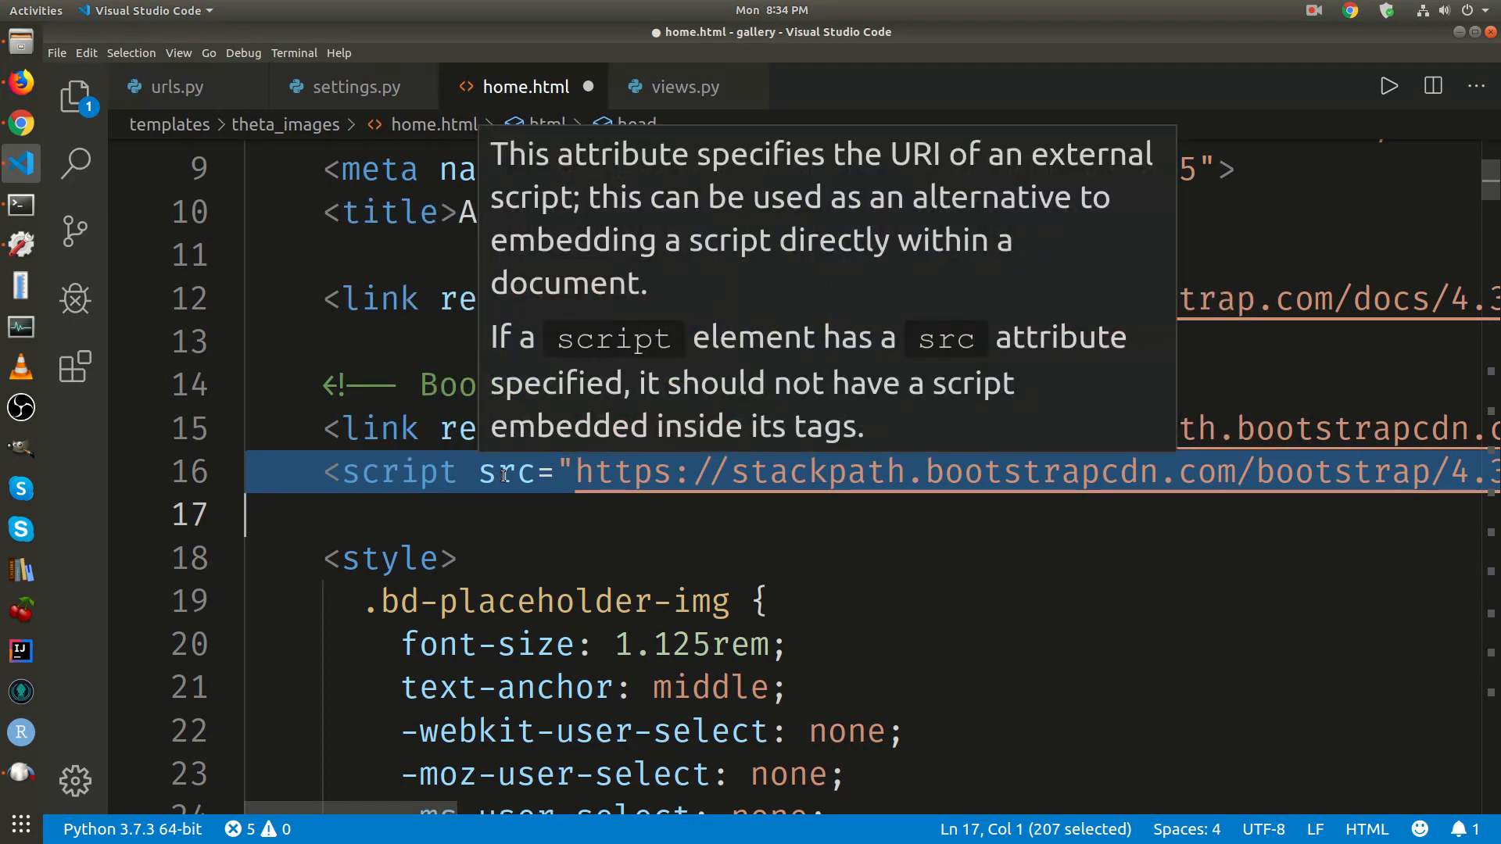
Place the BootstrapCDN script tag at the file end, below the jQuery script
{"action": "scroll", "scroll_direction": "down", "scroll_amount": 3}
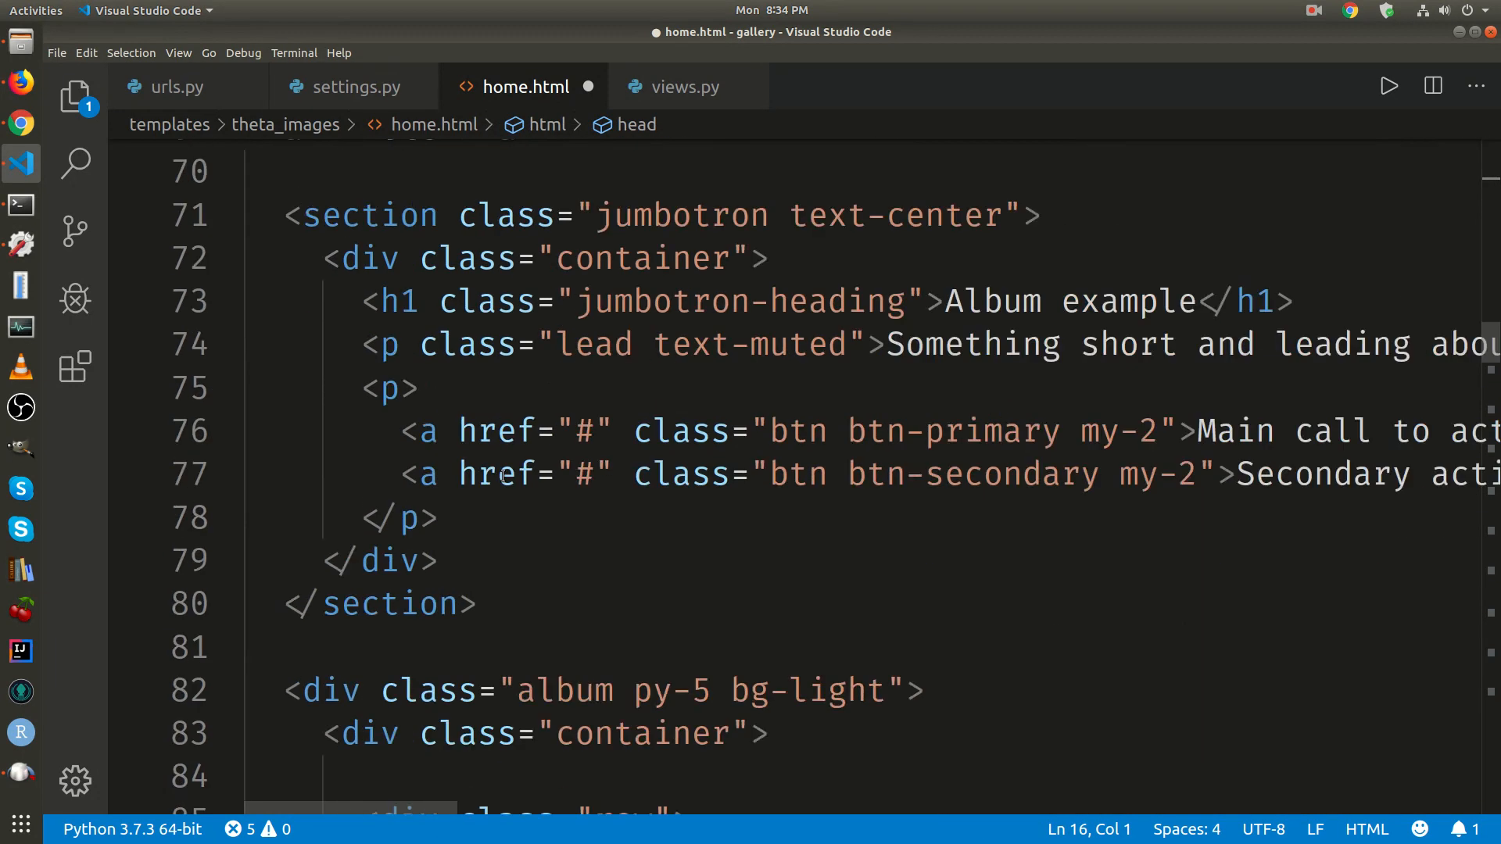
{"action": "scroll", "scroll_direction": "down", "scroll_amount": 3}
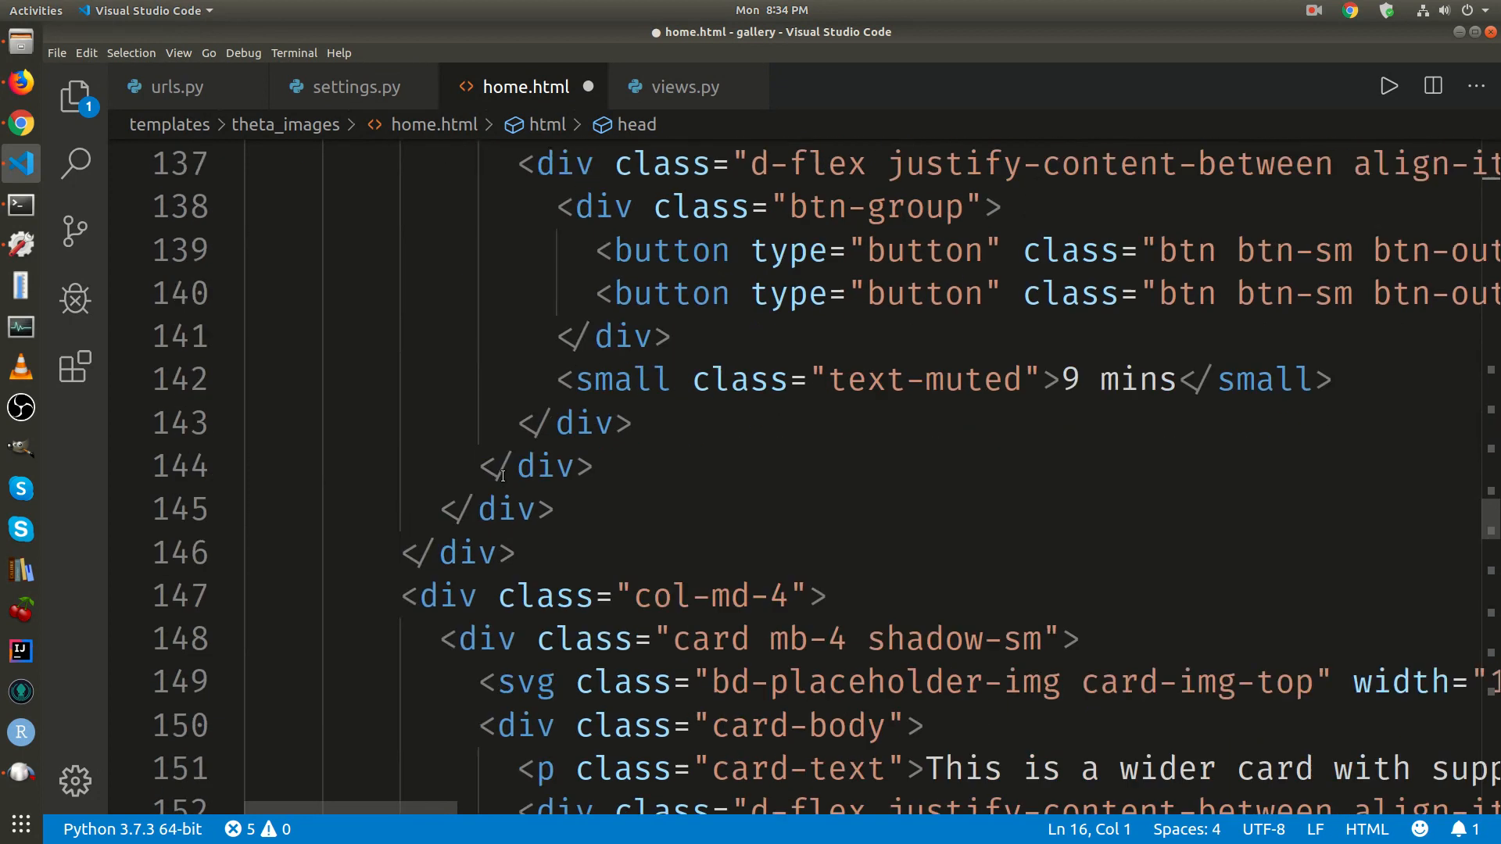
{"action": "scroll", "scroll_direction": "down", "scroll_amount": 3}
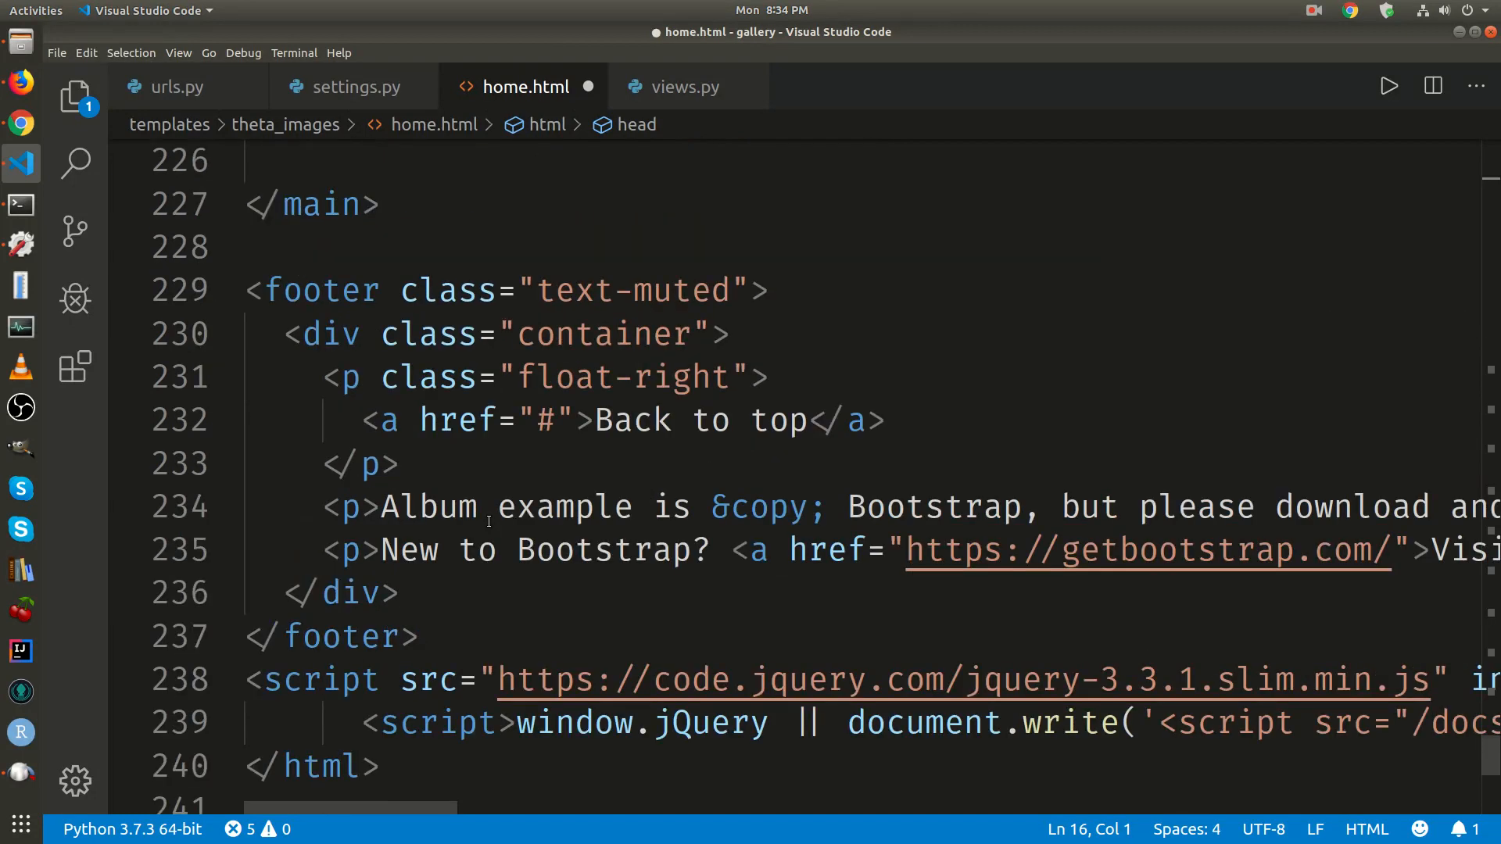
{"action": "scroll", "scroll_direction": "down", "scroll_amount": 3}
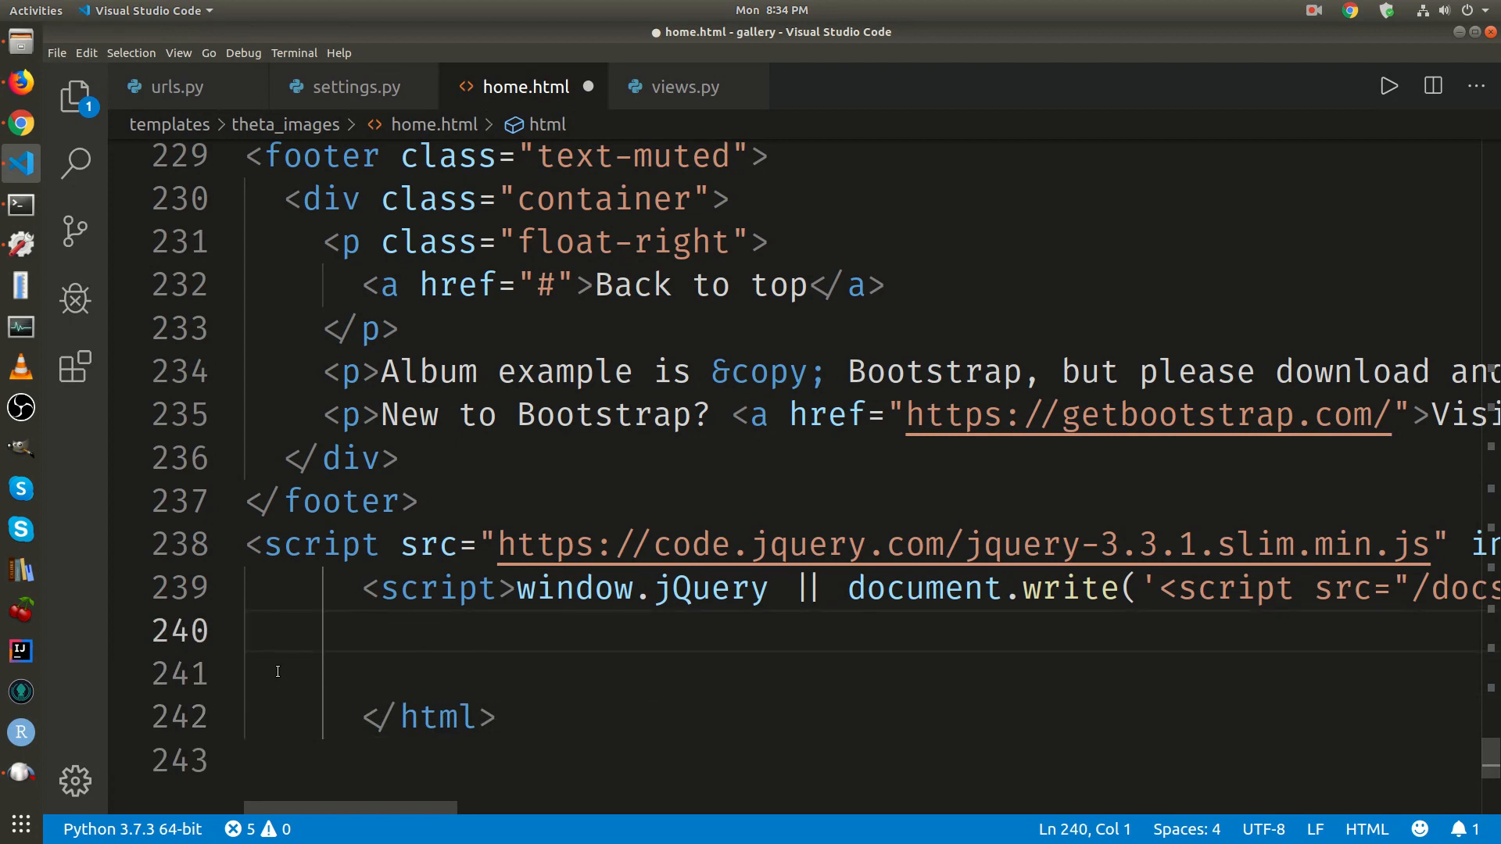
{"action": "type", "text": "<script src=\"https://stackpath.bootstrapcdn.com/bootstrap/4.3.1/"}
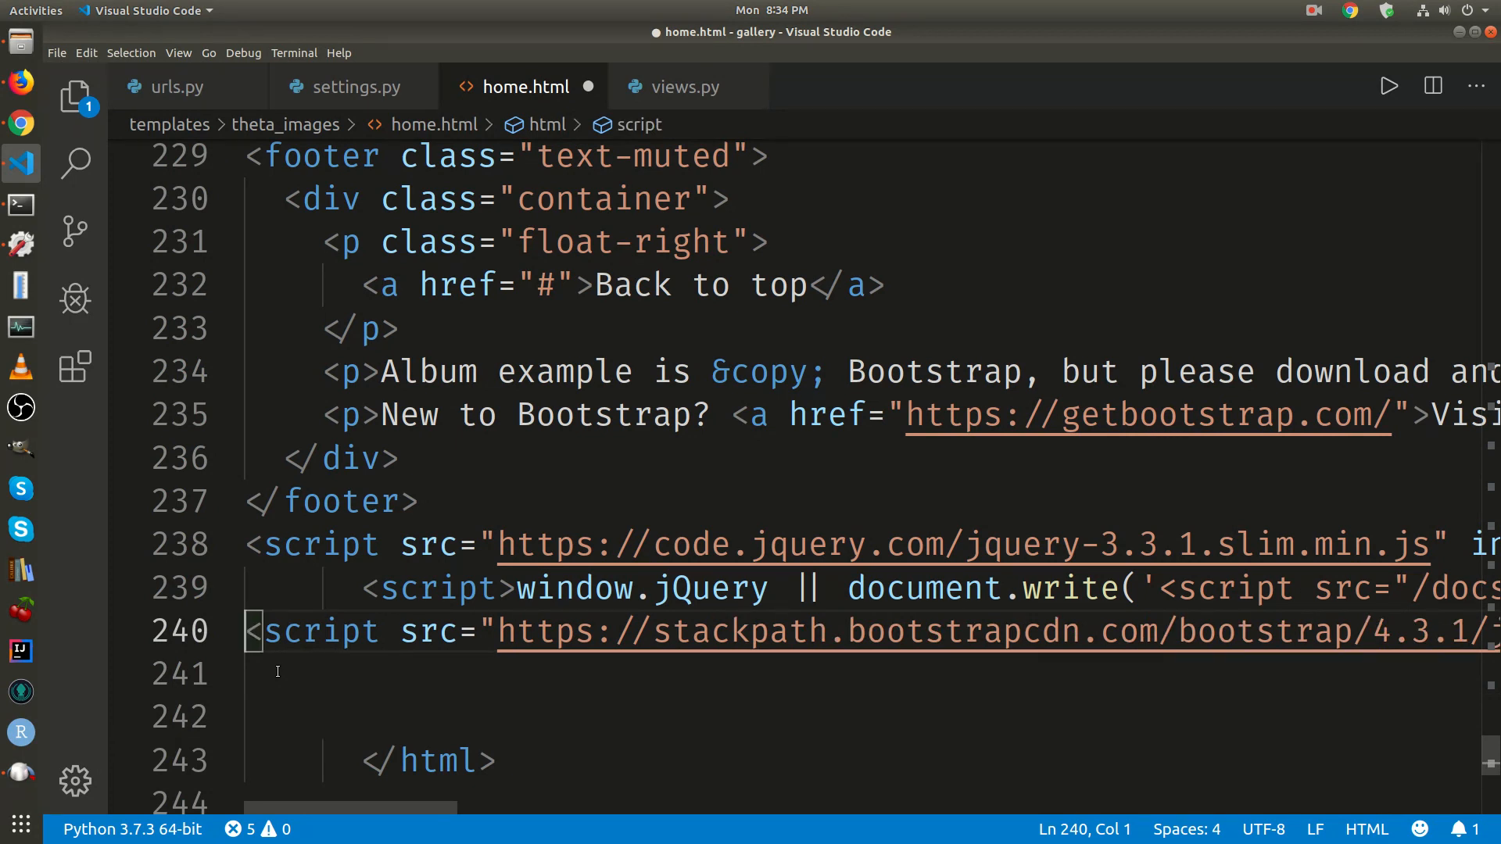
{"action": "mouse_move", "coordinate": [426, 632]}
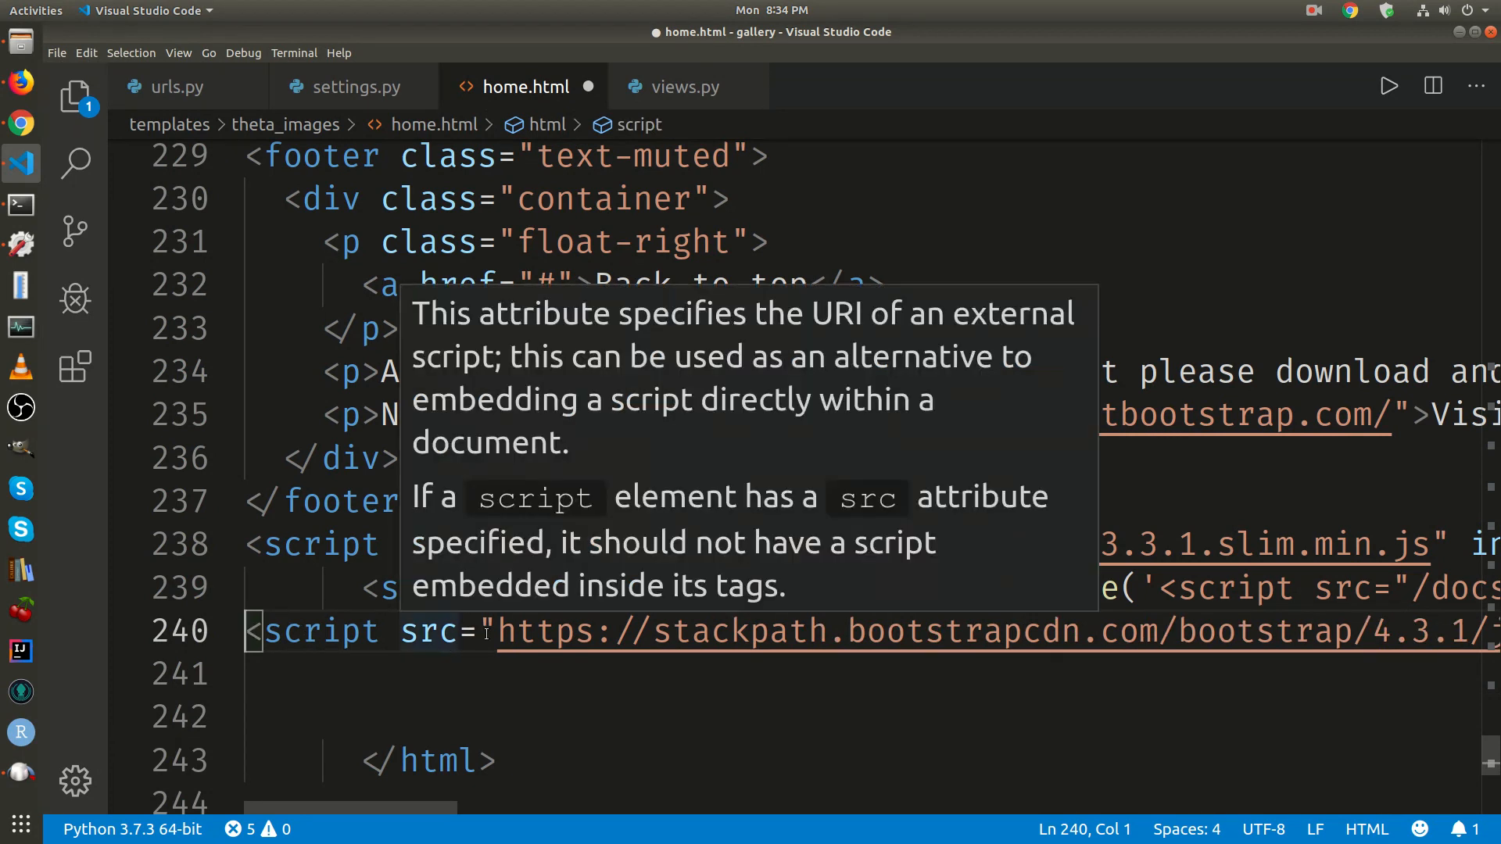
{"action": "mouse_move", "coordinate": [1081, 600]}
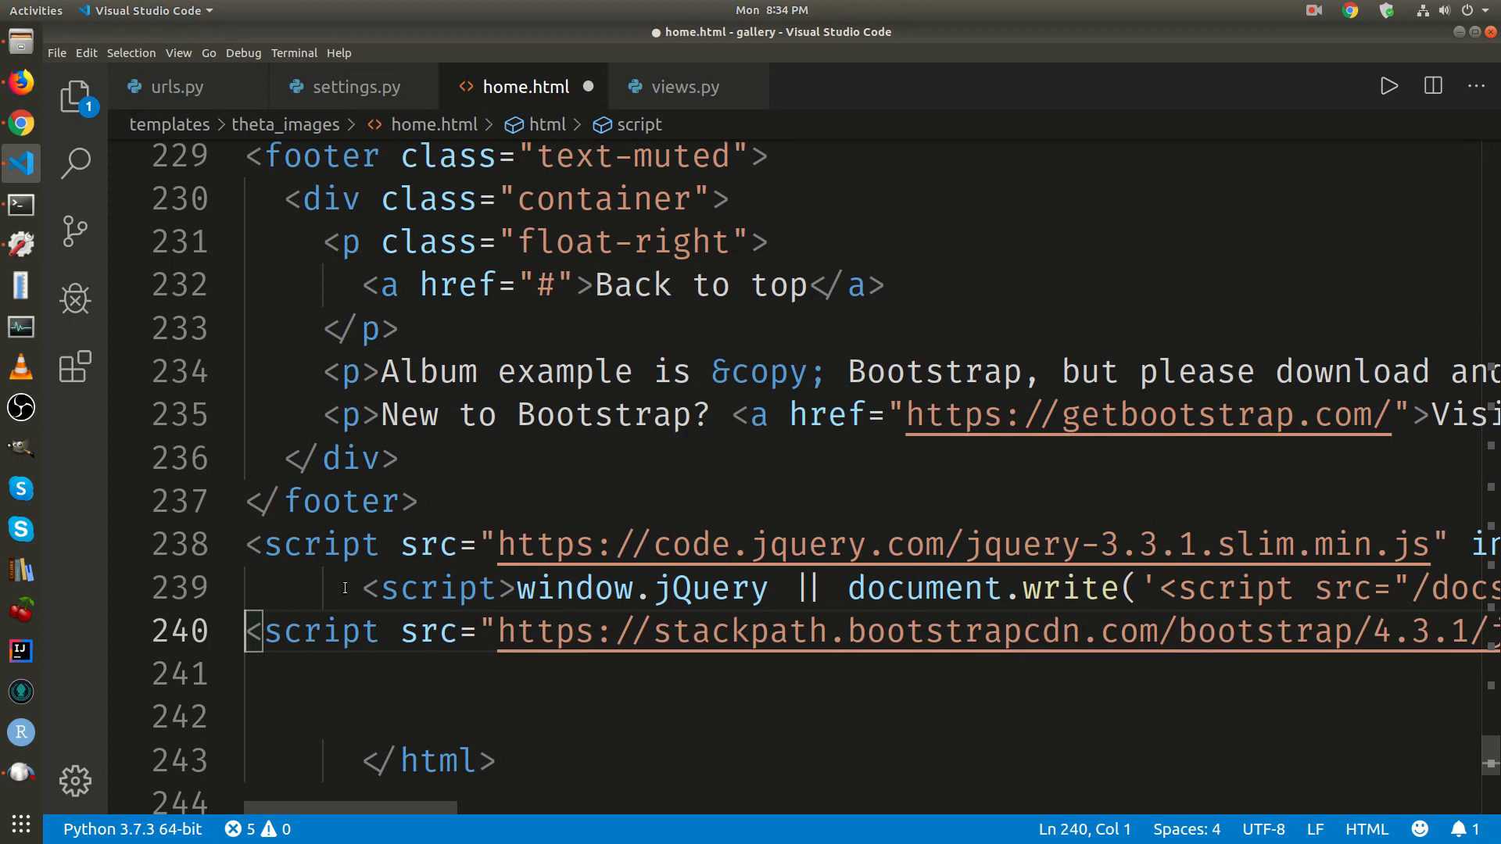
{"action": "mouse_move", "coordinate": [440, 589]}
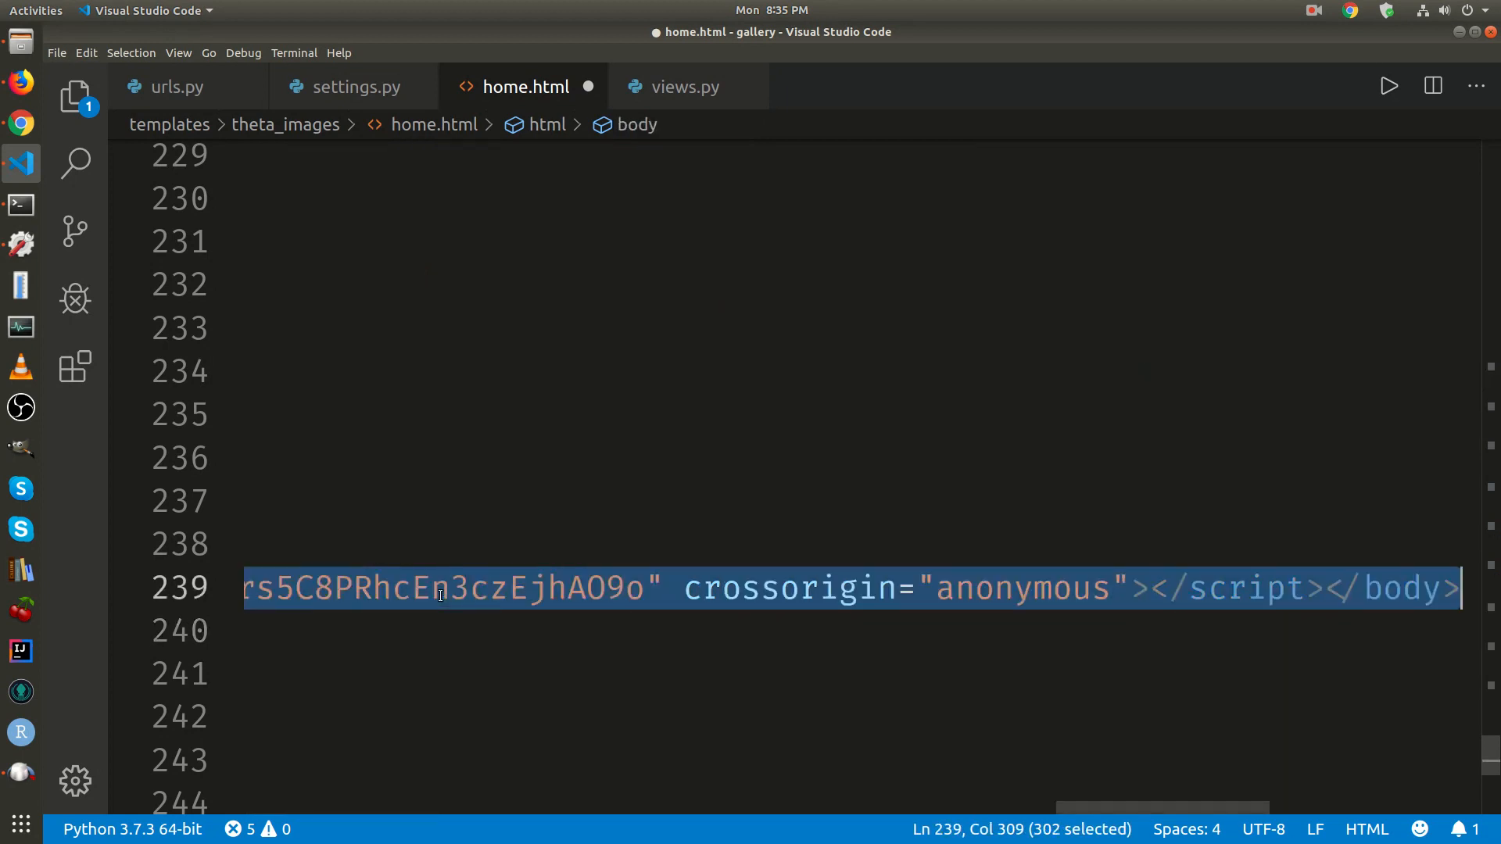
Remove the jQuery fallback line, close the body with </body>, and save
{"action": "key", "text": "shift+Left"}
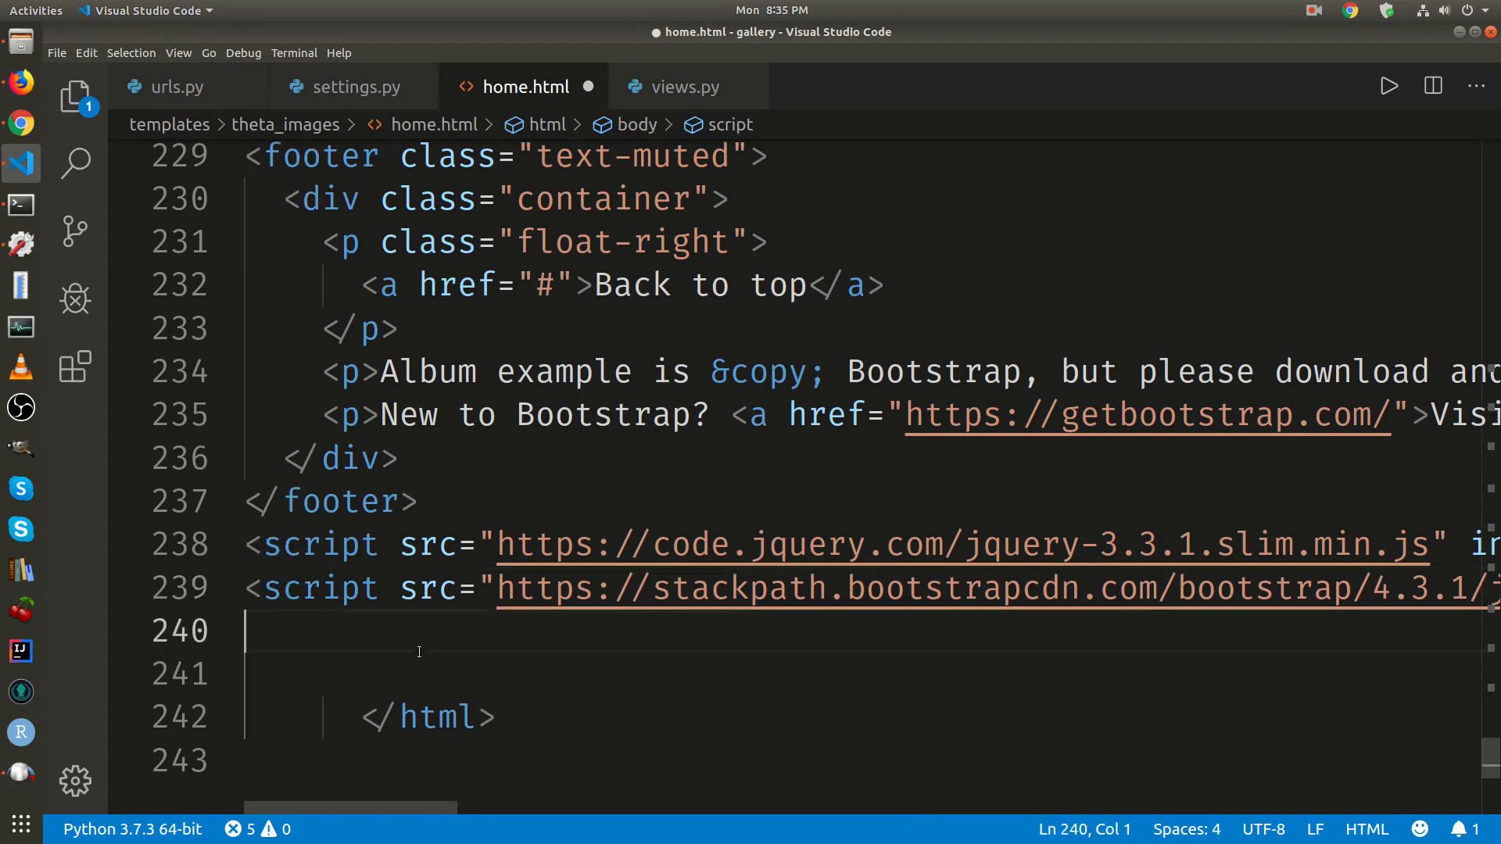
{"action": "type", "text": "</body>"}
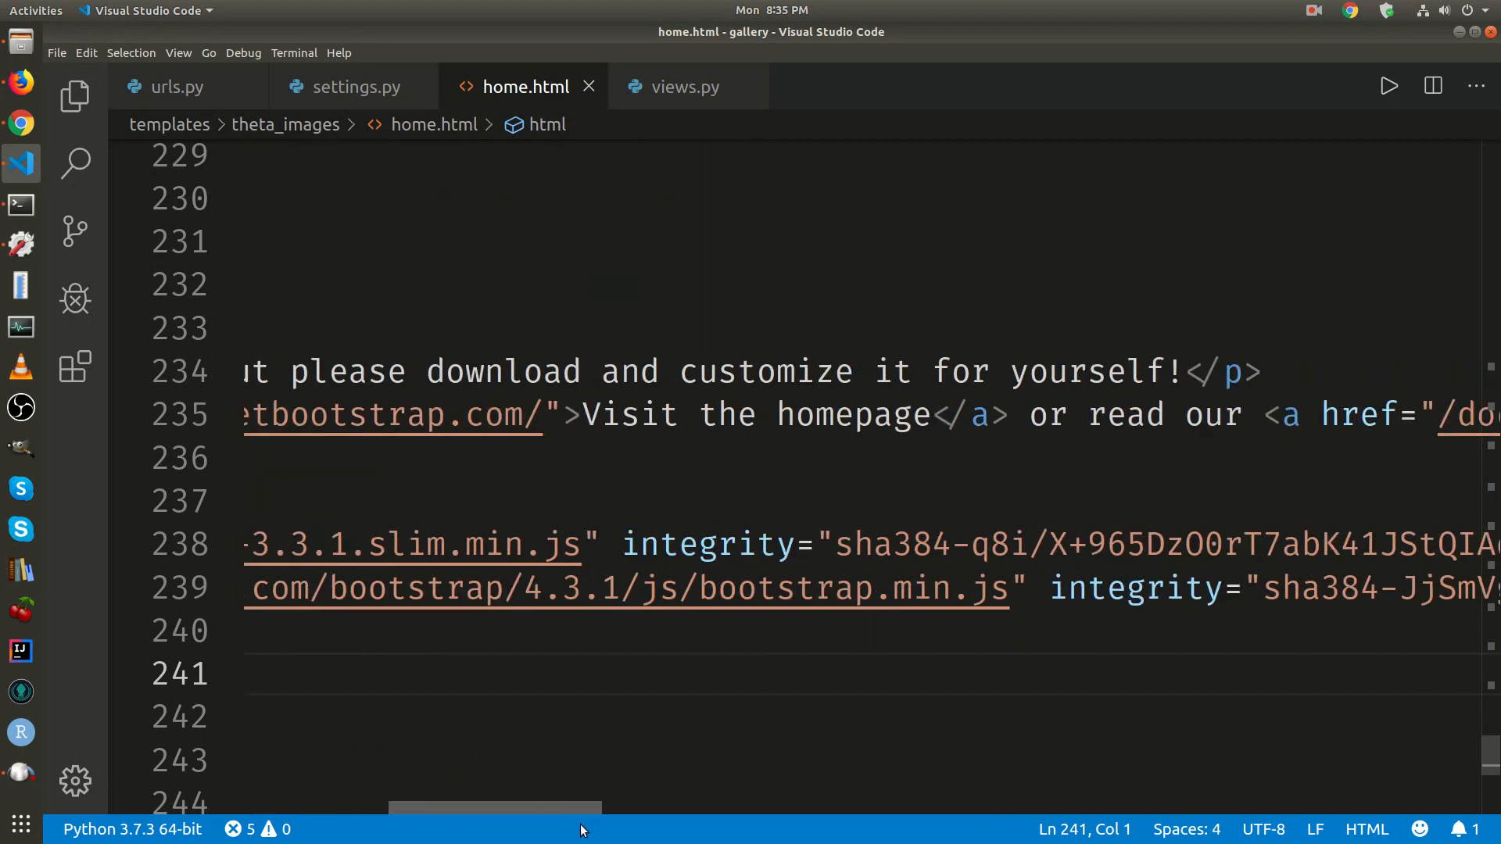
{"action": "scroll", "scroll_direction": "left", "scroll_amount": 3}
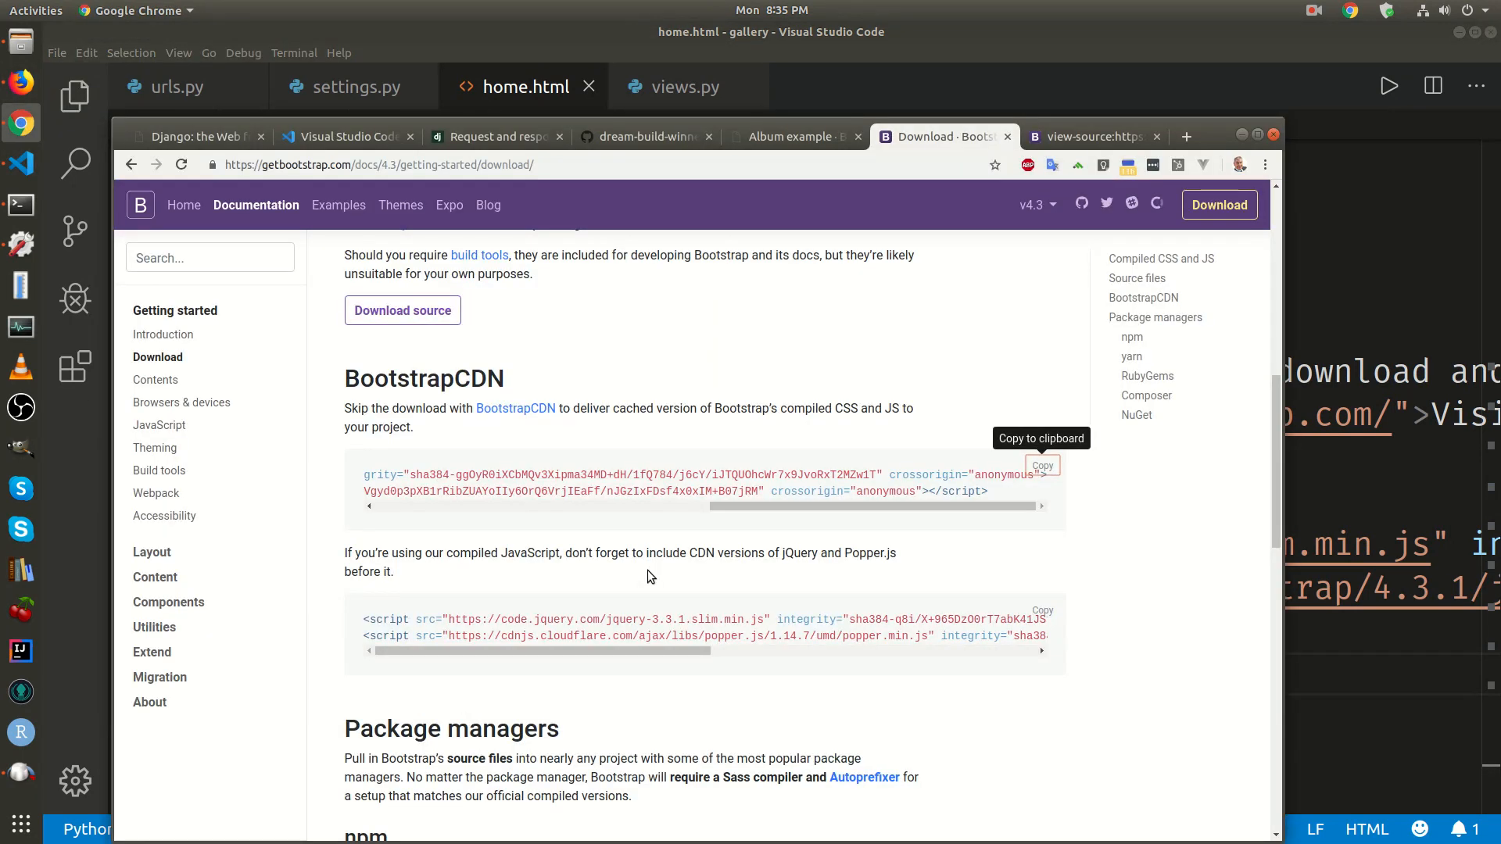
Copy the cdnjs Popper.js script and position it above the Bootstrap script line
{"action": "double_click", "coordinate": [724, 635]}
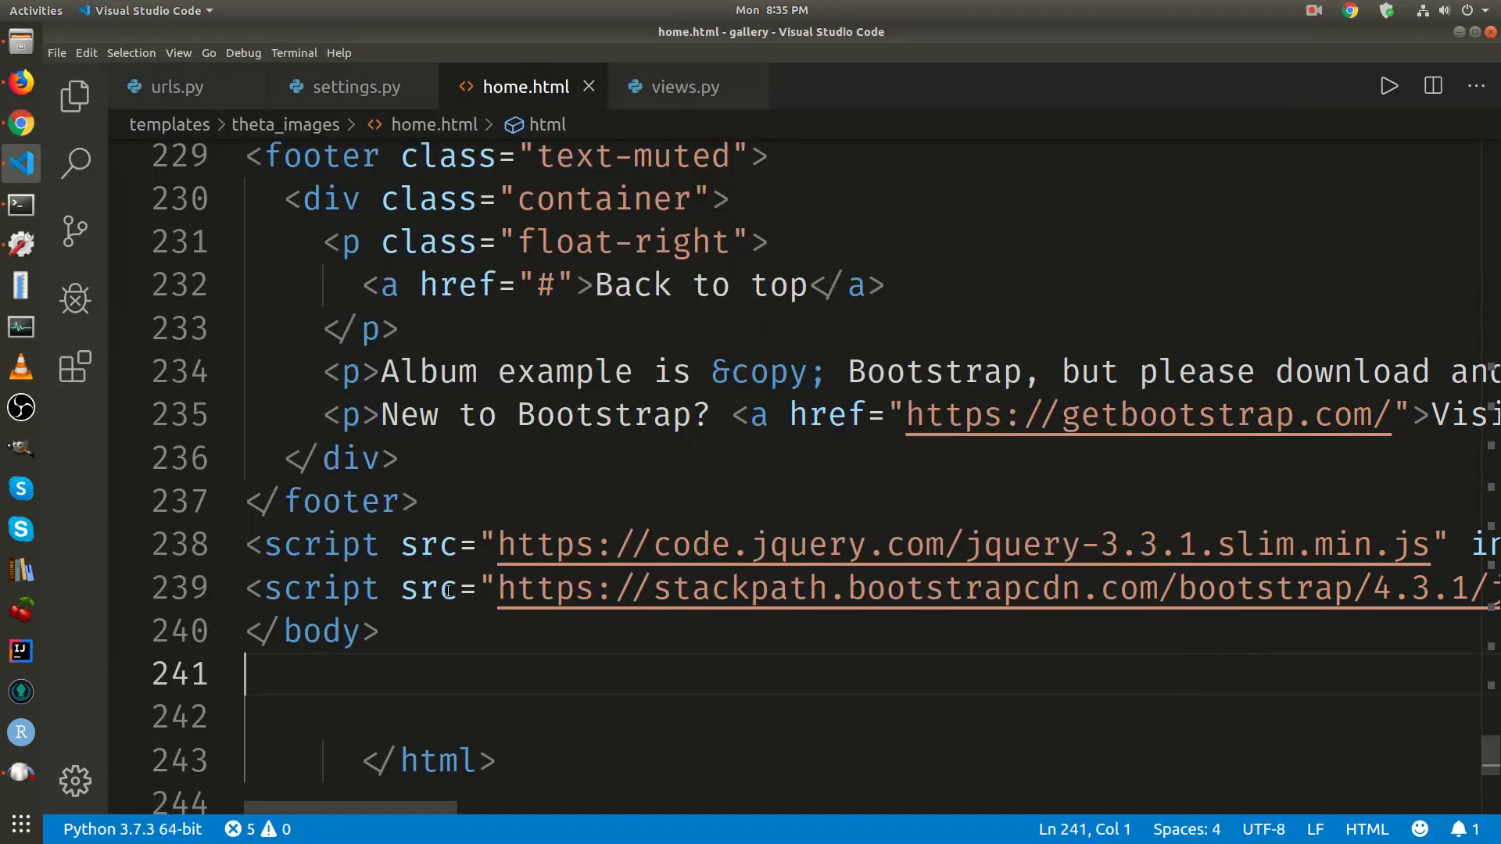
{"action": "left_click", "coordinate": [310, 632]}
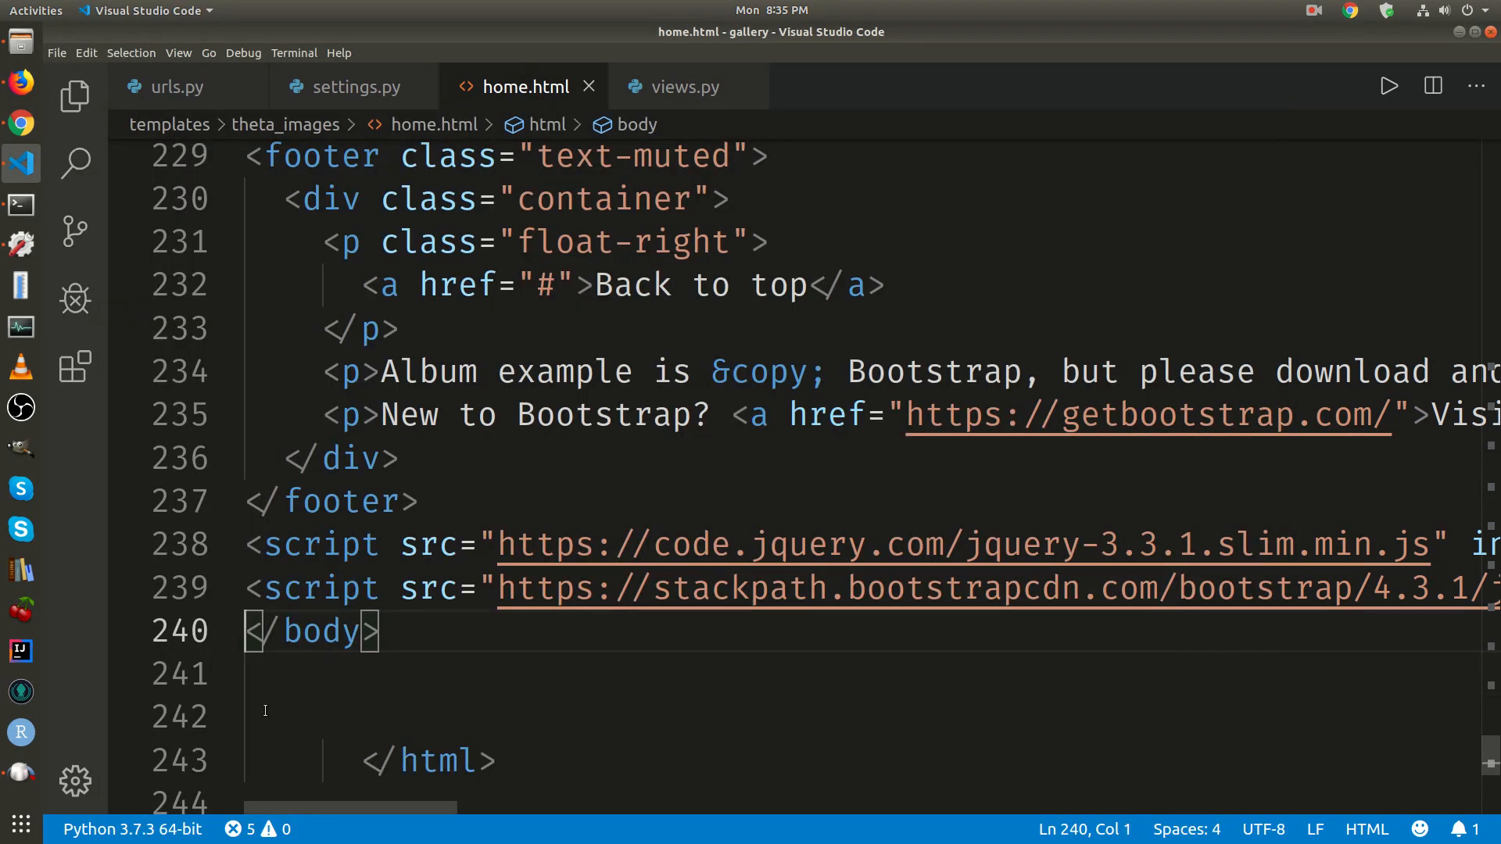
{"action": "type", "text": "<script src=\"https://cdnjs.cloudflare.com/ajax/libs/popper.js/1.1"}
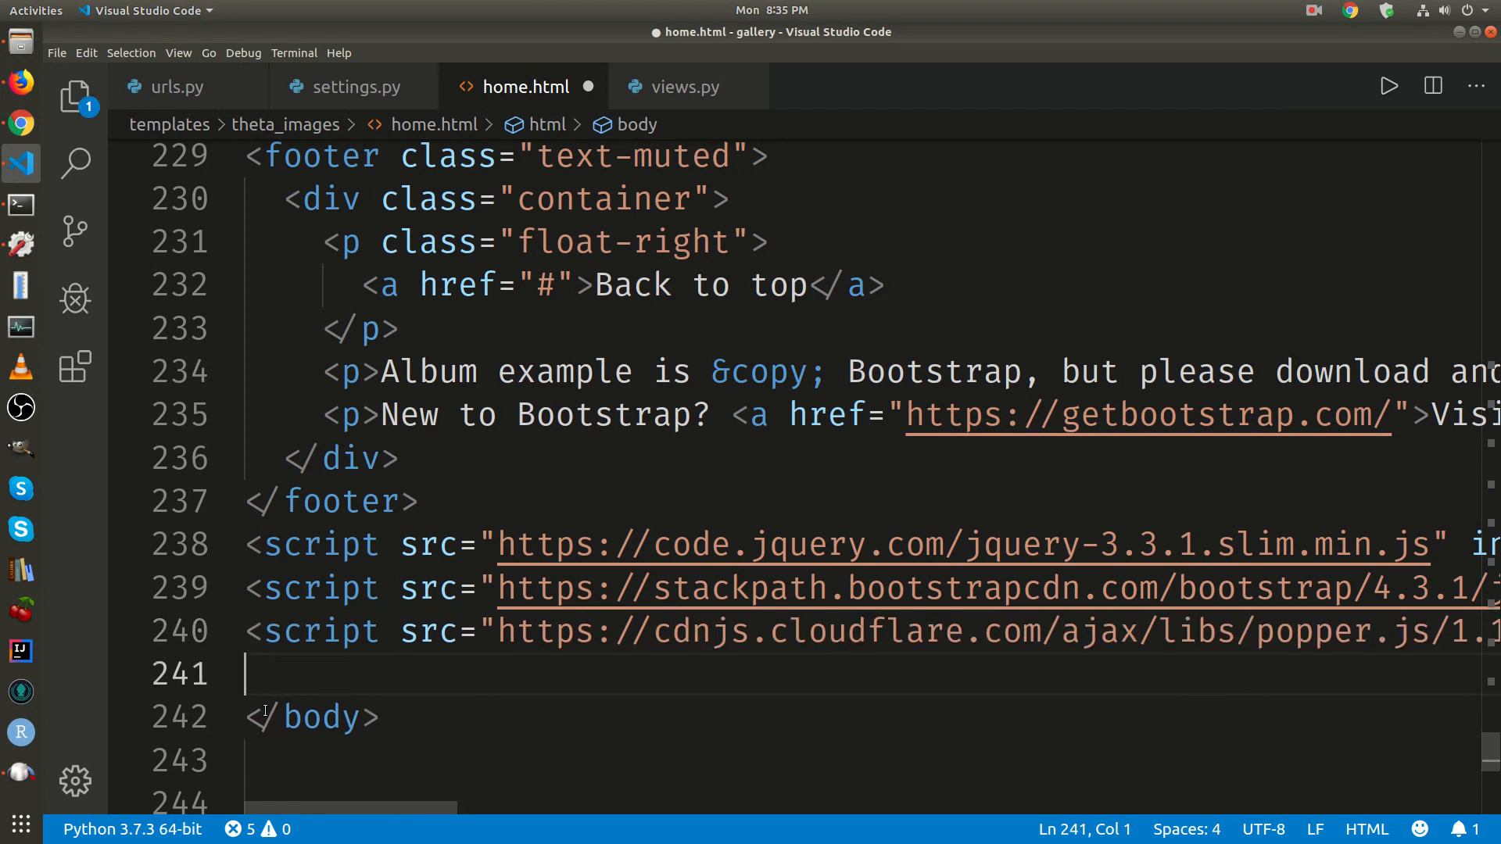
{"action": "key", "text": "ctrl+s"}
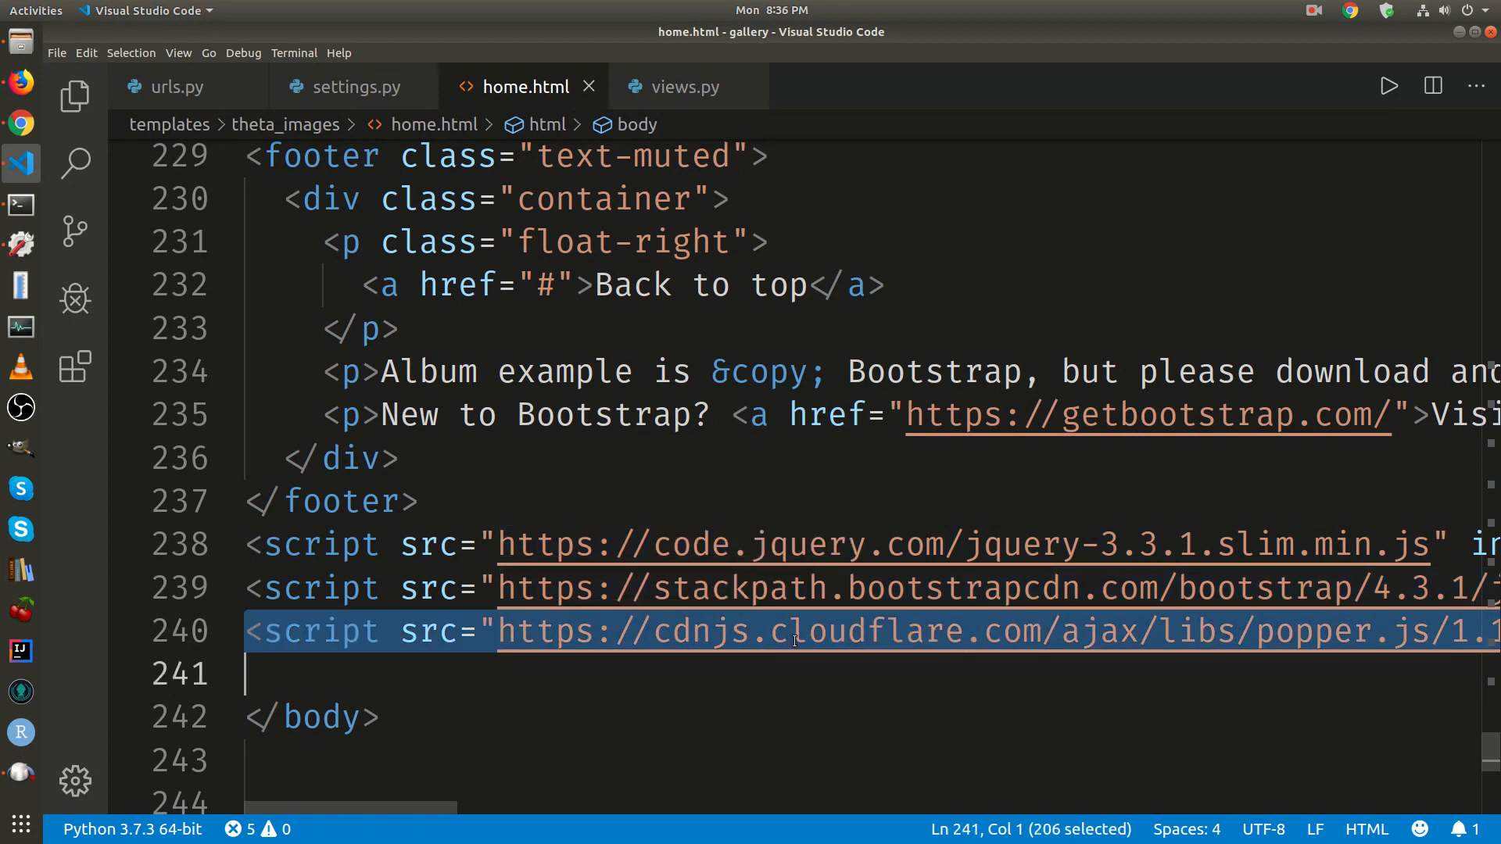
{"action": "key", "text": "Delete"}
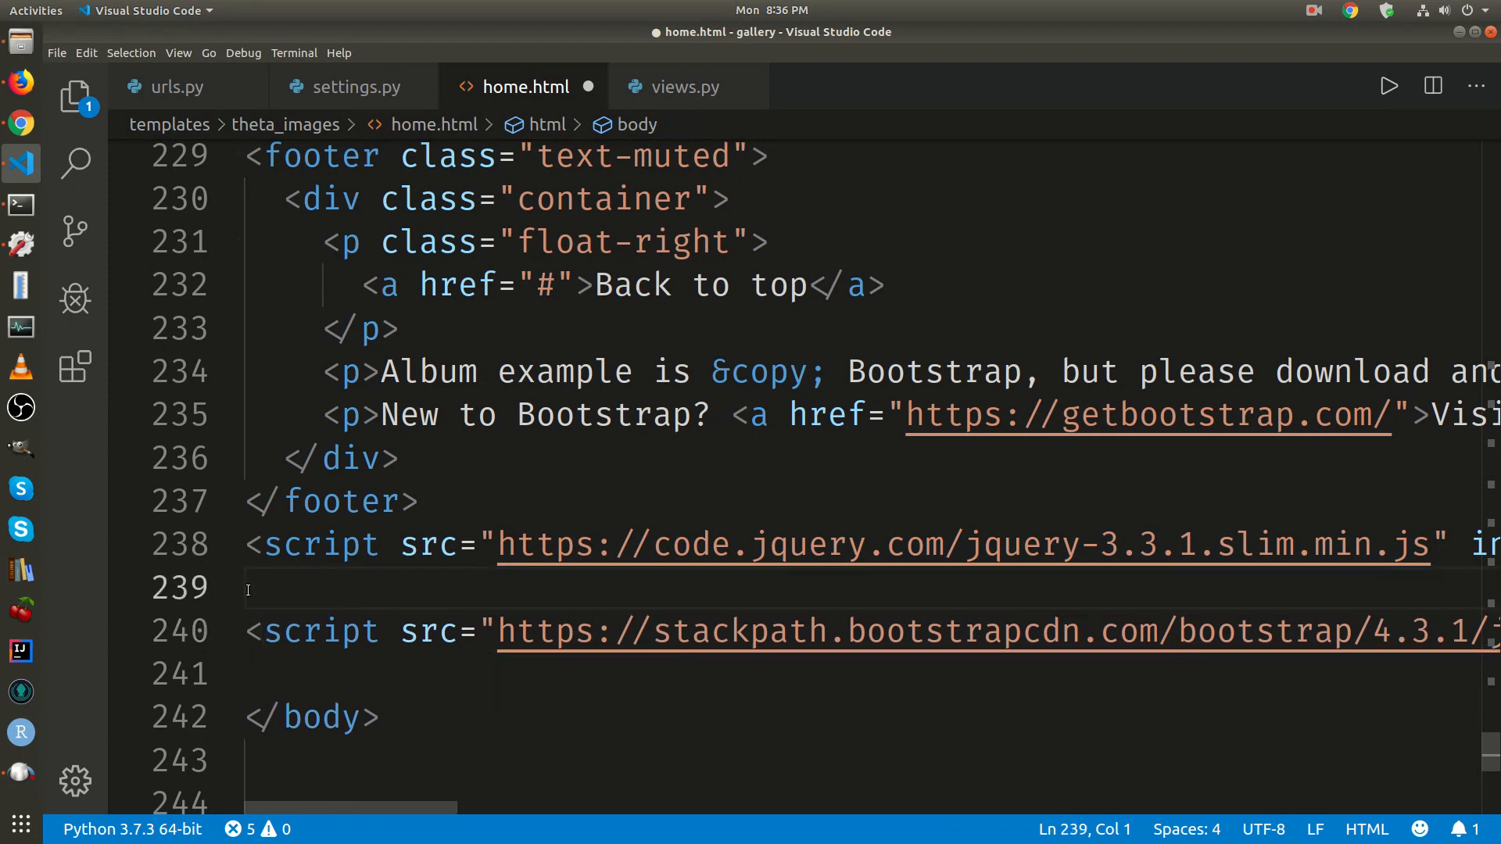
{"action": "type", "text": "<script src=\"https://cdnjs.cloudflare.com/ajax/libs/popper.js/1.1"}
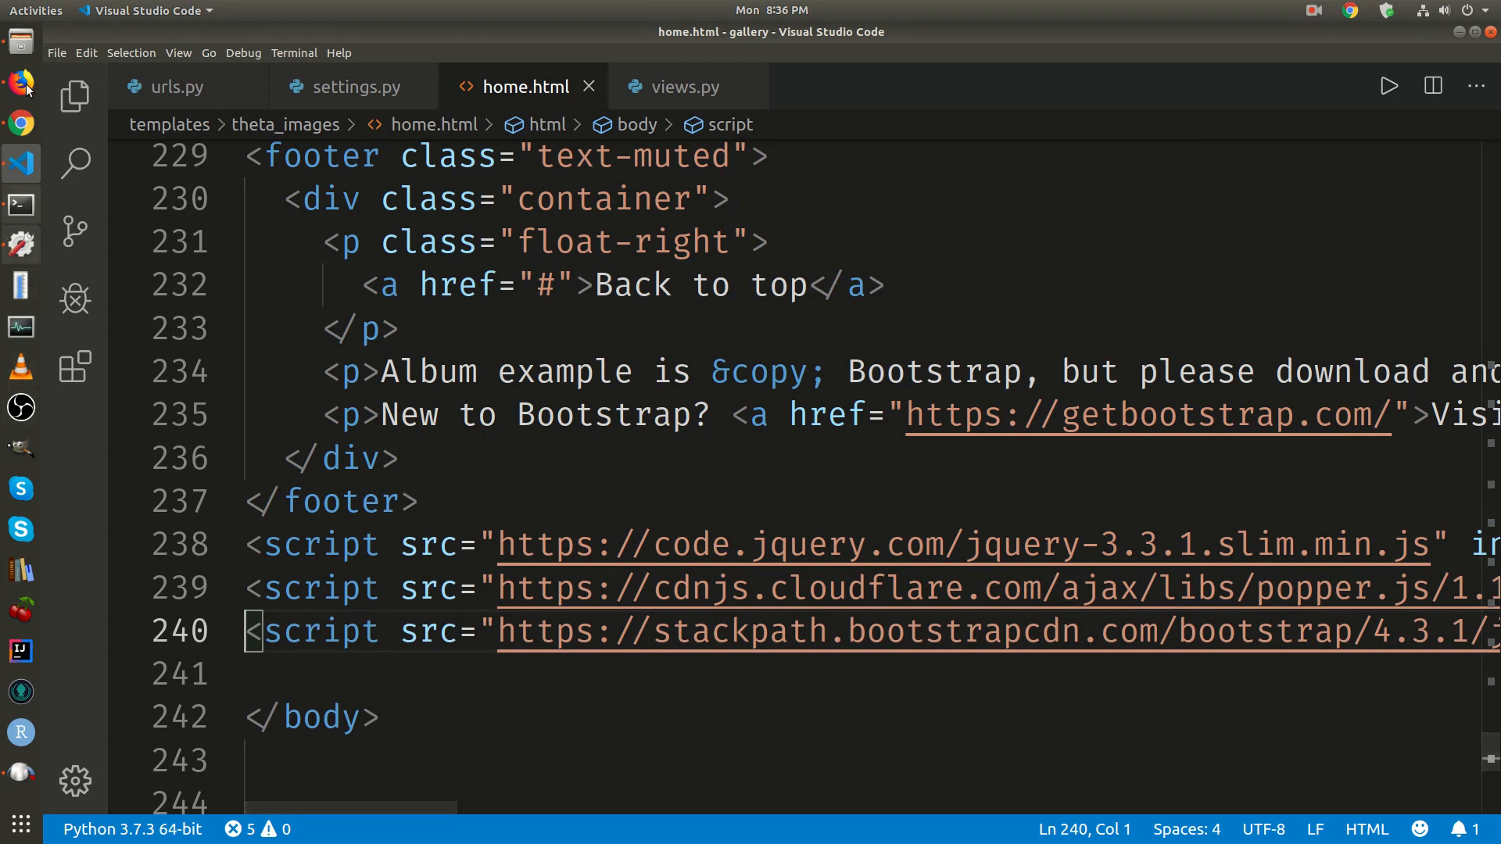
Reload the local Album page, scroll through the styled cards, and zoom out twice
{"action": "left_click", "coordinate": [19, 121]}
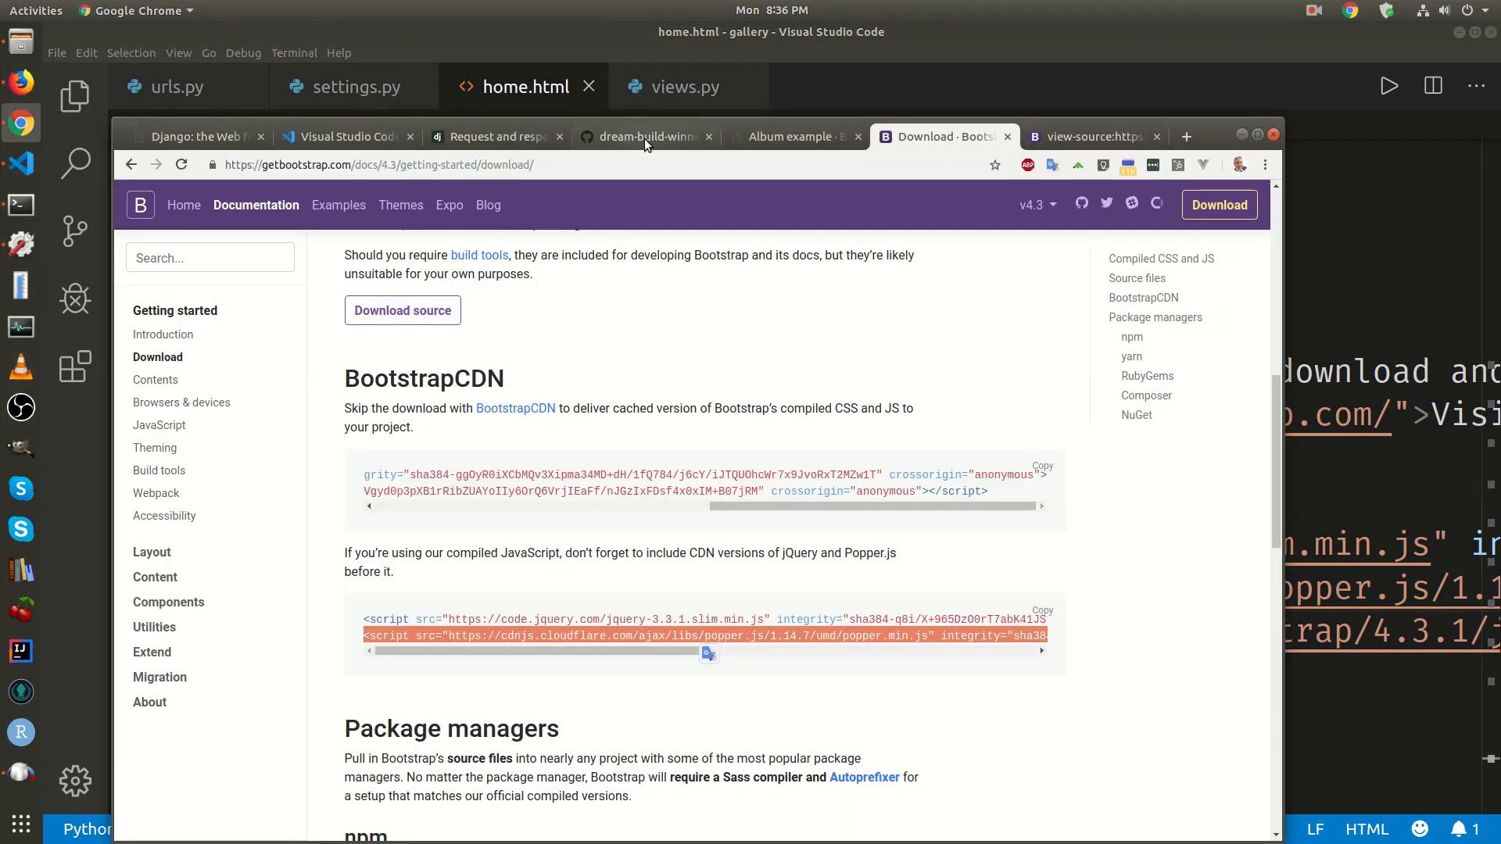
{"action": "left_click", "coordinate": [794, 136]}
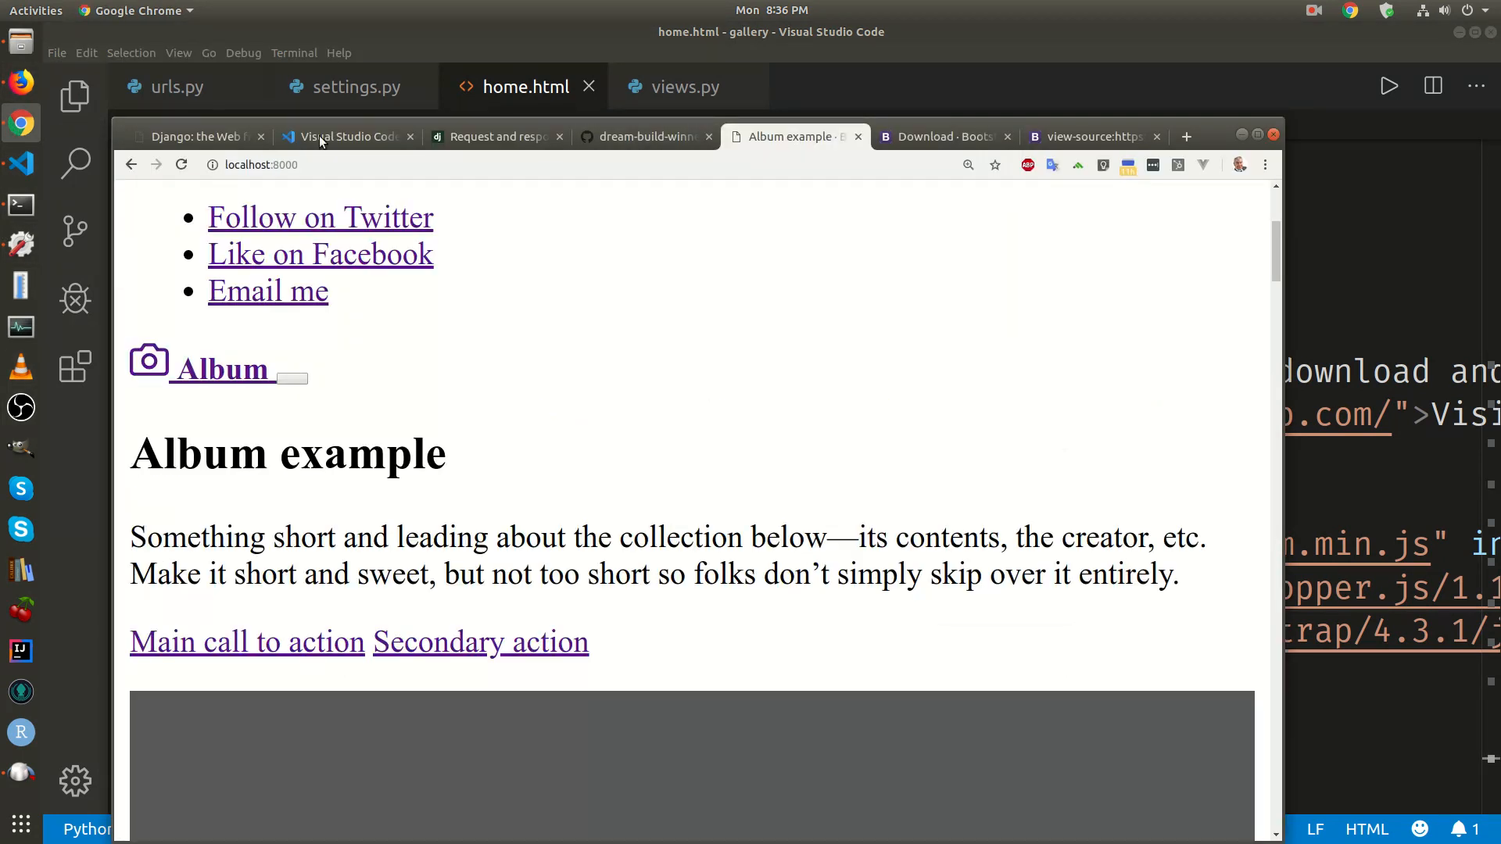
{"action": "scroll", "scroll_direction": "down", "scroll_amount": 3}
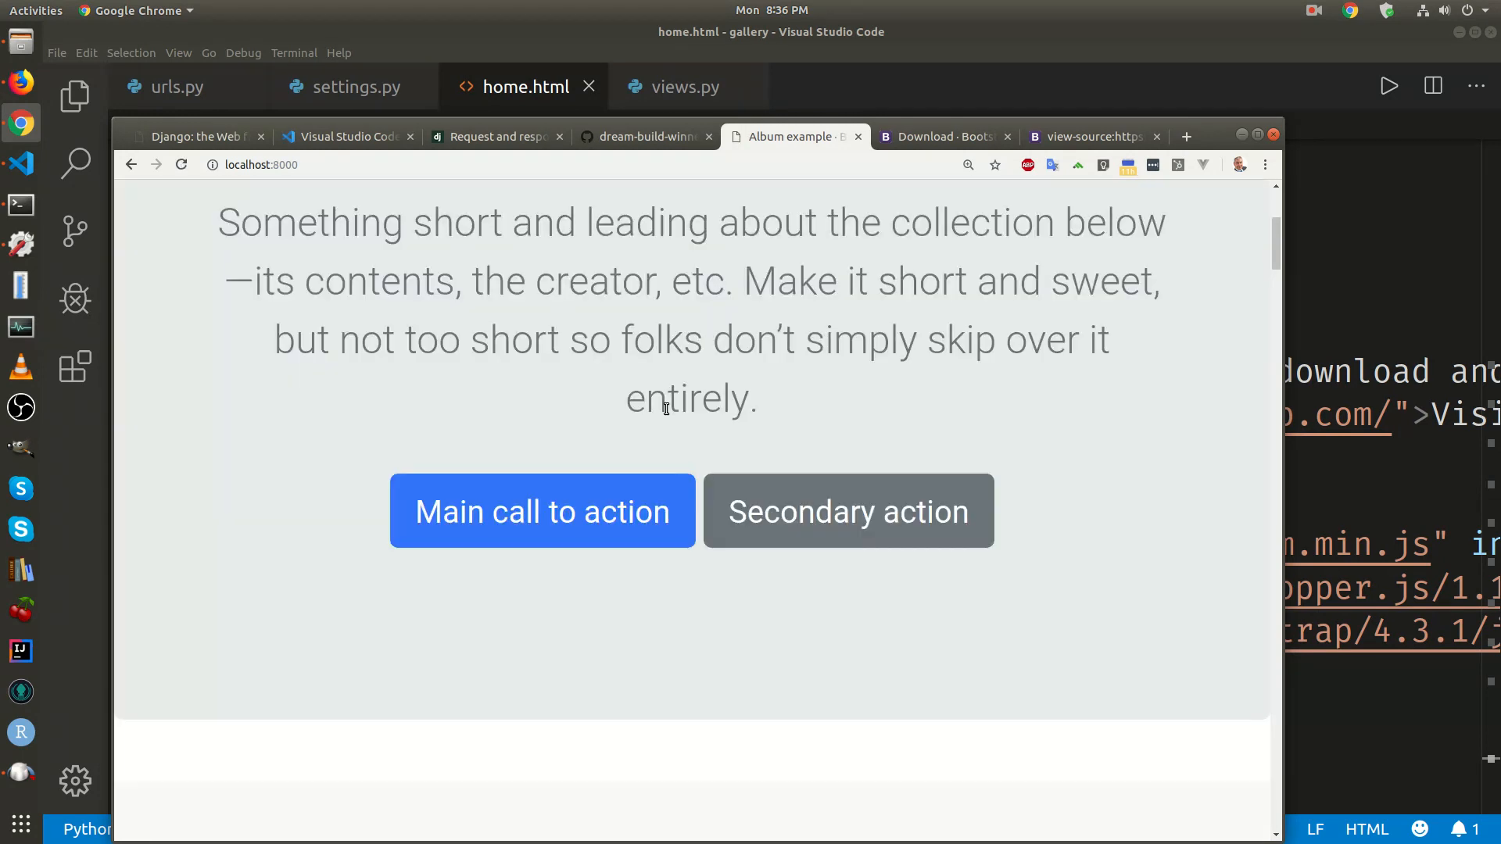
{"action": "scroll", "scroll_direction": "down", "scroll_amount": 3}
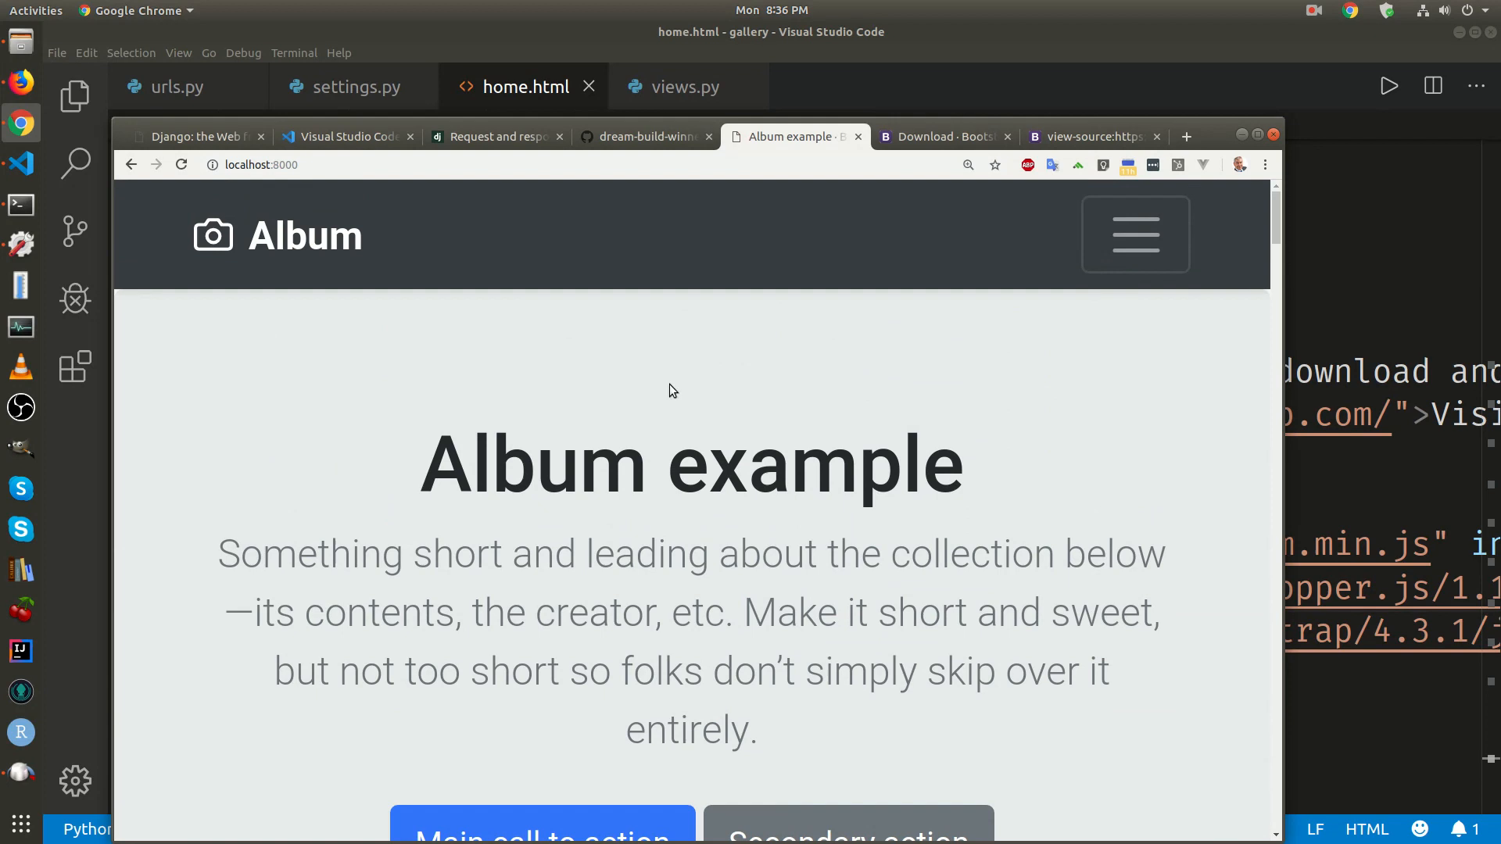
{"action": "left_click", "coordinate": [1265, 165]}
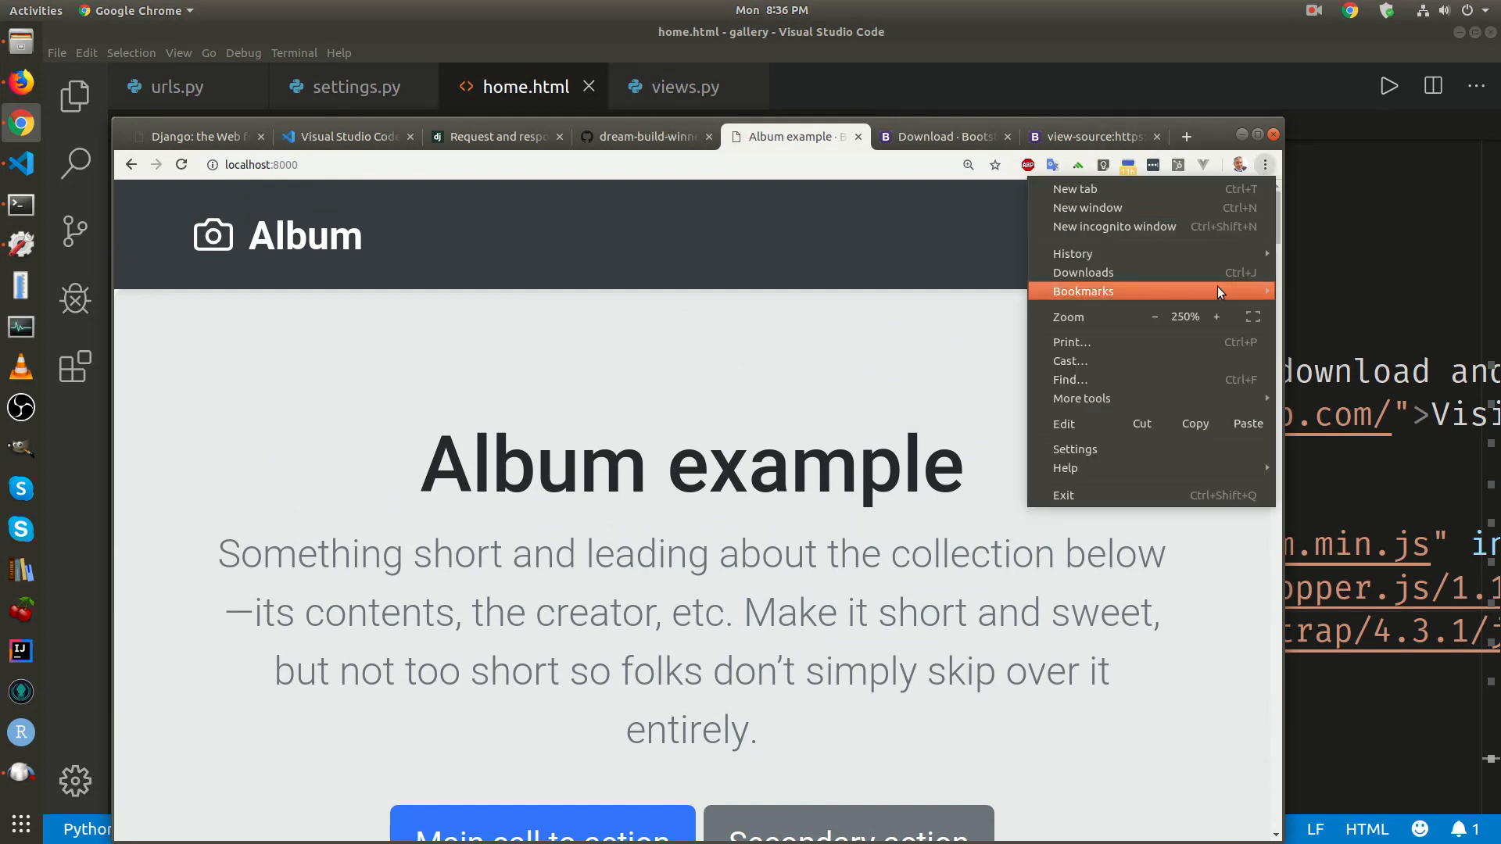
{"action": "left_click", "coordinate": [1155, 317]}
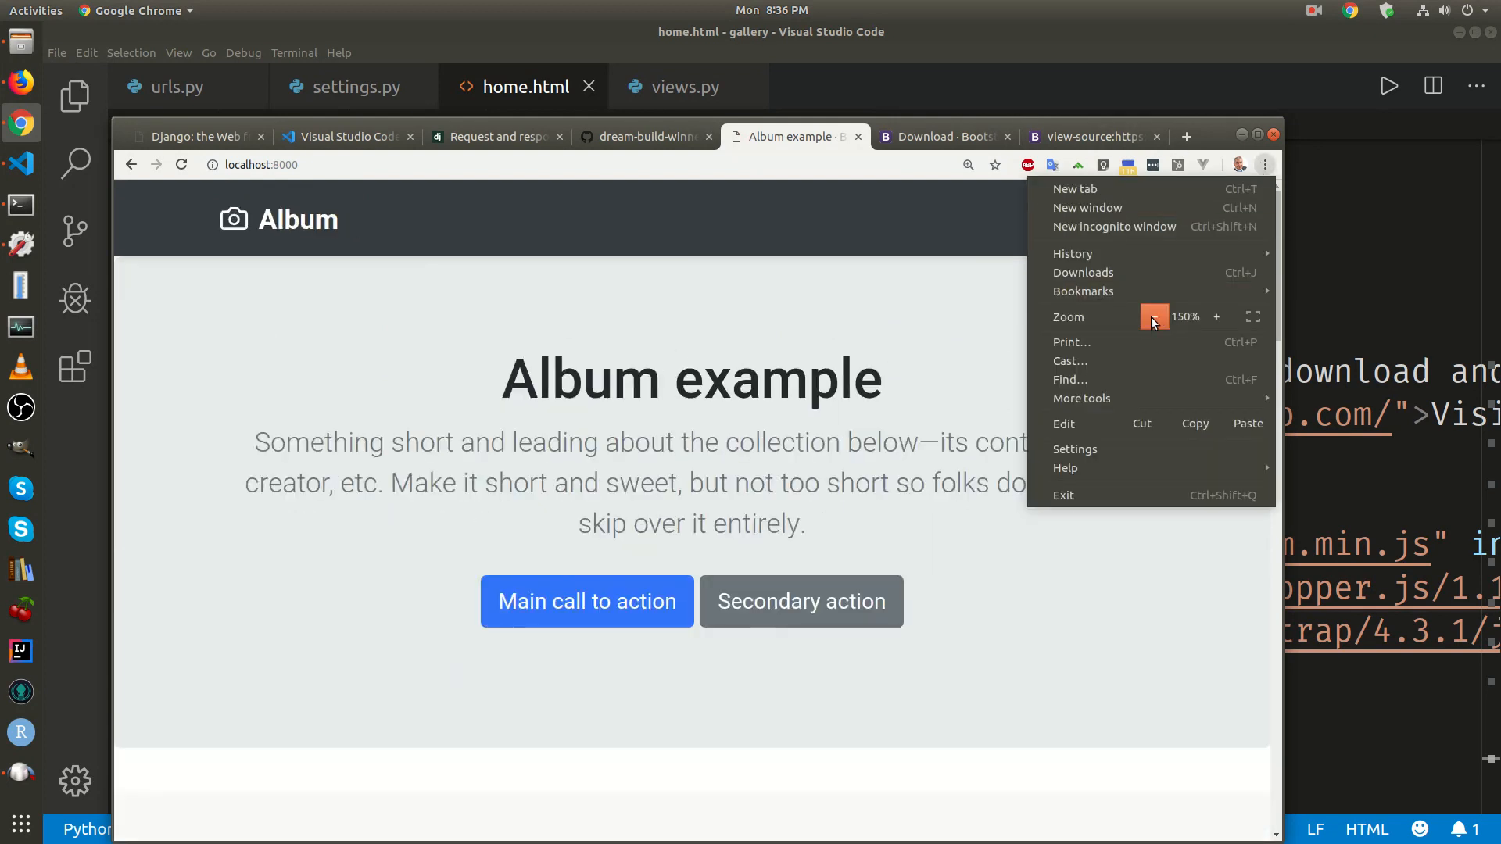
{"action": "left_click", "coordinate": [1154, 316]}
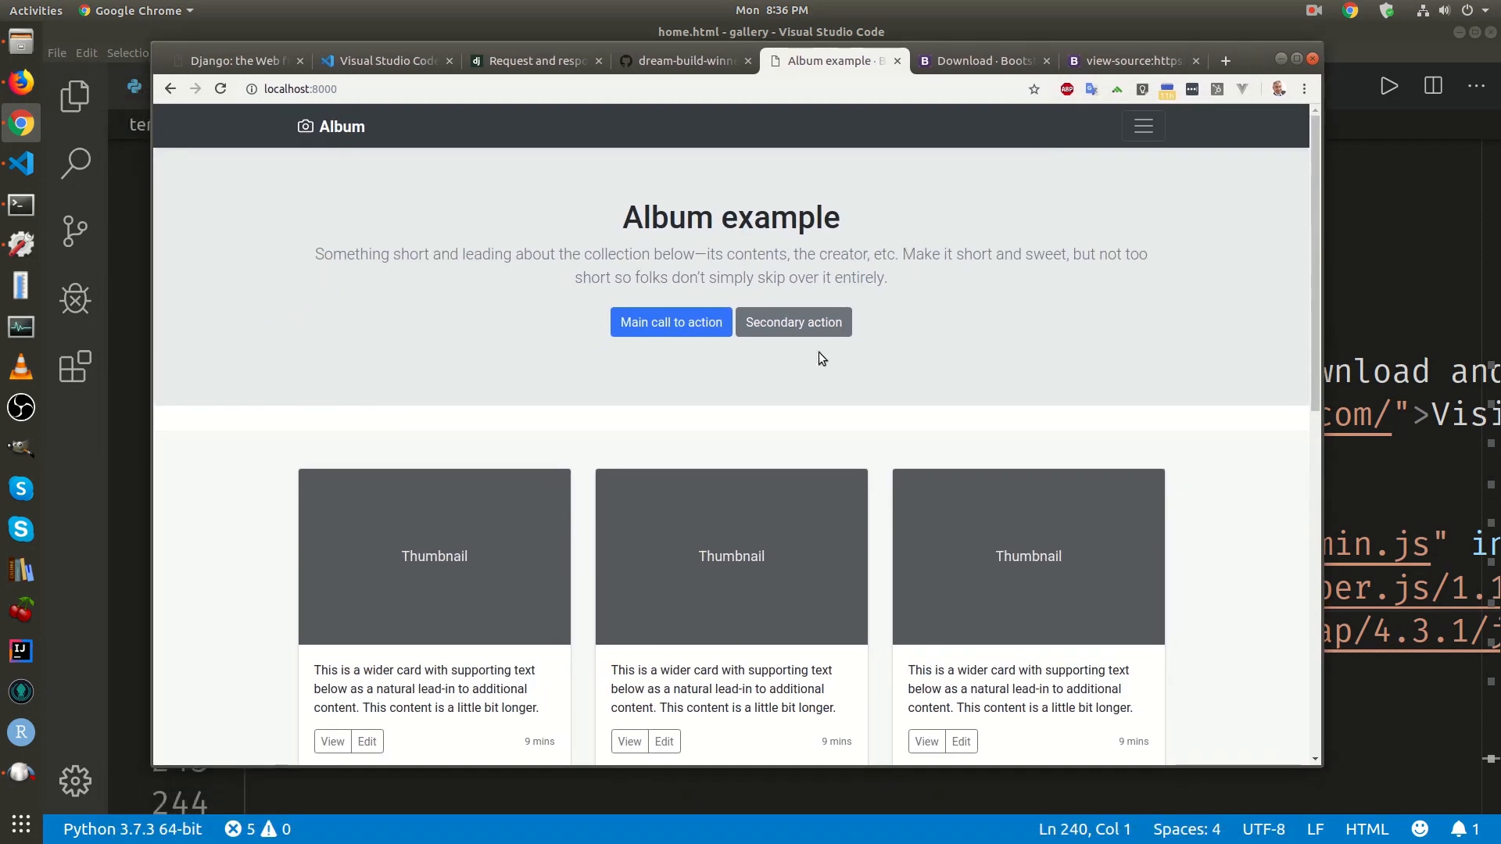
{"action": "mouse_move", "coordinate": [950, 286]}
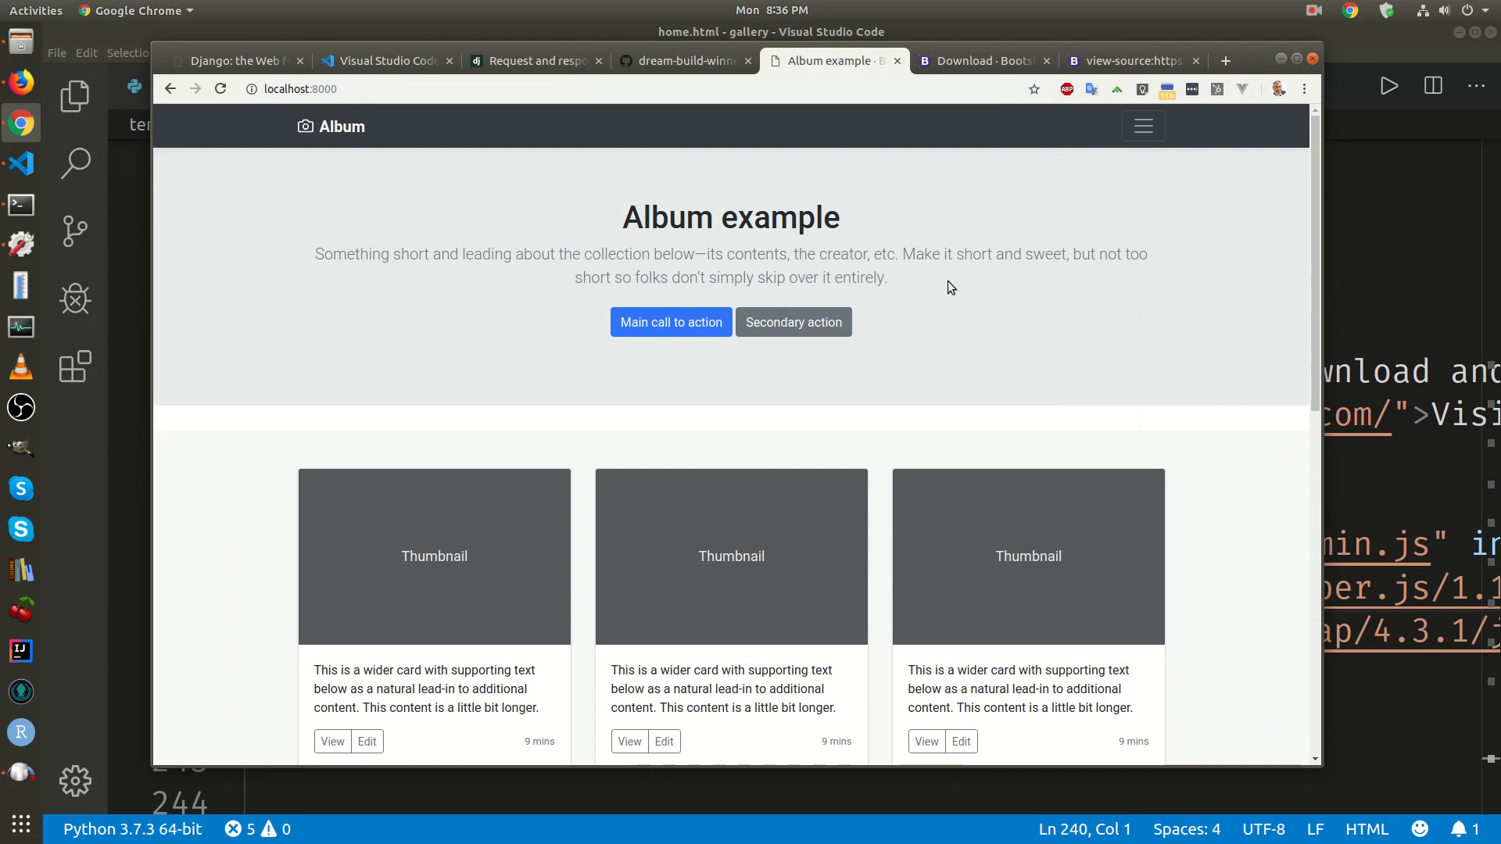
{"action": "mouse_move", "coordinate": [834, 243]}
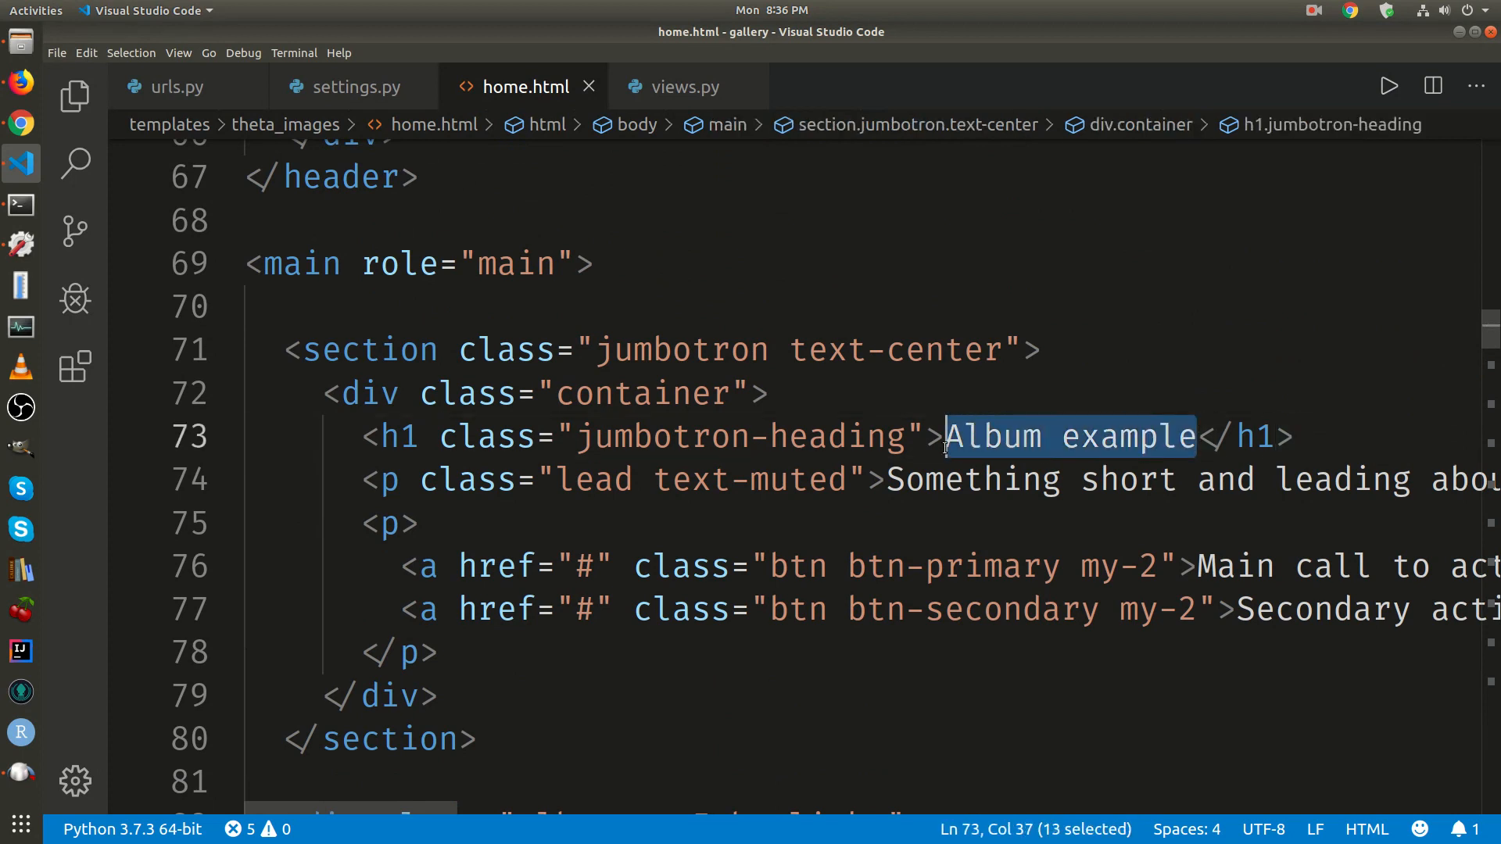
Type '360 Image Gallery' as the jumbotron heading, correcting a mistyped letter
{"action": "type", "text": "3"}
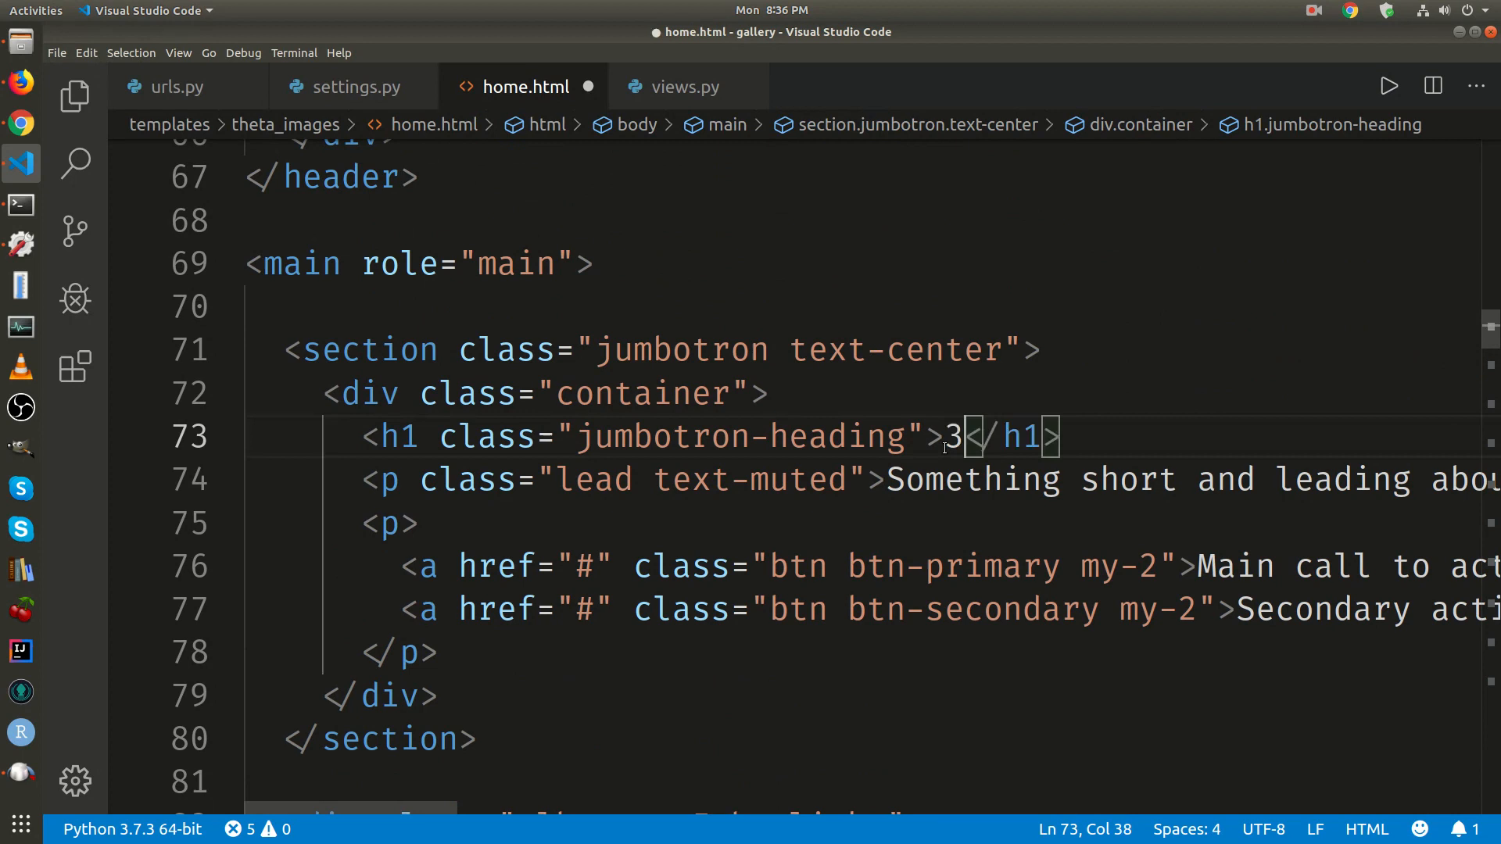
{"action": "type", "text": "60 Image A"}
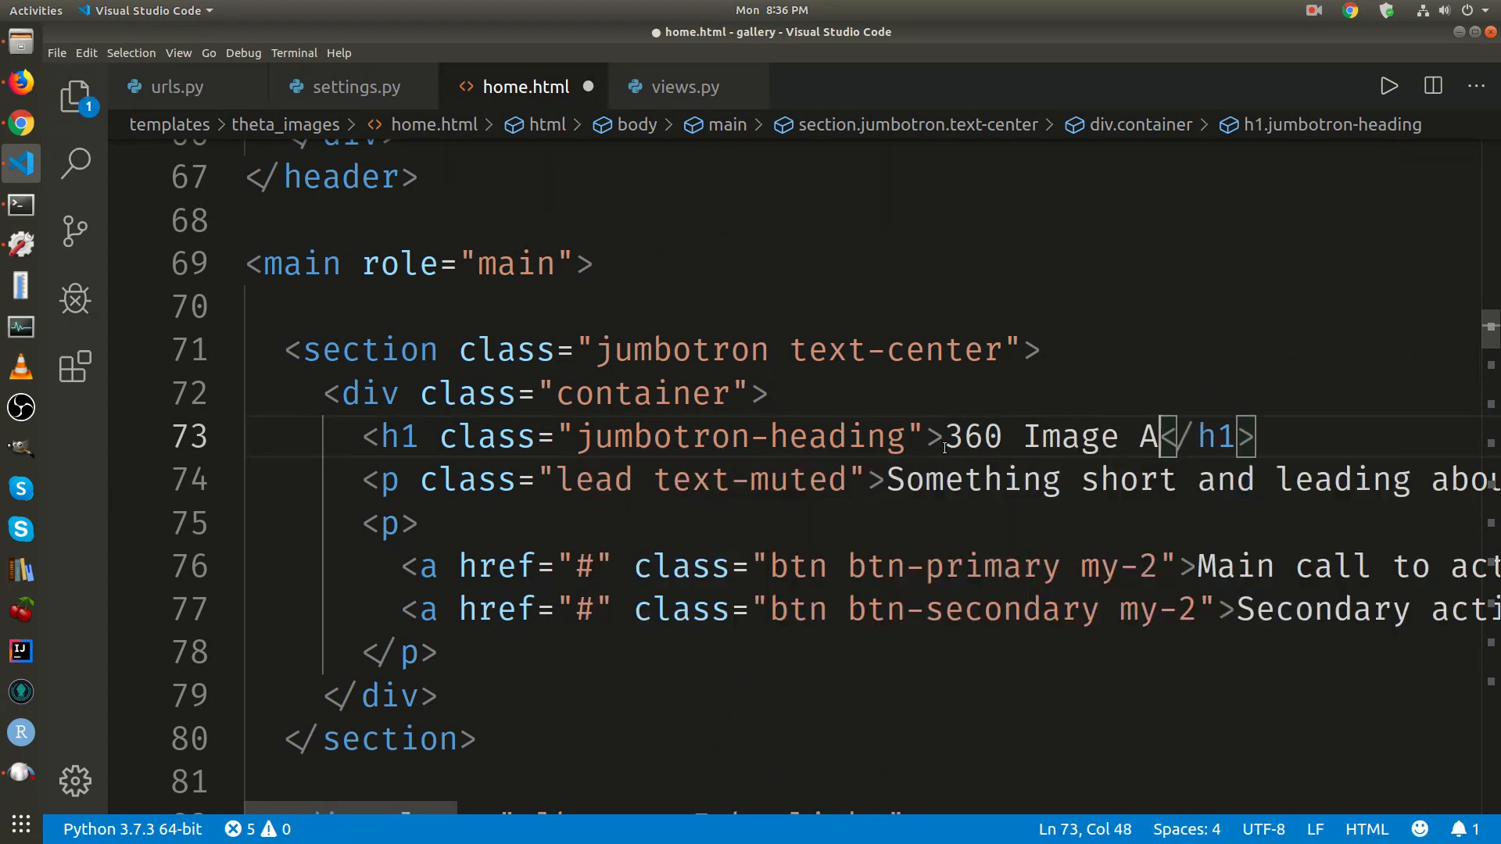
{"action": "key", "text": "BackSpace"}
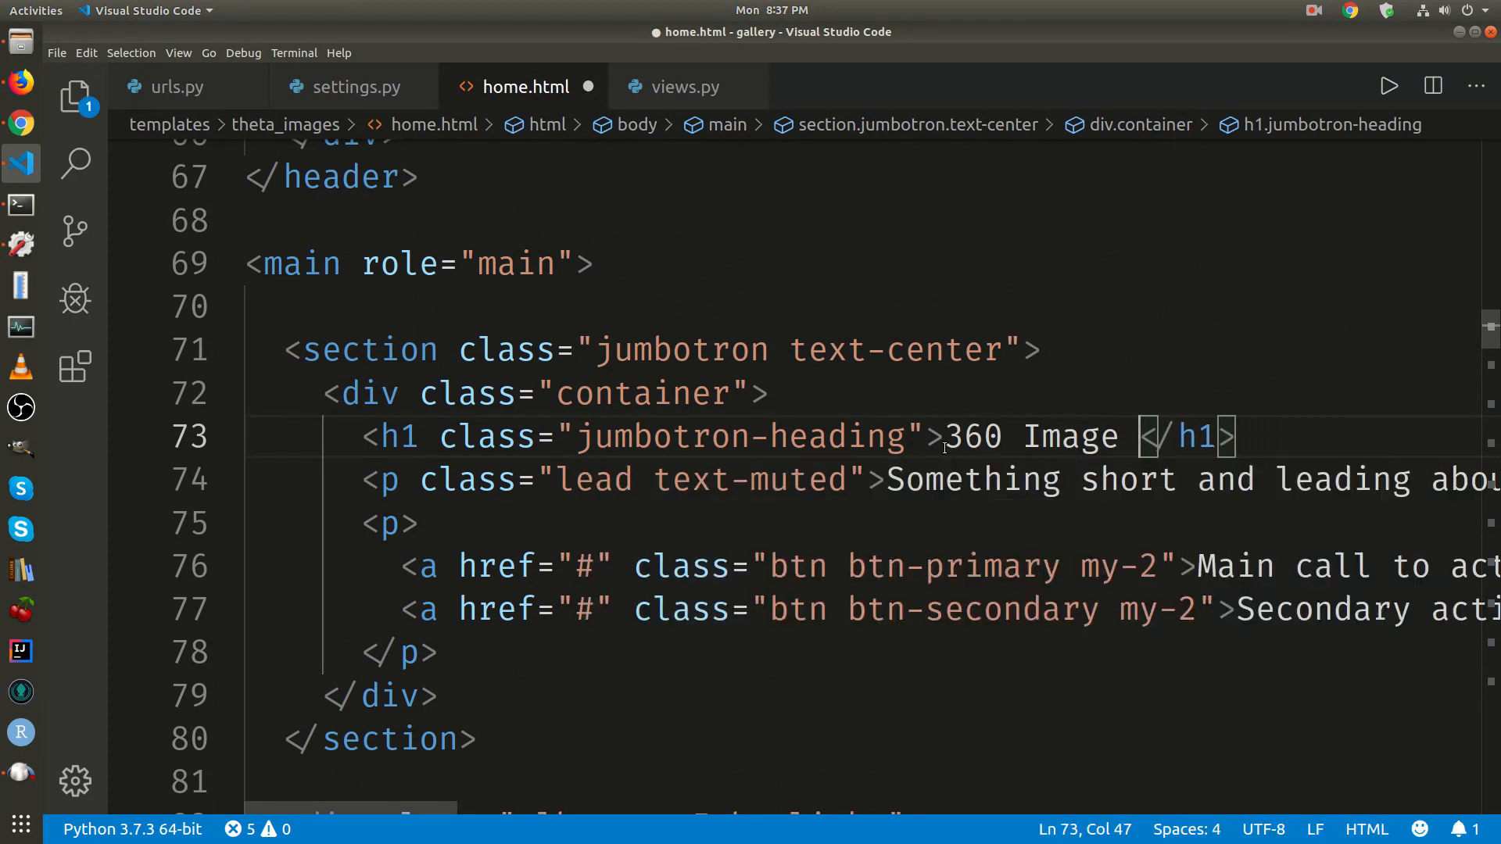
{"action": "type", "text": "Gallery"}
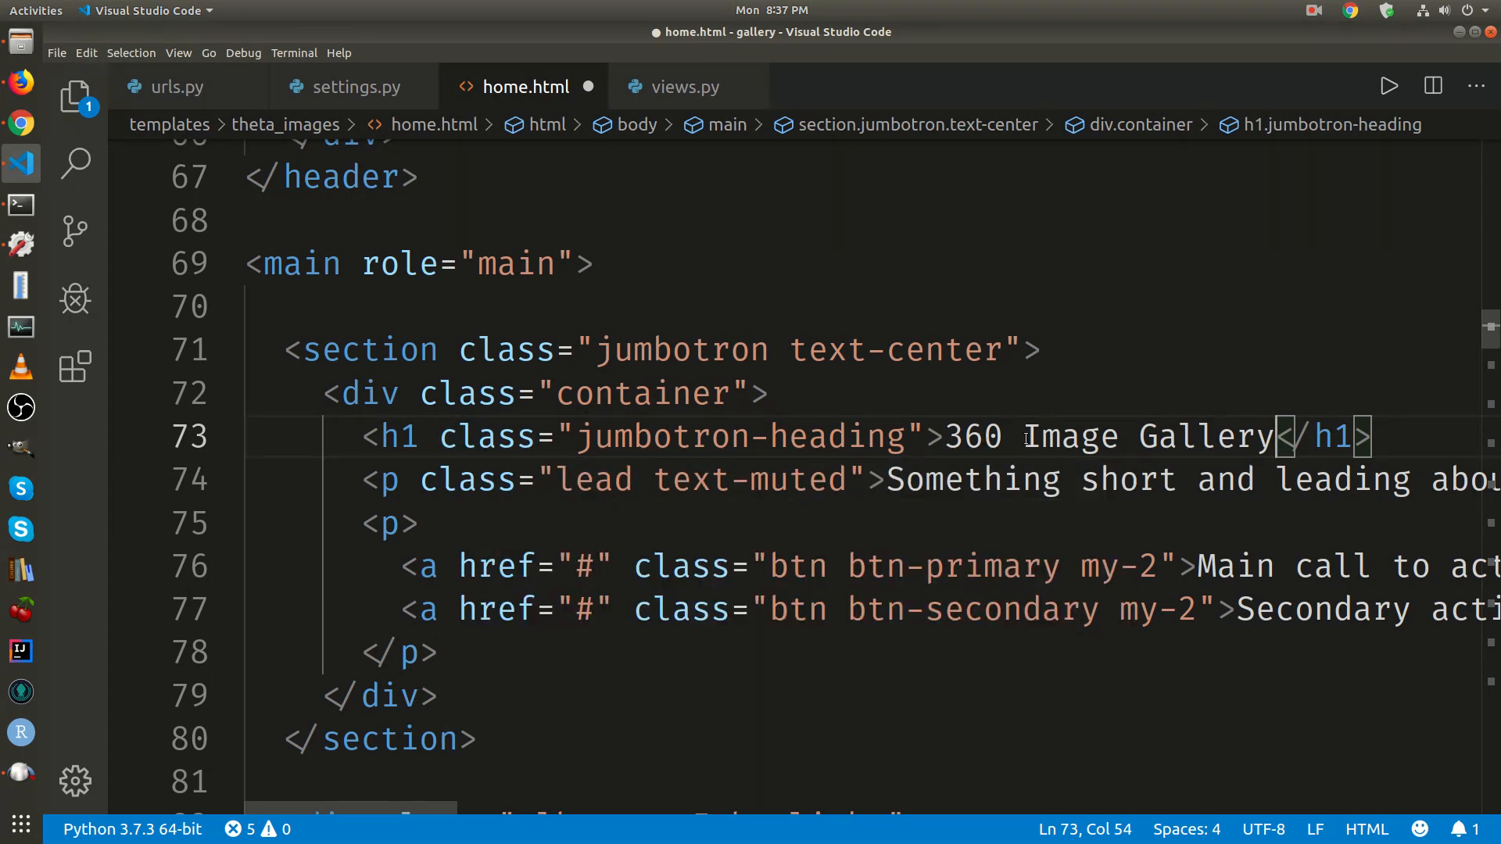
{"action": "mouse_move", "coordinate": [429, 803]}
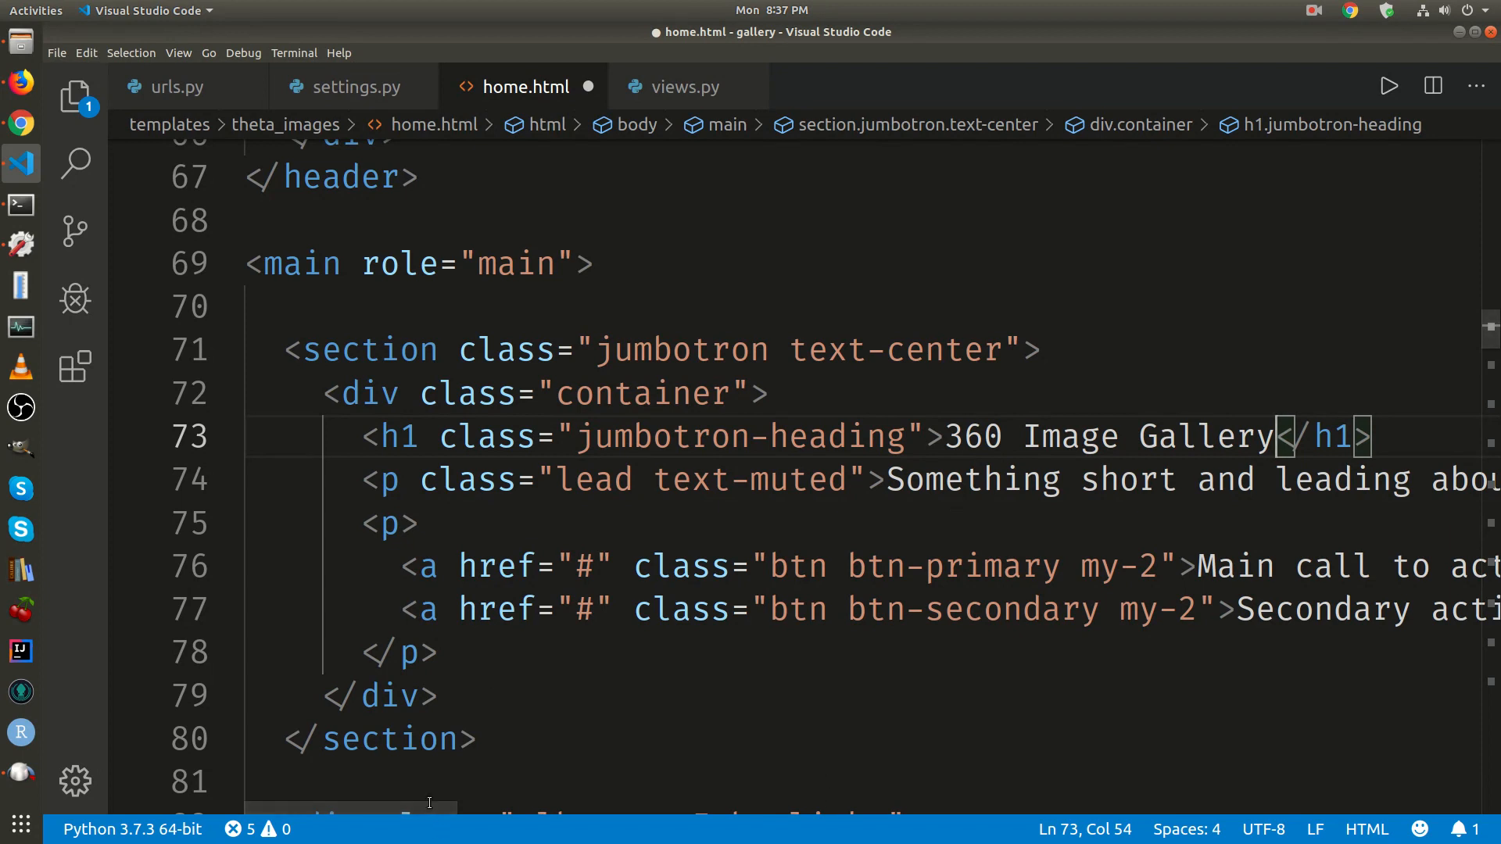
{"action": "scroll", "scroll_direction": "right", "scroll_amount": 3}
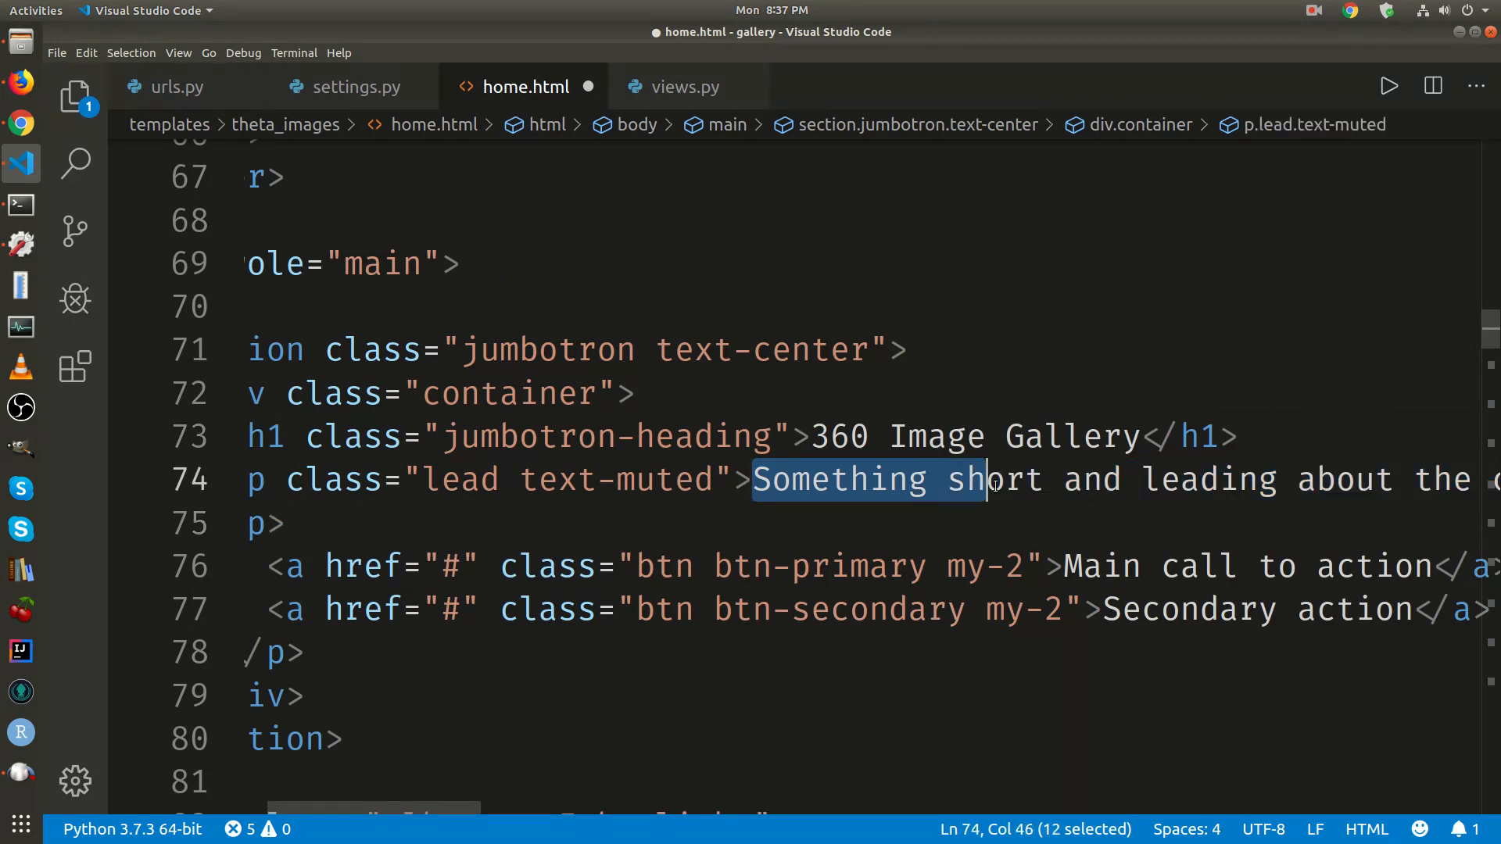
Select and delete the placeholder text in the lead text-muted subhead paragraph
{"action": "left_click_drag", "start_coordinate": [995, 479], "coordinate": [1329, 479]}
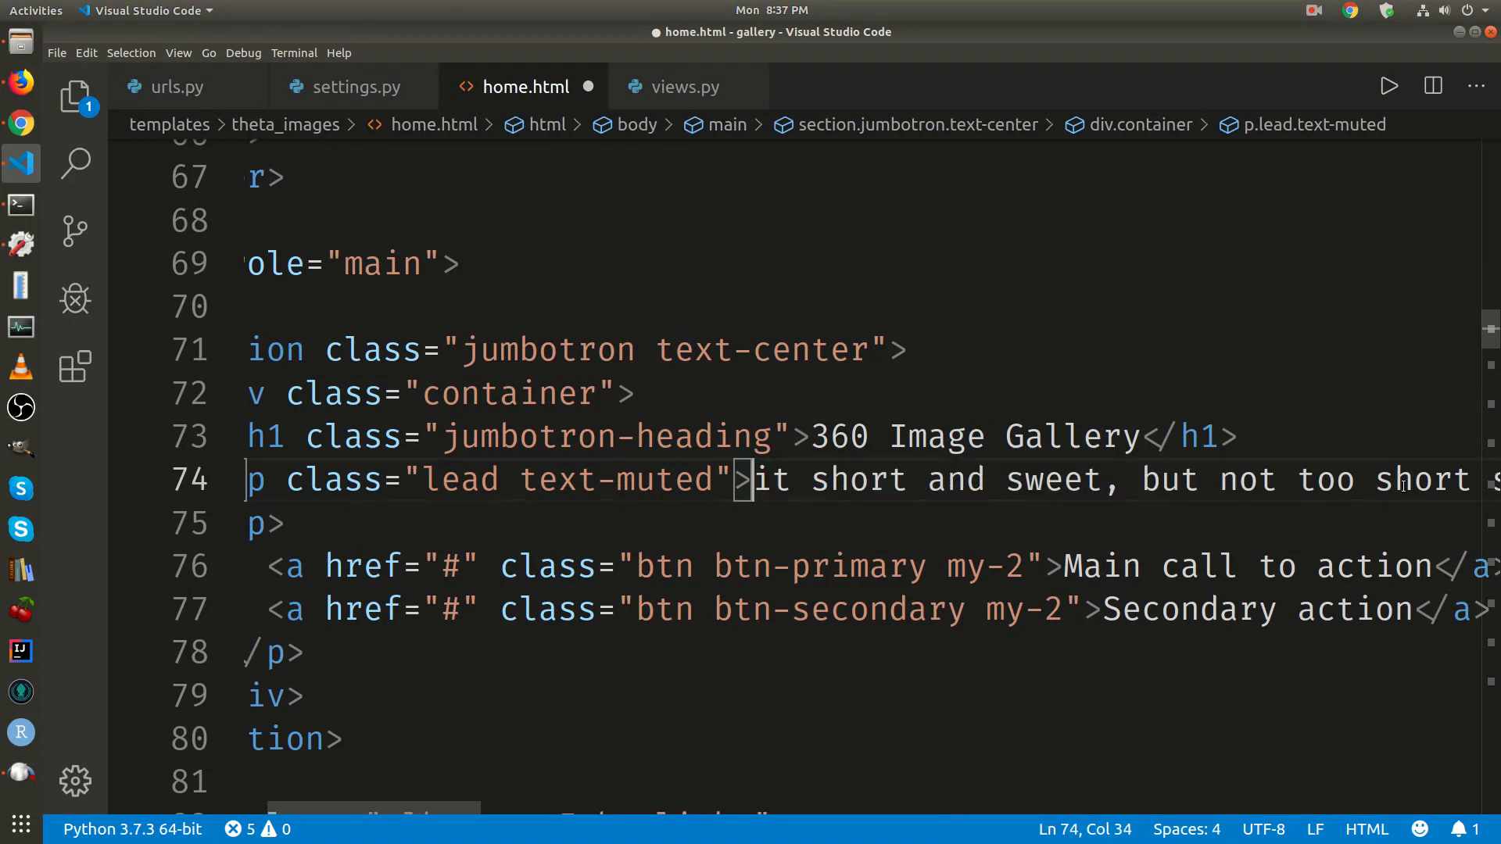
{"action": "left_click_drag", "start_coordinate": [755, 479], "coordinate": [1215, 479]}
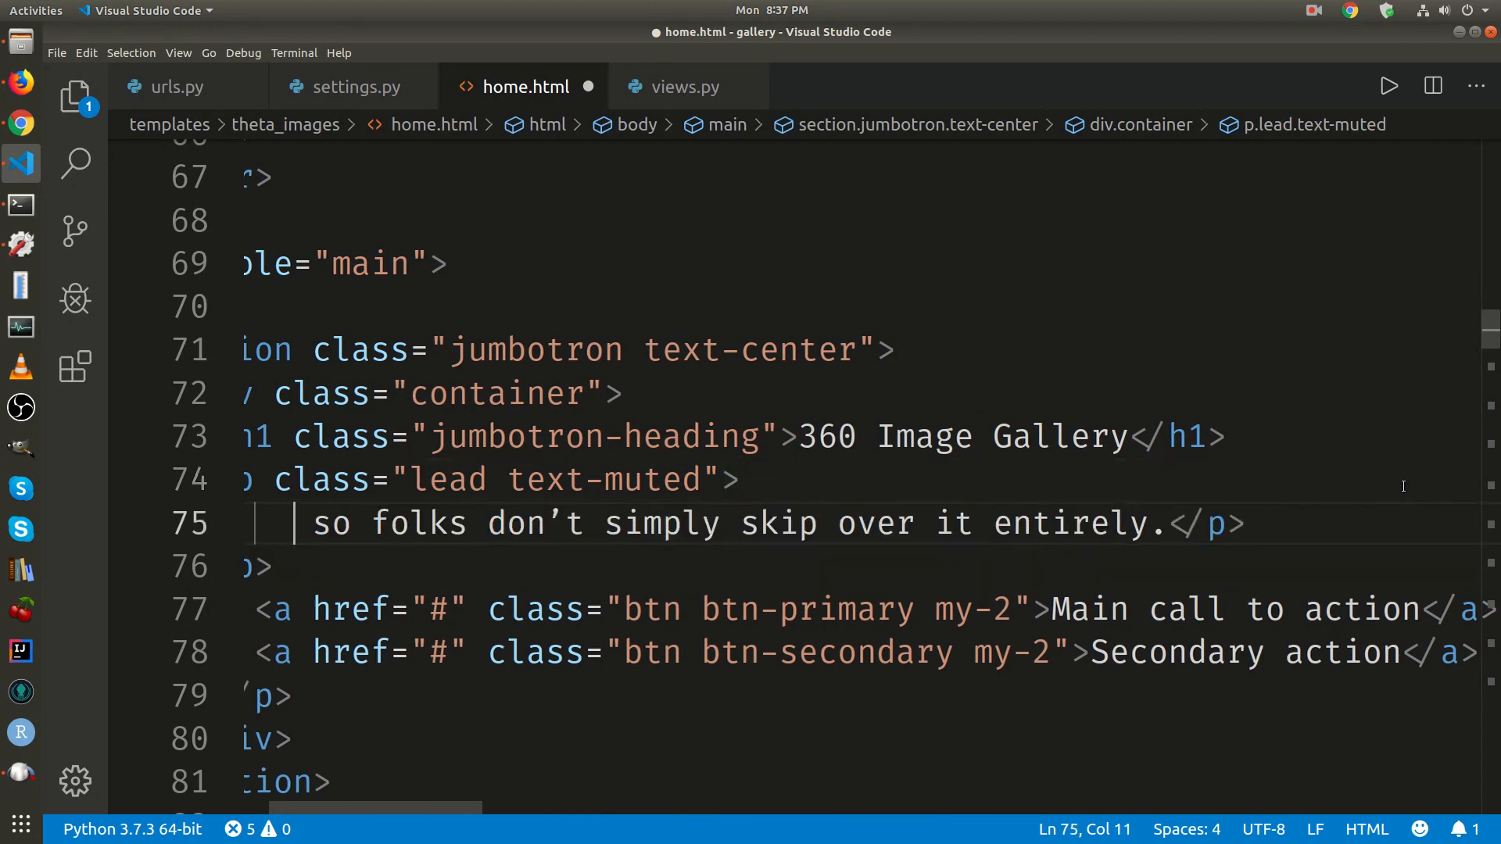
{"action": "left_click_drag", "start_coordinate": [297, 523], "coordinate": [1029, 523]}
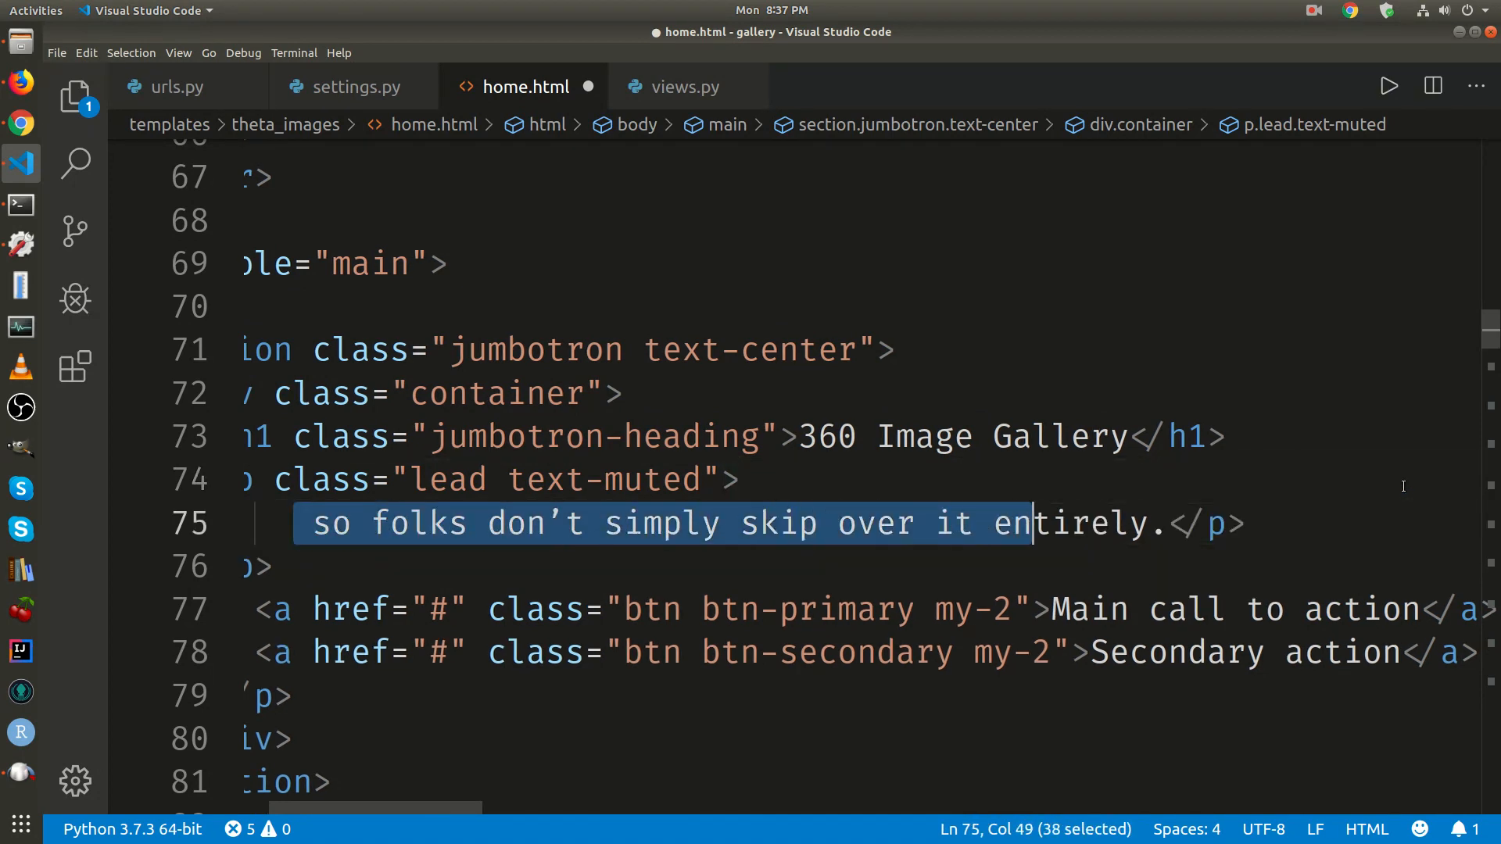
{"action": "key", "text": "Delete"}
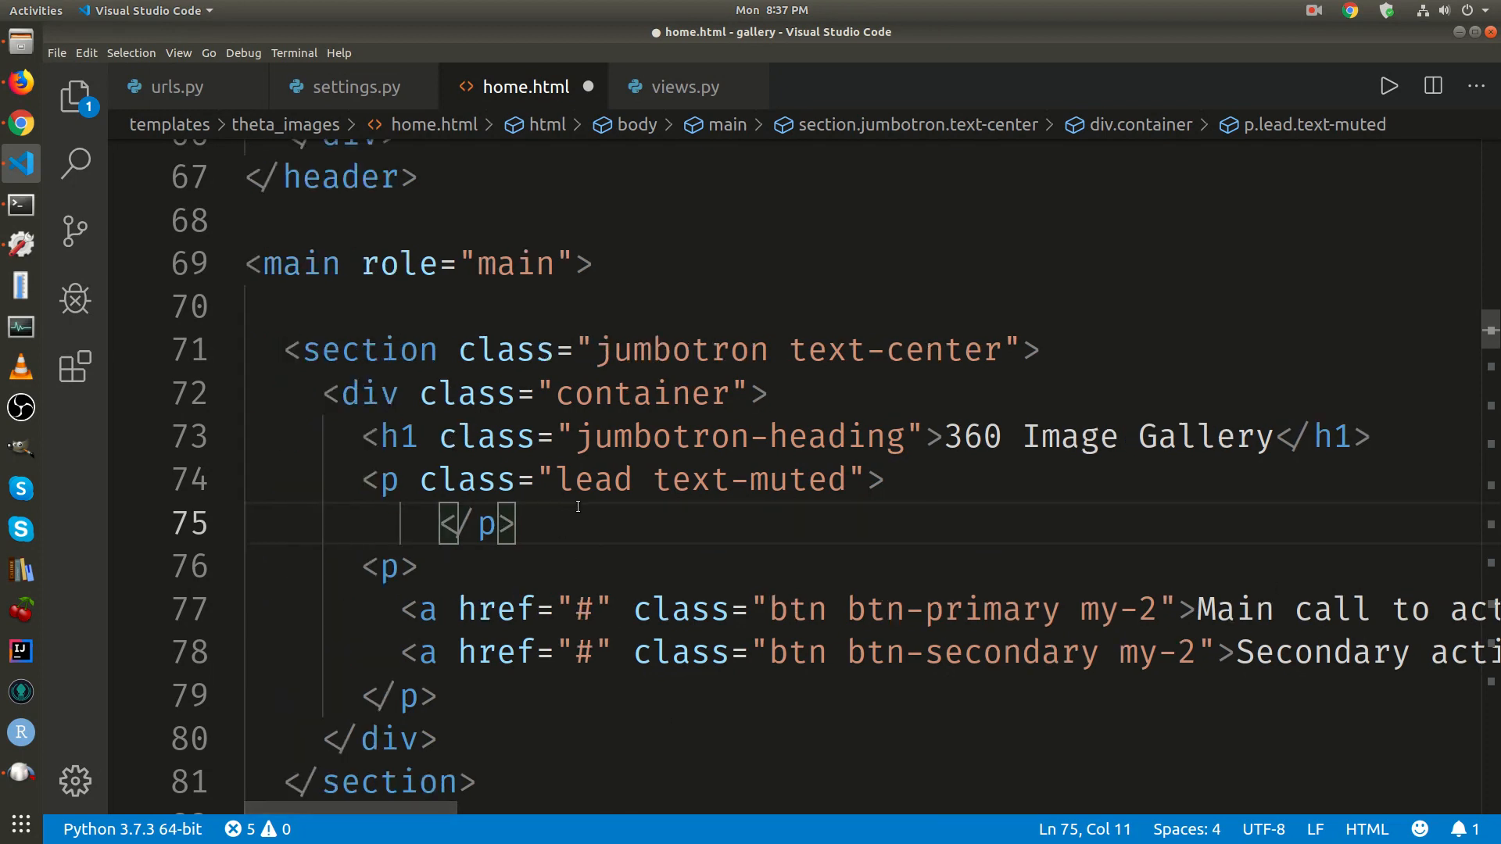
{"action": "mouse_move", "coordinate": [551, 521]}
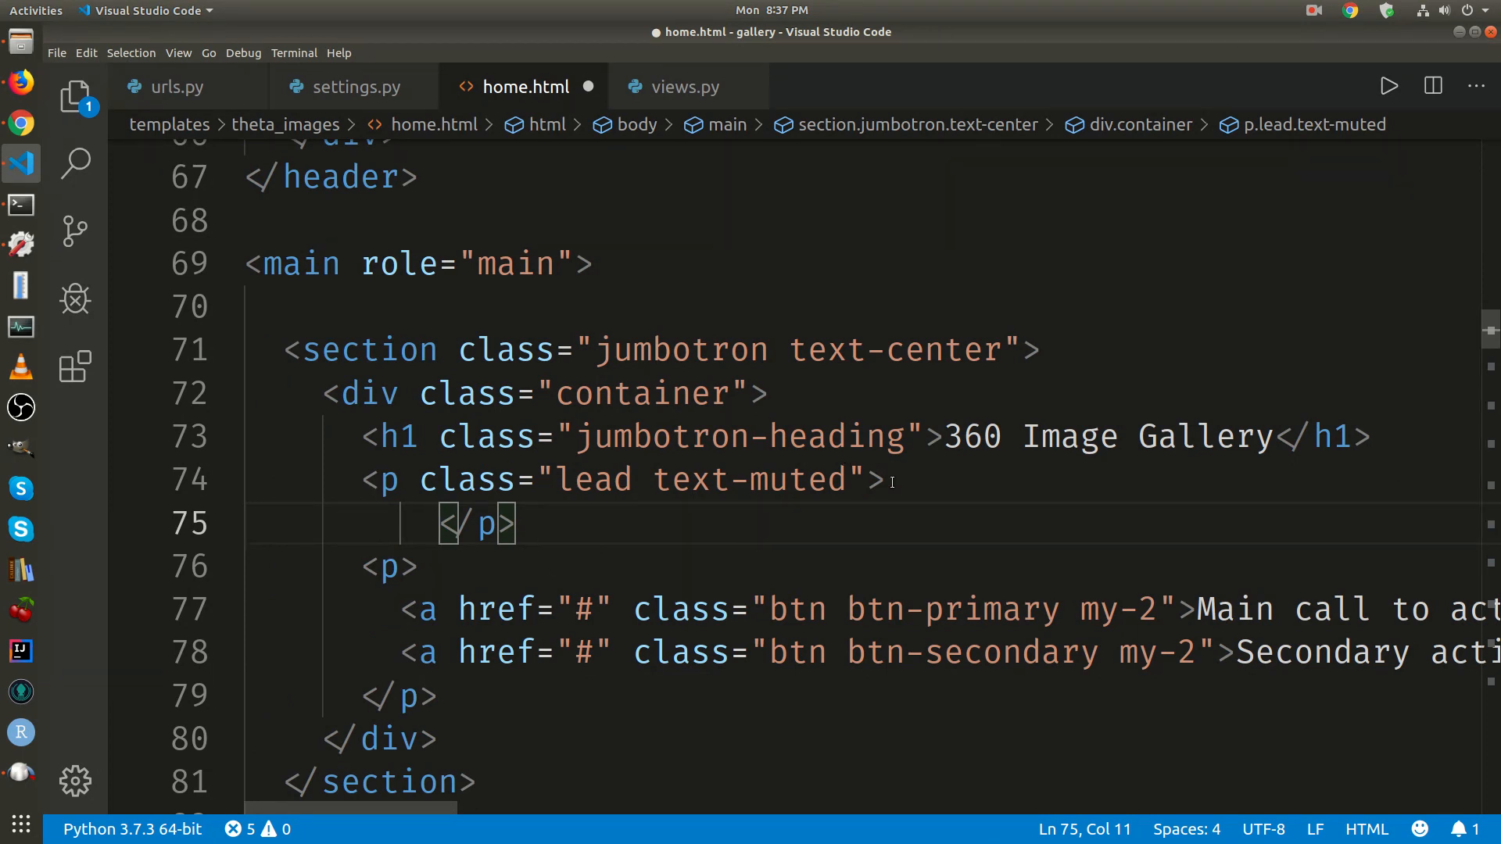
Type the new subhead 'Click on the images to move them or turn your head in a headset'
{"action": "key", "text": "Enter"}
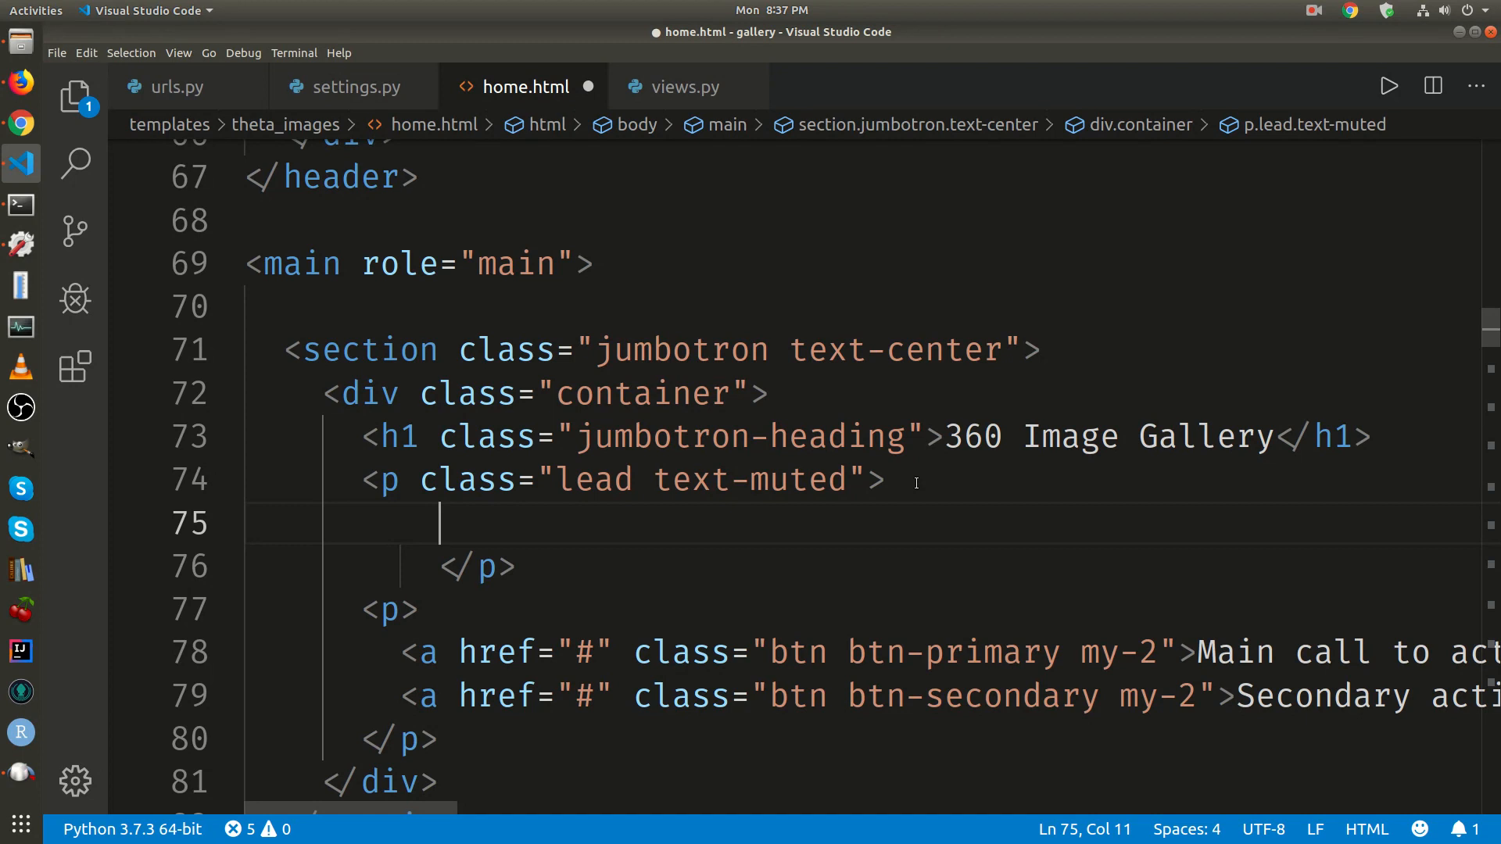
{"action": "type", "text": "Gallery"}
{"action": "type", "text": "Click on"}
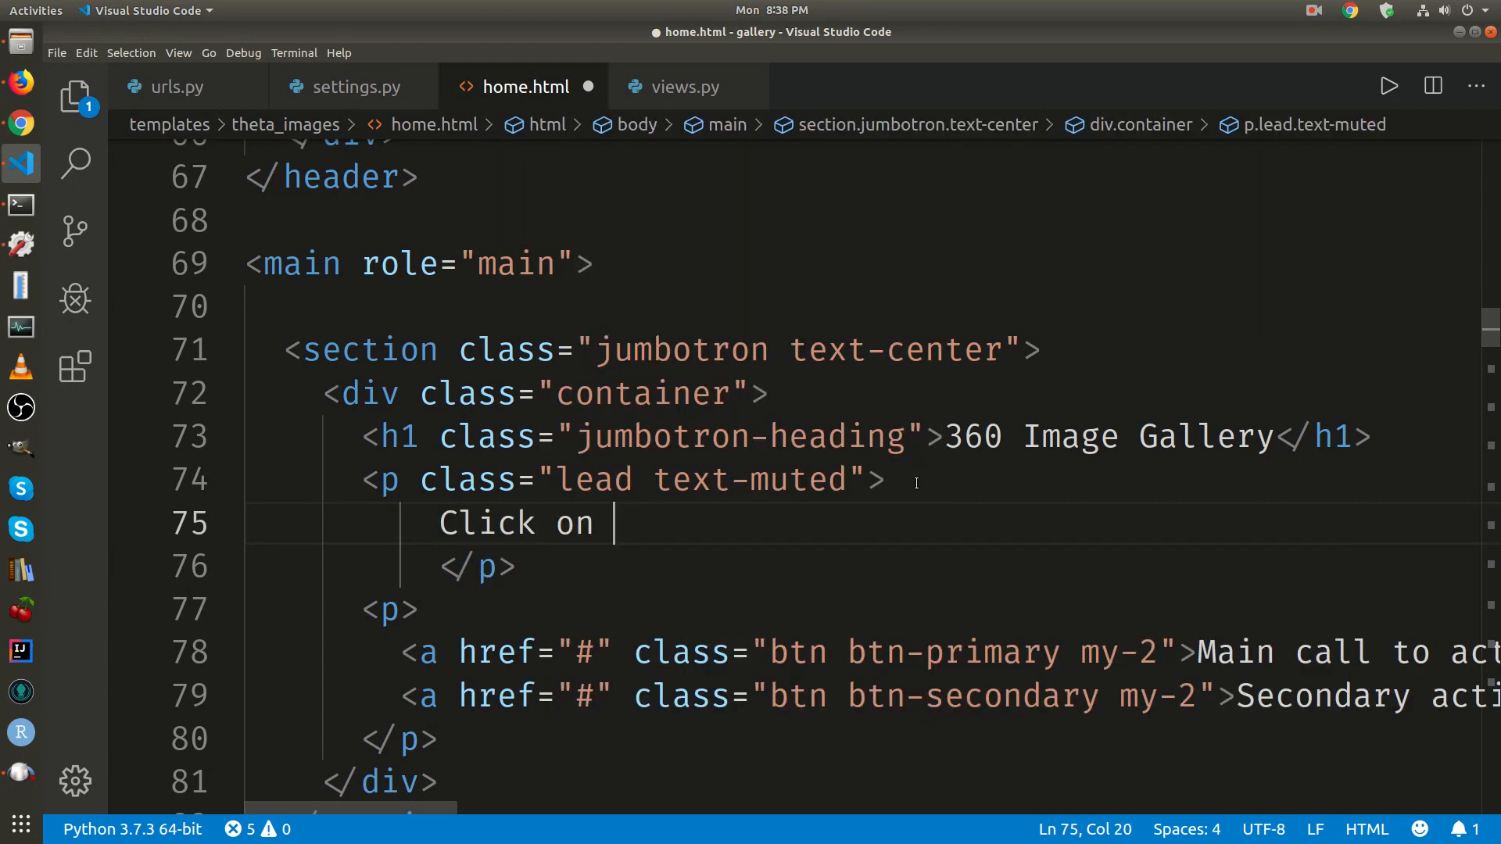
{"action": "type", "text": "the images to move them"}
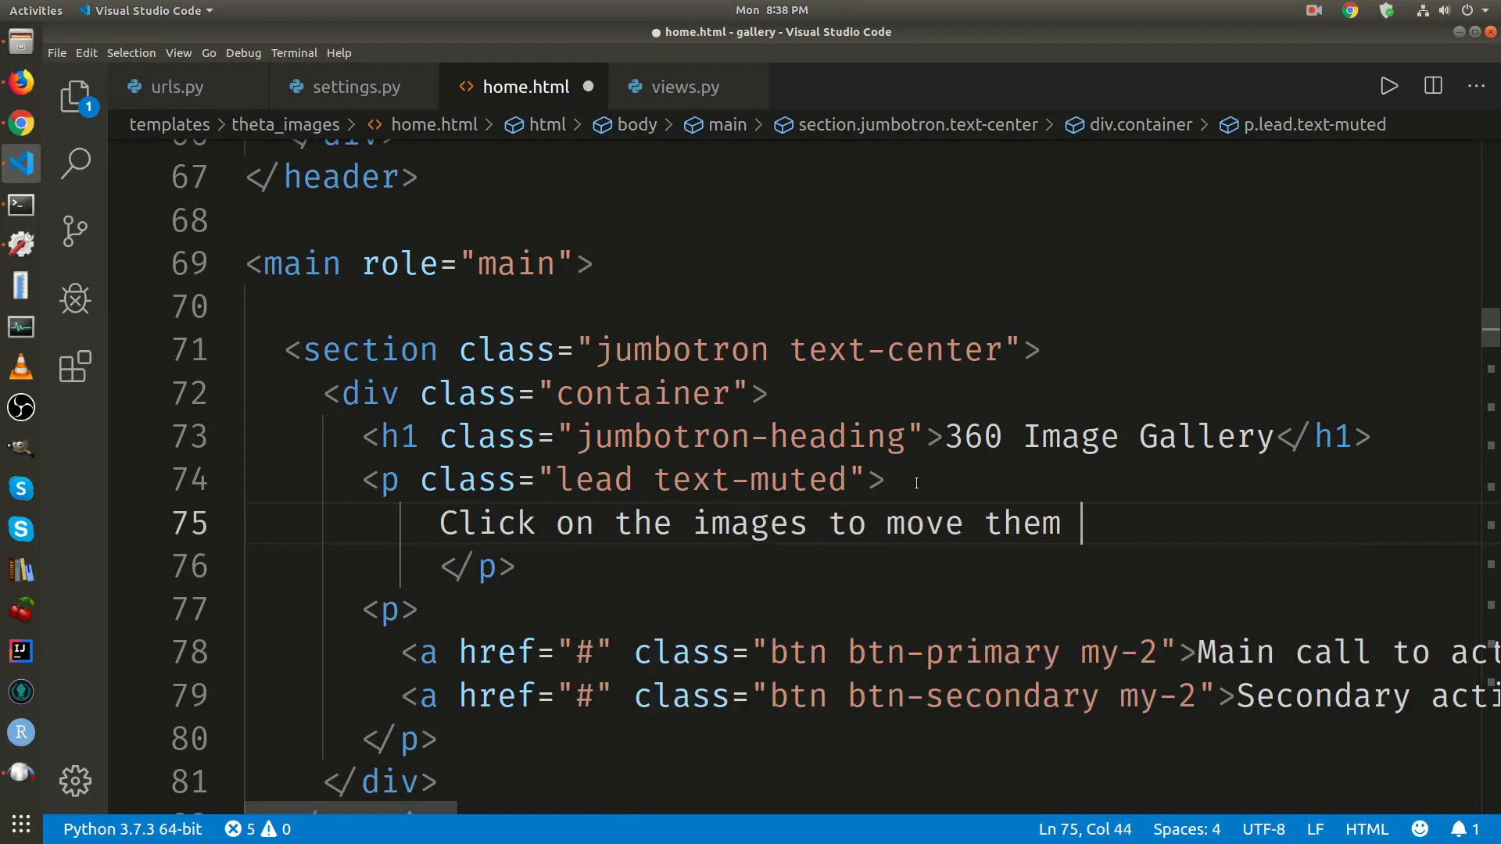
{"action": "type", "text": "or turn"}
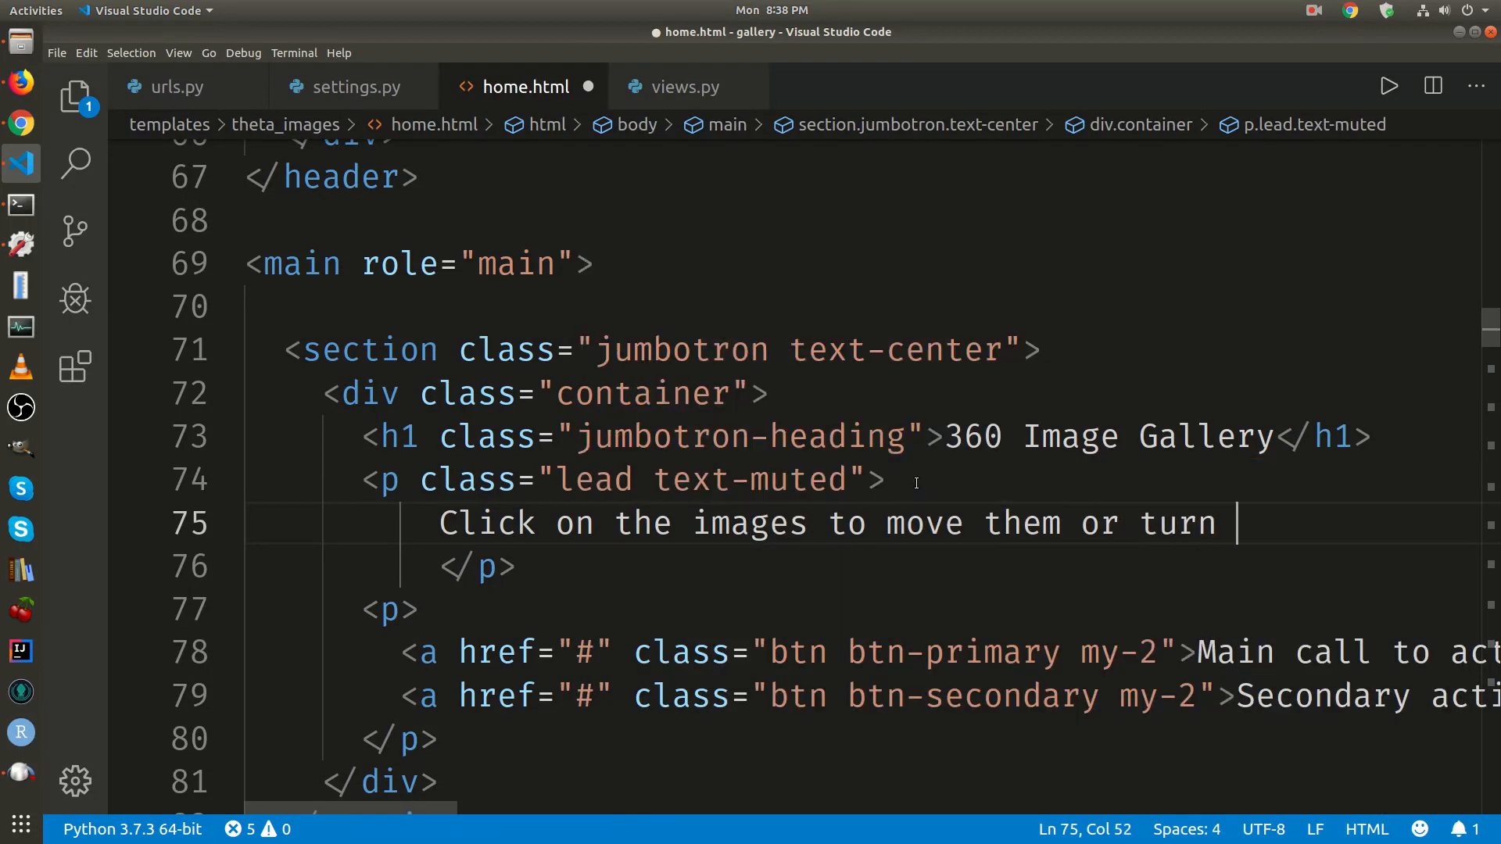
{"action": "type", "text": "your"}
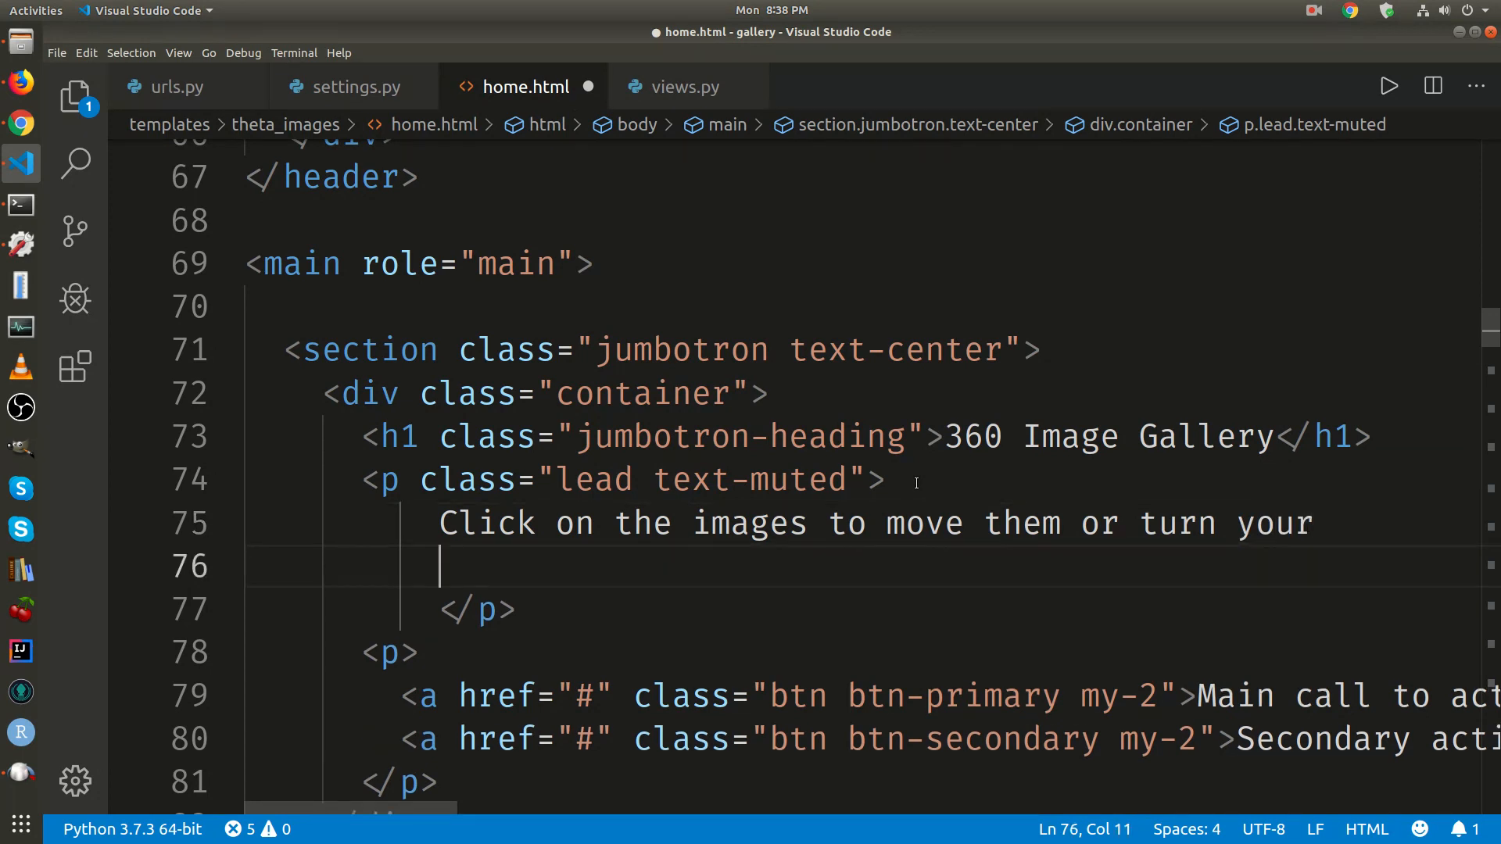
{"action": "type", "text": "head in a hea"}
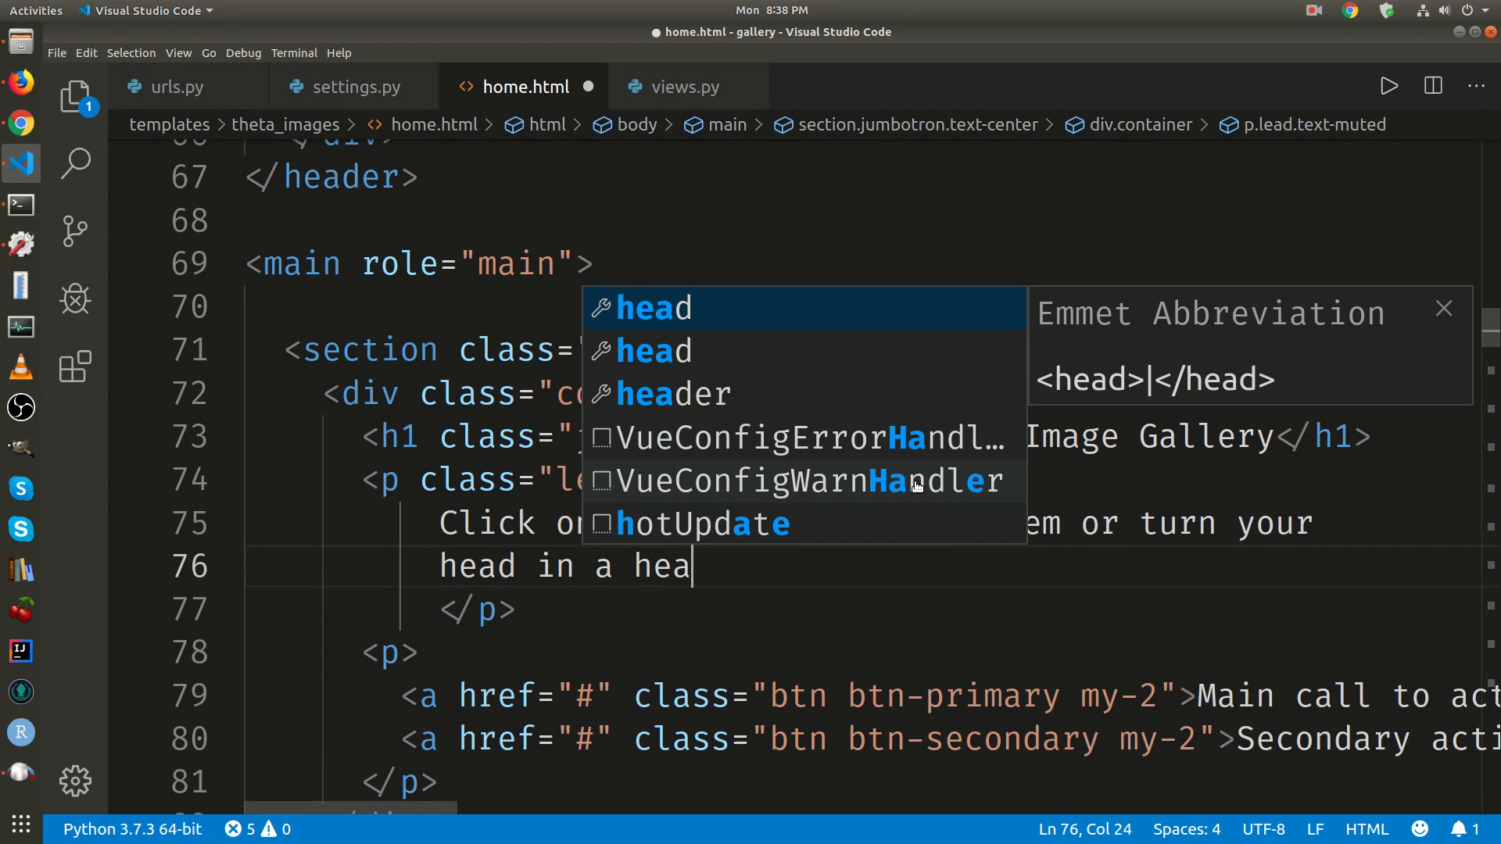
{"action": "type", "text": "dset"}
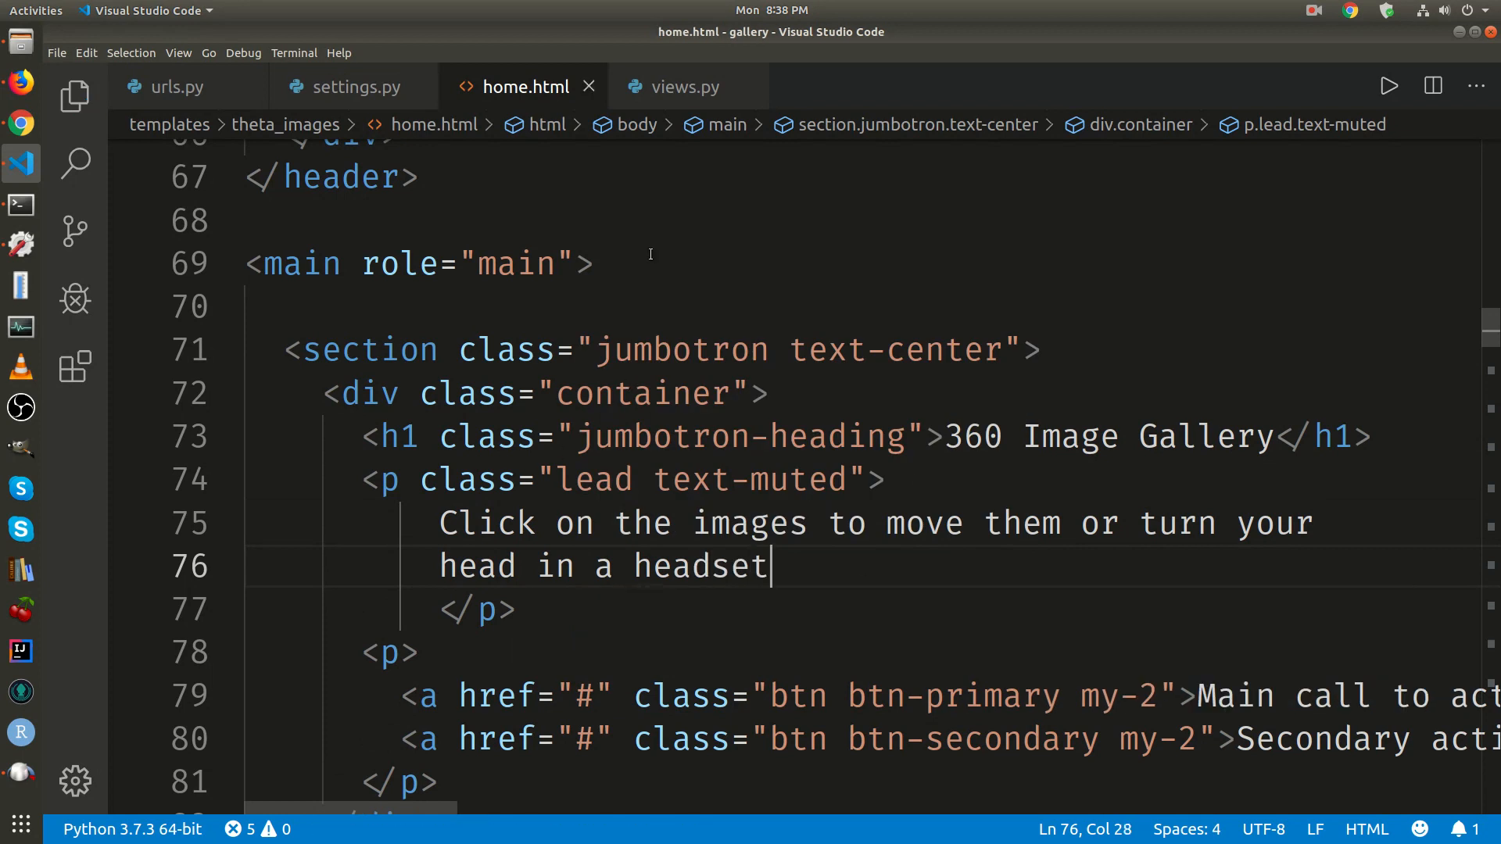
{"action": "mouse_move", "coordinate": [17, 119]}
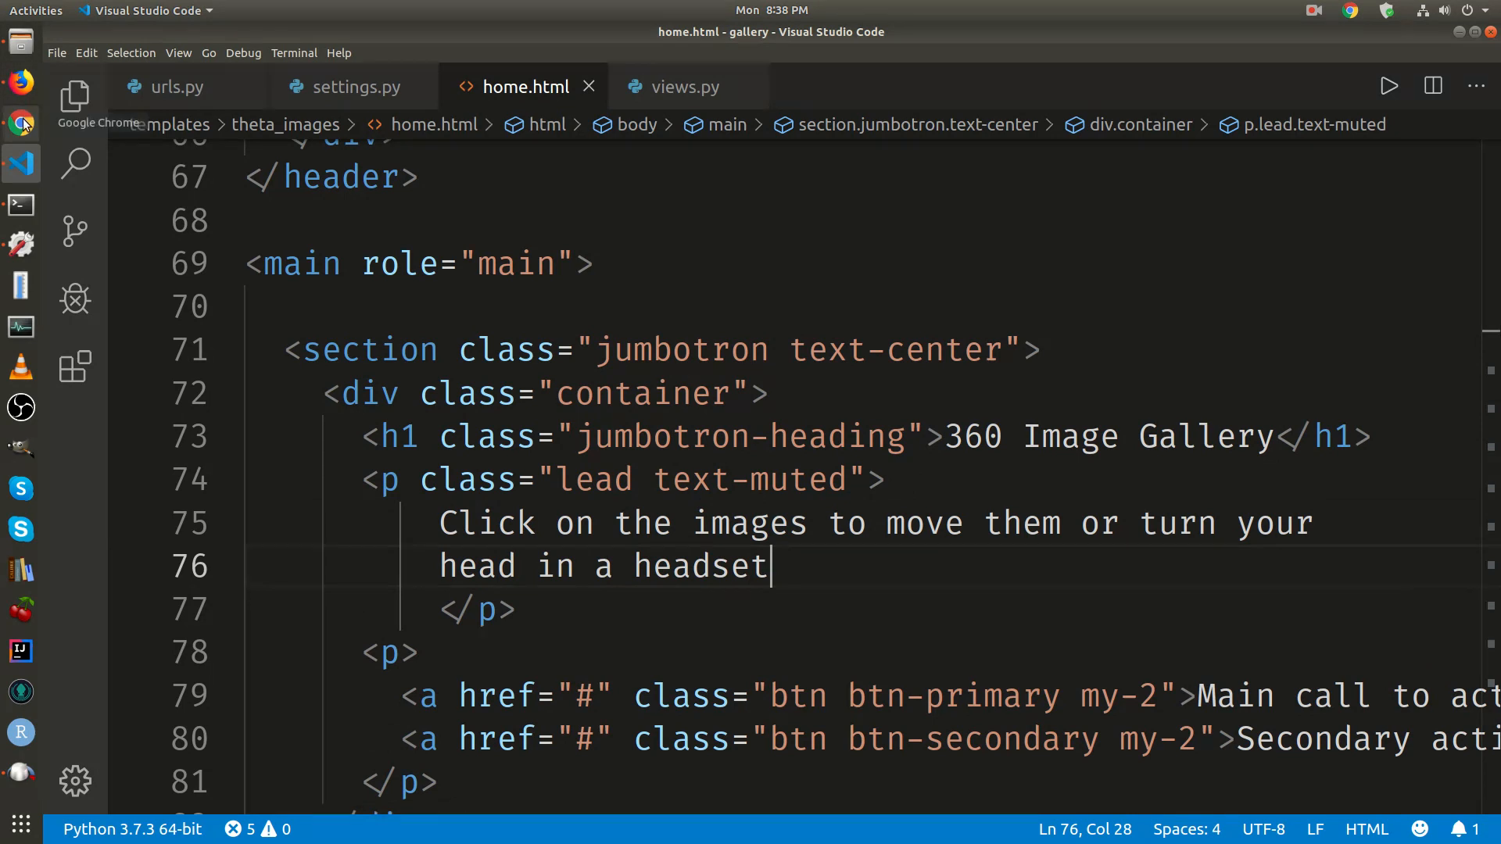
In Chrome, scroll localhost:8000 past the '360 Image Gallery' jumbotron to the thumbnail cards
{"action": "left_click", "coordinate": [19, 121]}
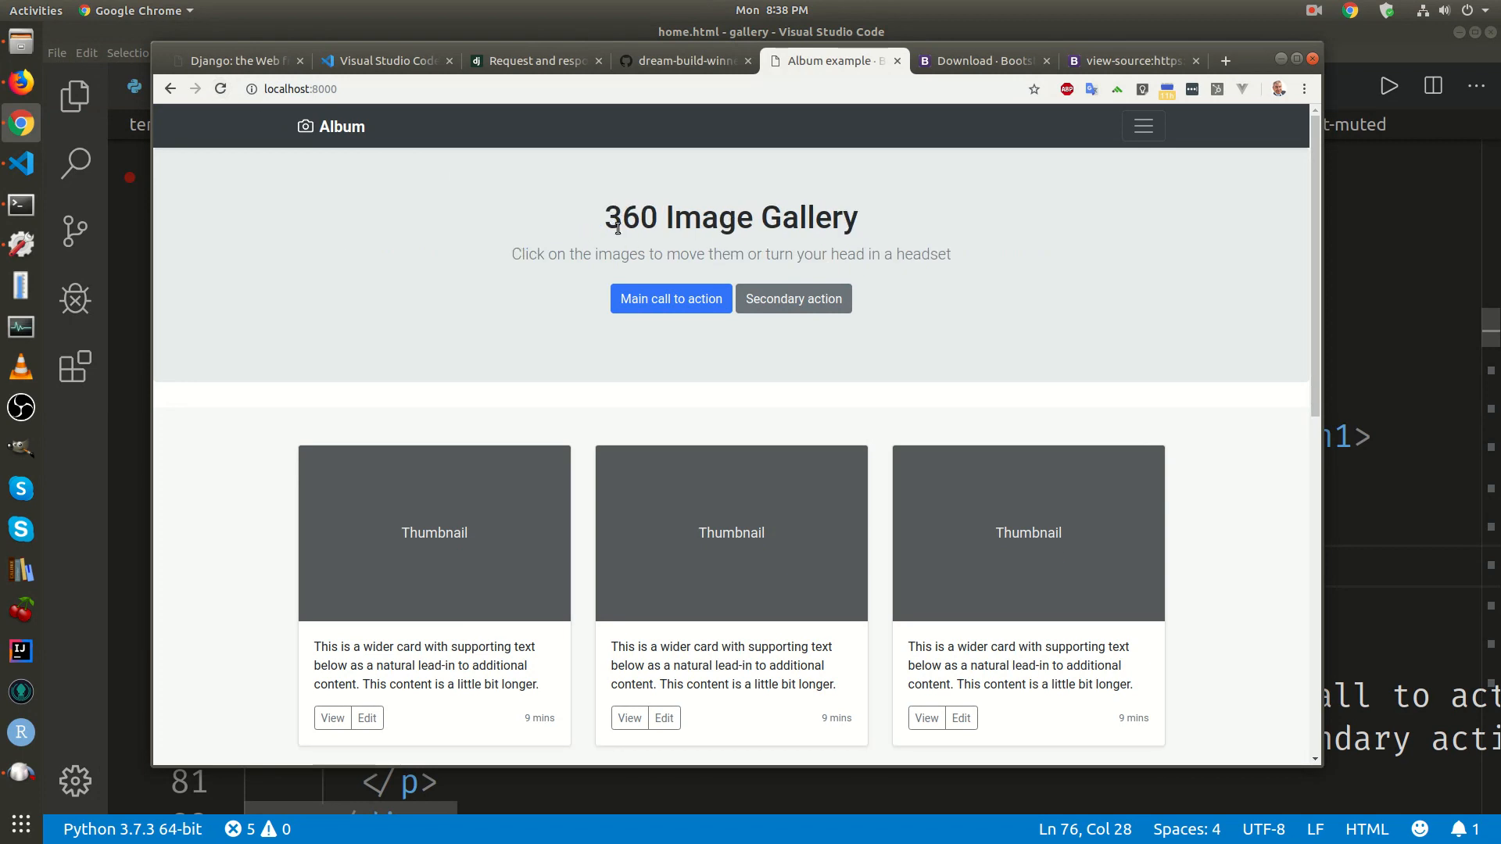
{"action": "mouse_move", "coordinate": [715, 270]}
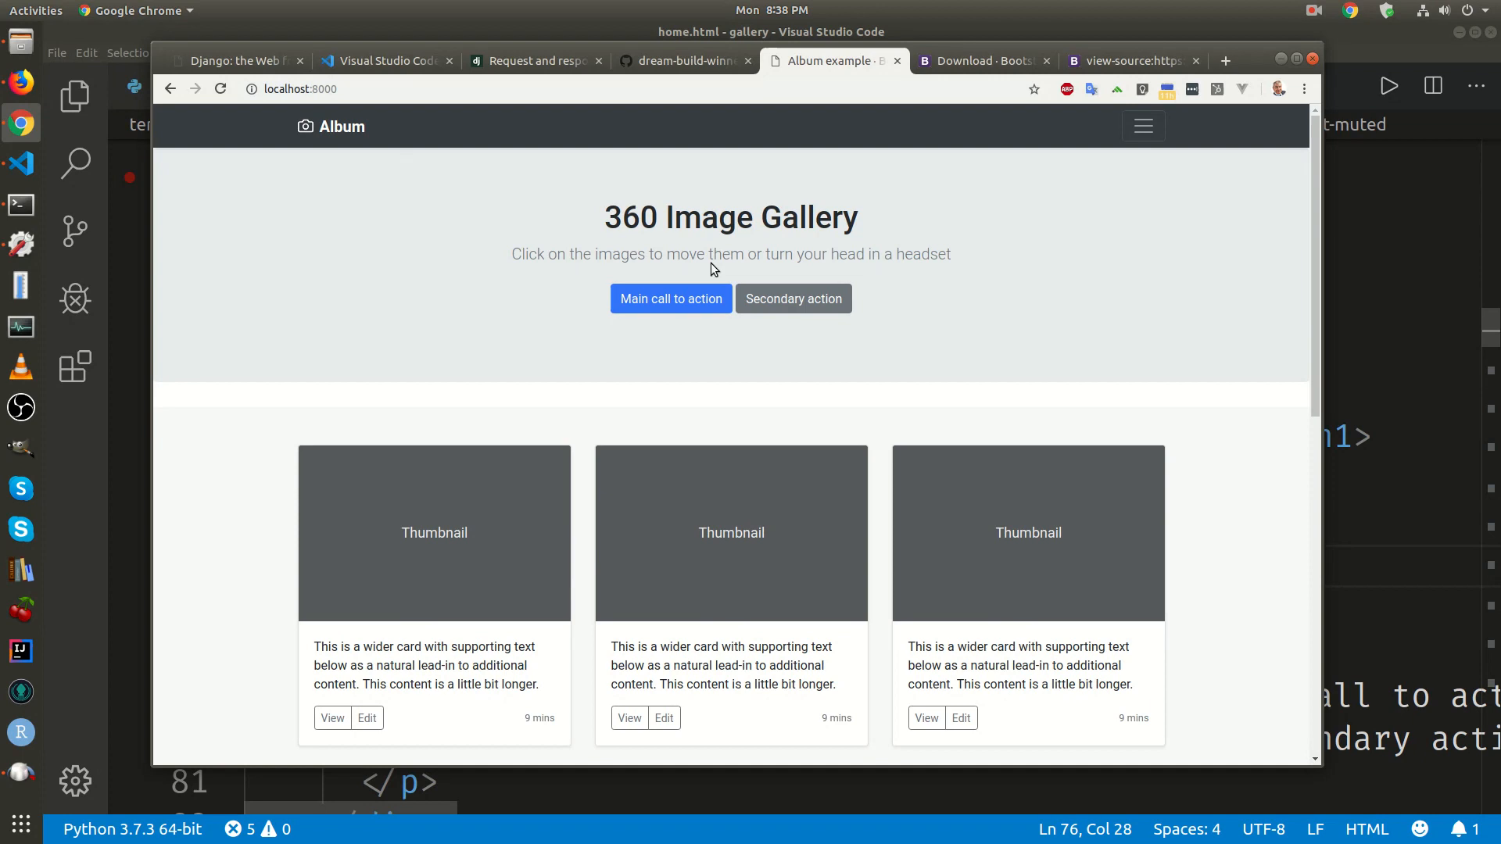
{"action": "mouse_move", "coordinate": [916, 269]}
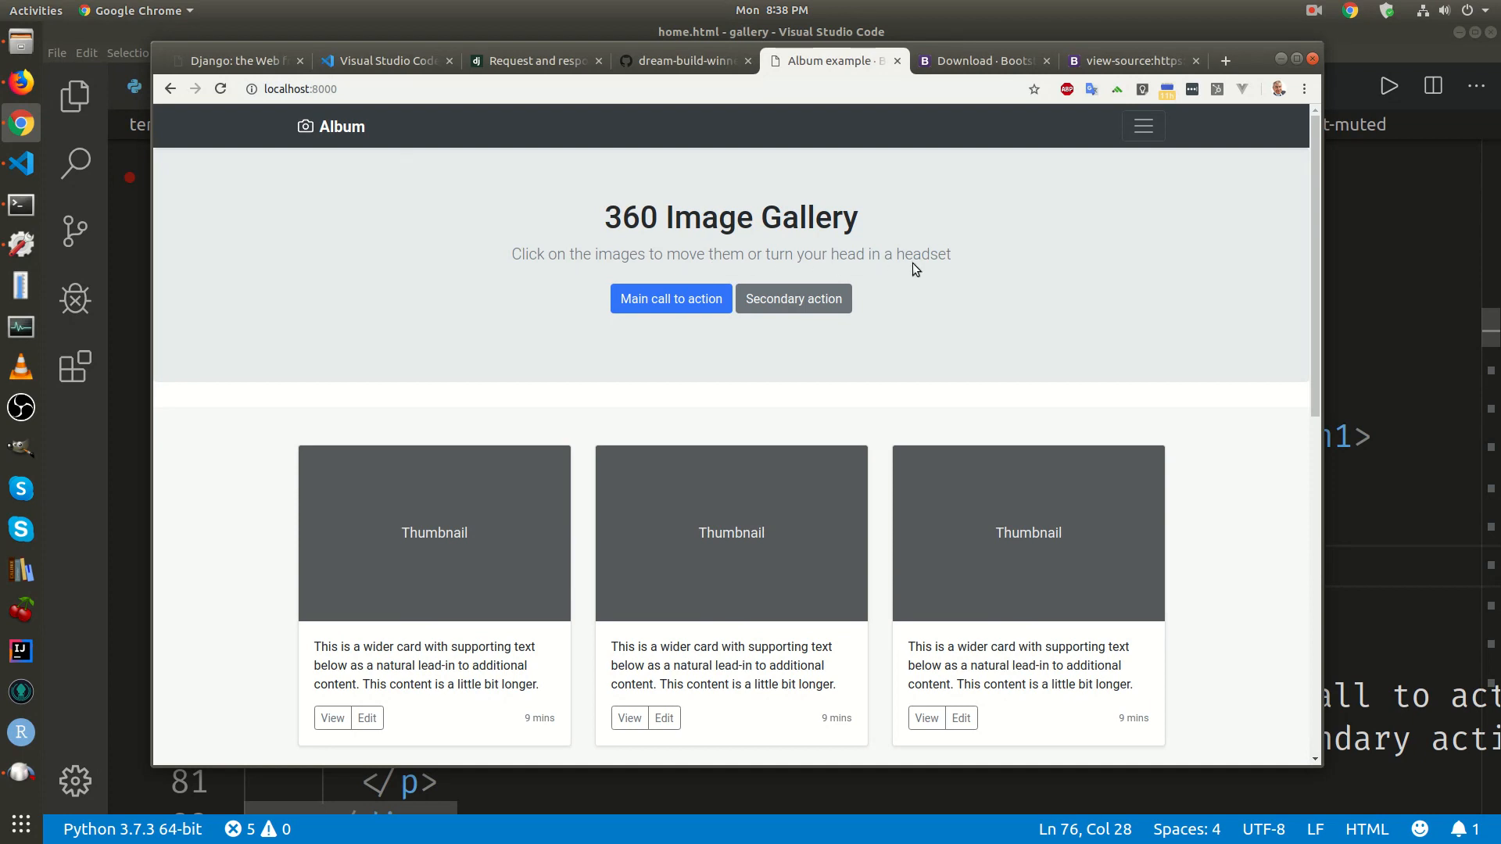
{"action": "mouse_move", "coordinate": [350, 511]}
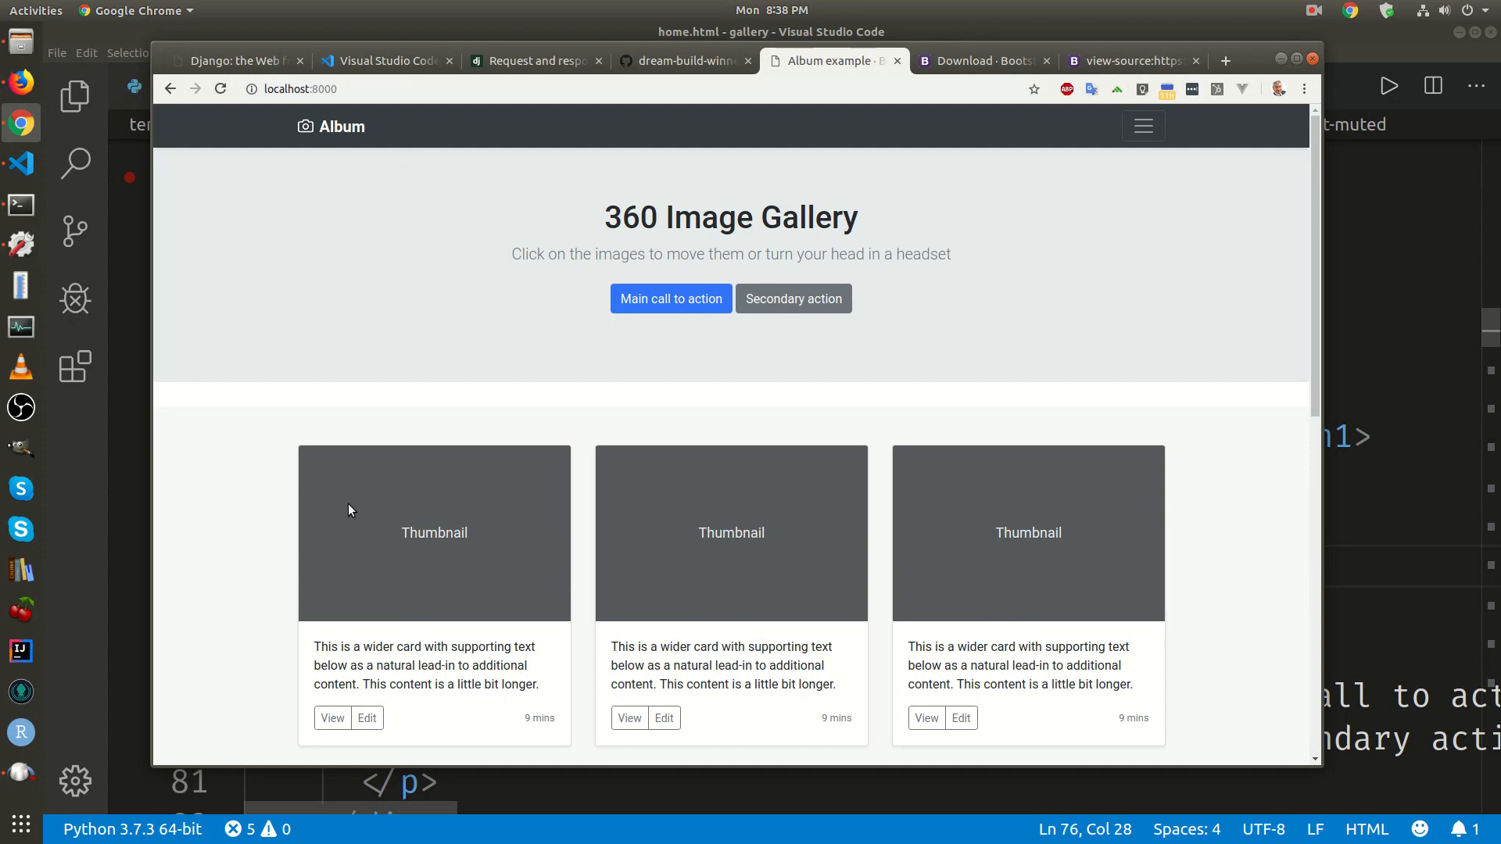
{"action": "mouse_move", "coordinate": [443, 552]}
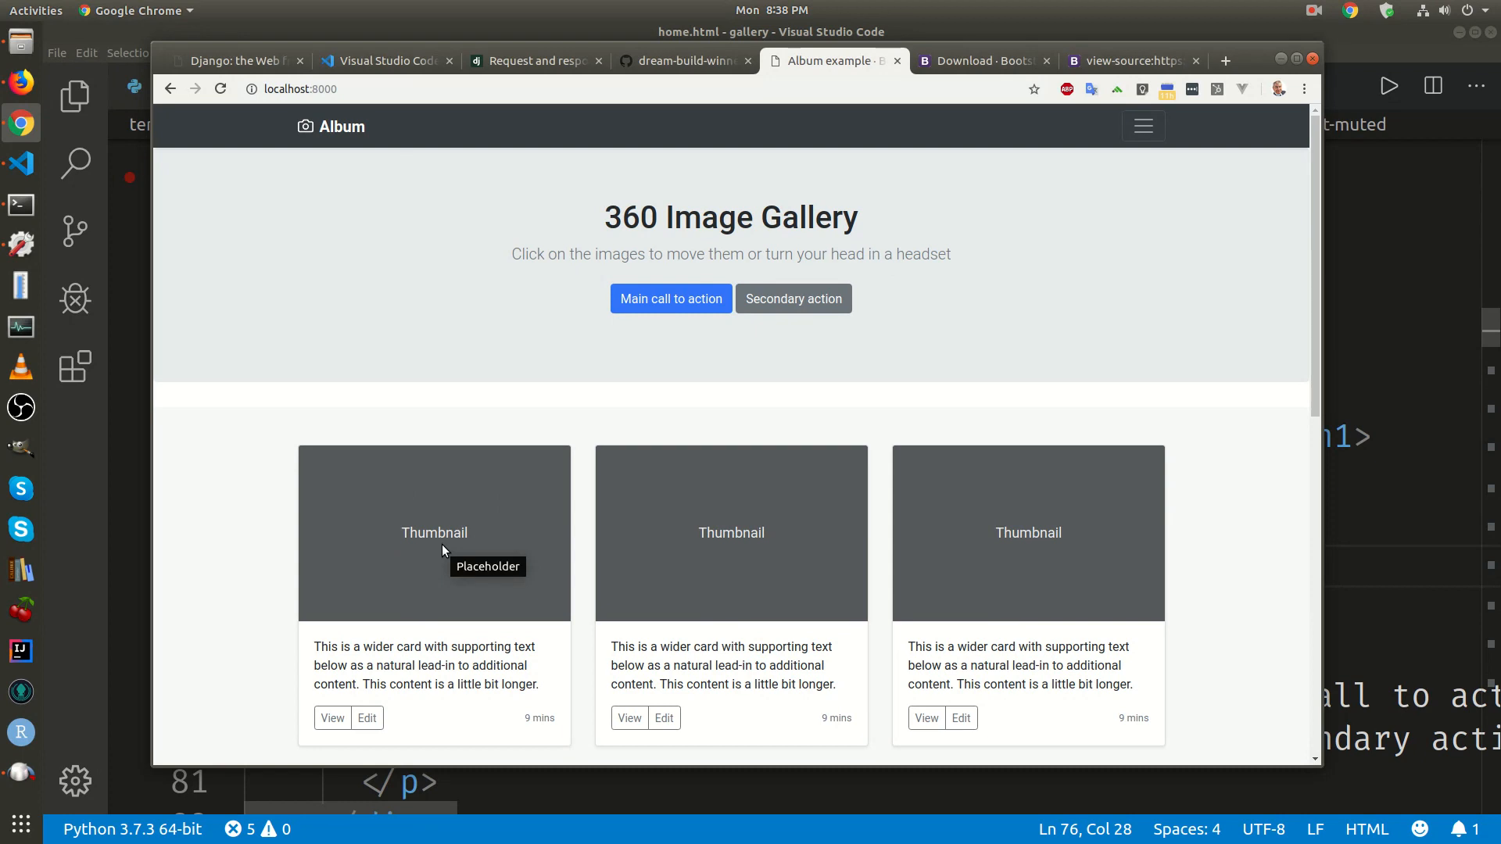
{"action": "mouse_move", "coordinate": [456, 319]}
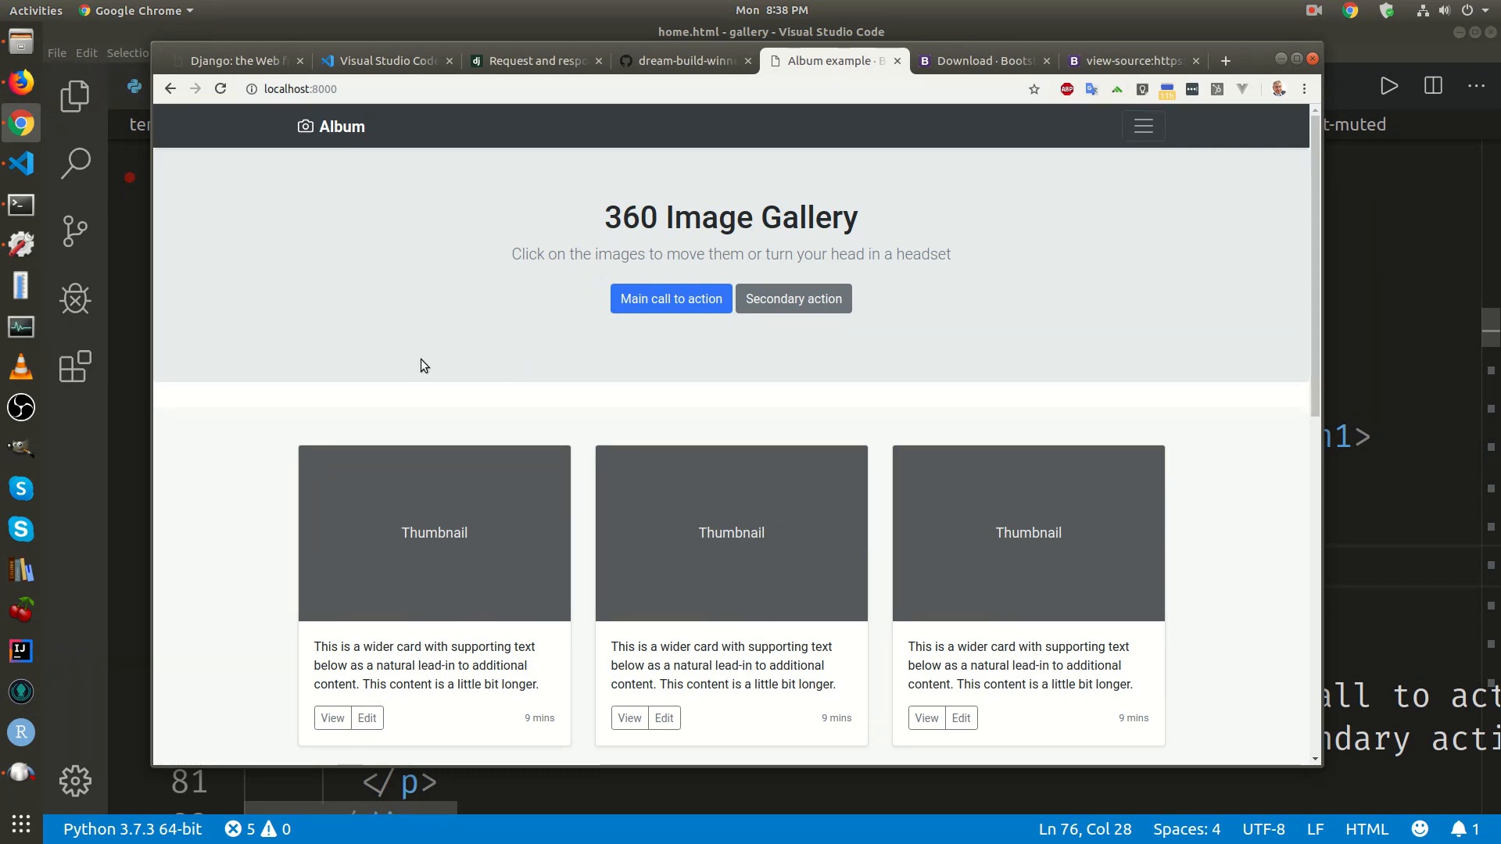
{"action": "scroll", "scroll_direction": "down", "scroll_amount": 3}
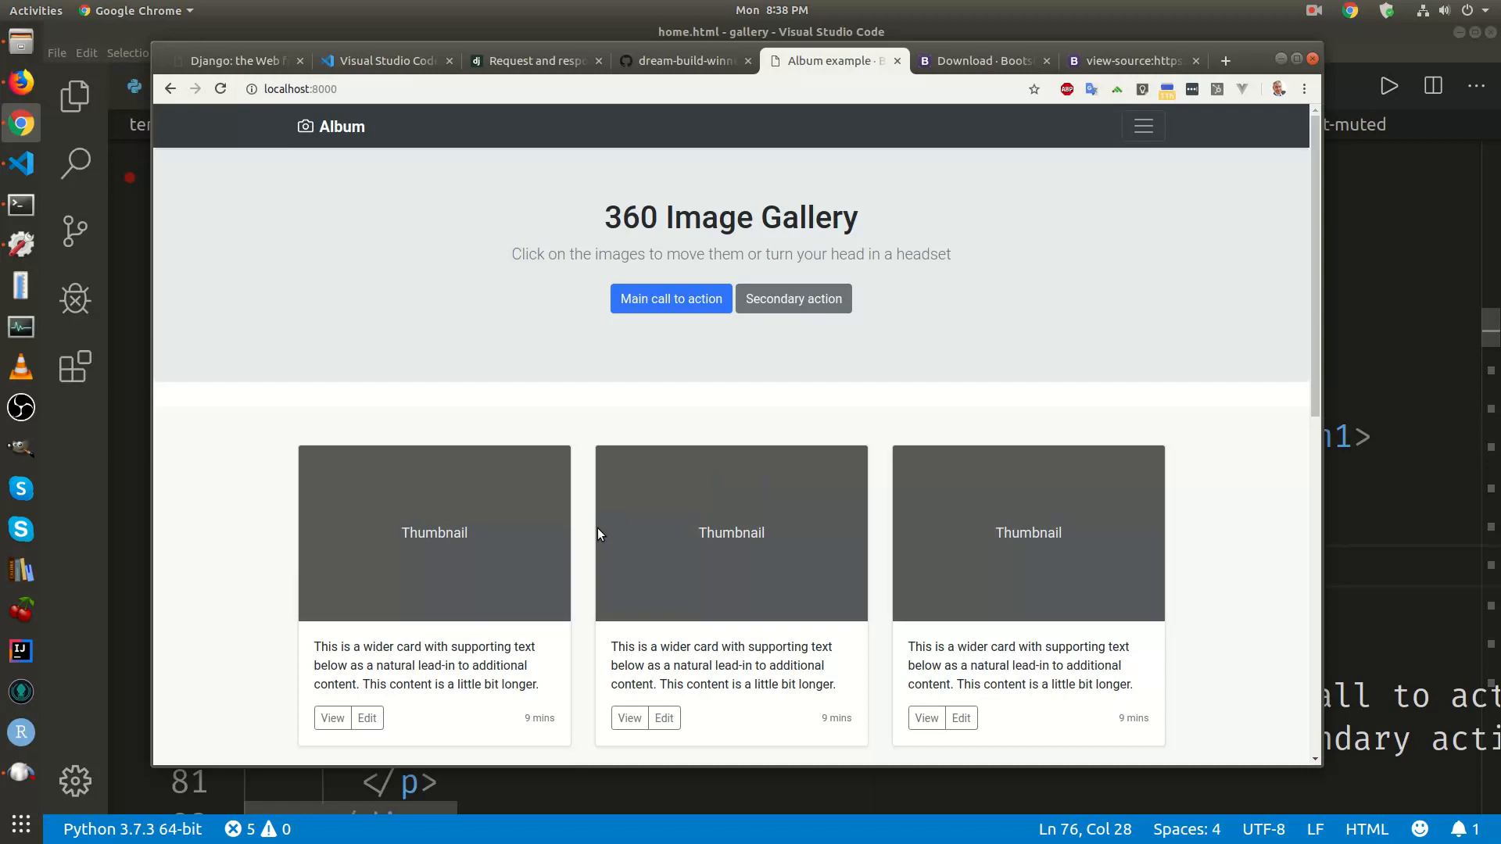
{"action": "mouse_move", "coordinate": [628, 548]}
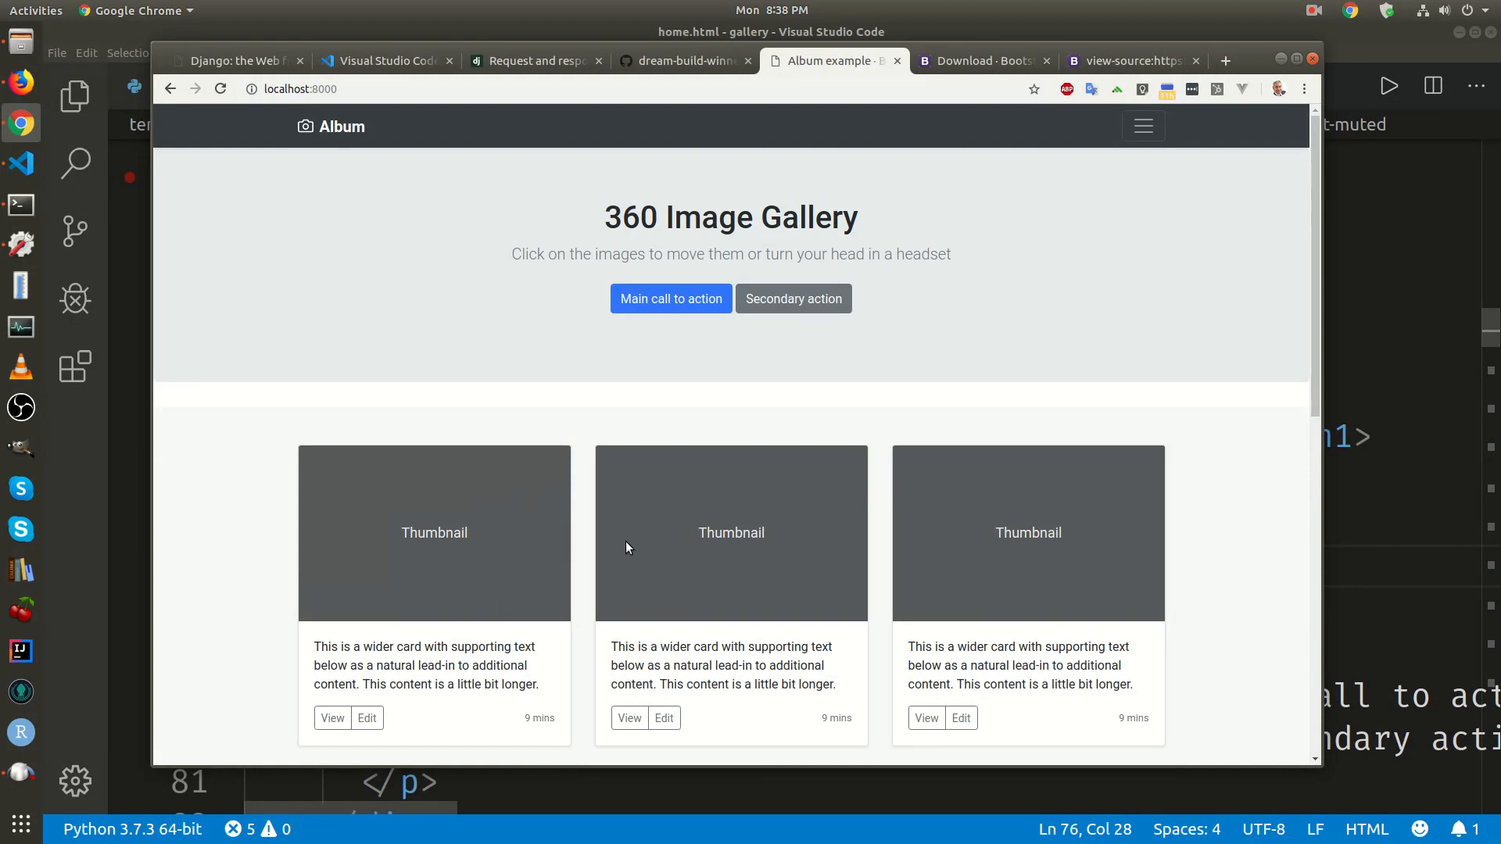
{"action": "scroll", "scroll_direction": "down", "scroll_amount": 3}
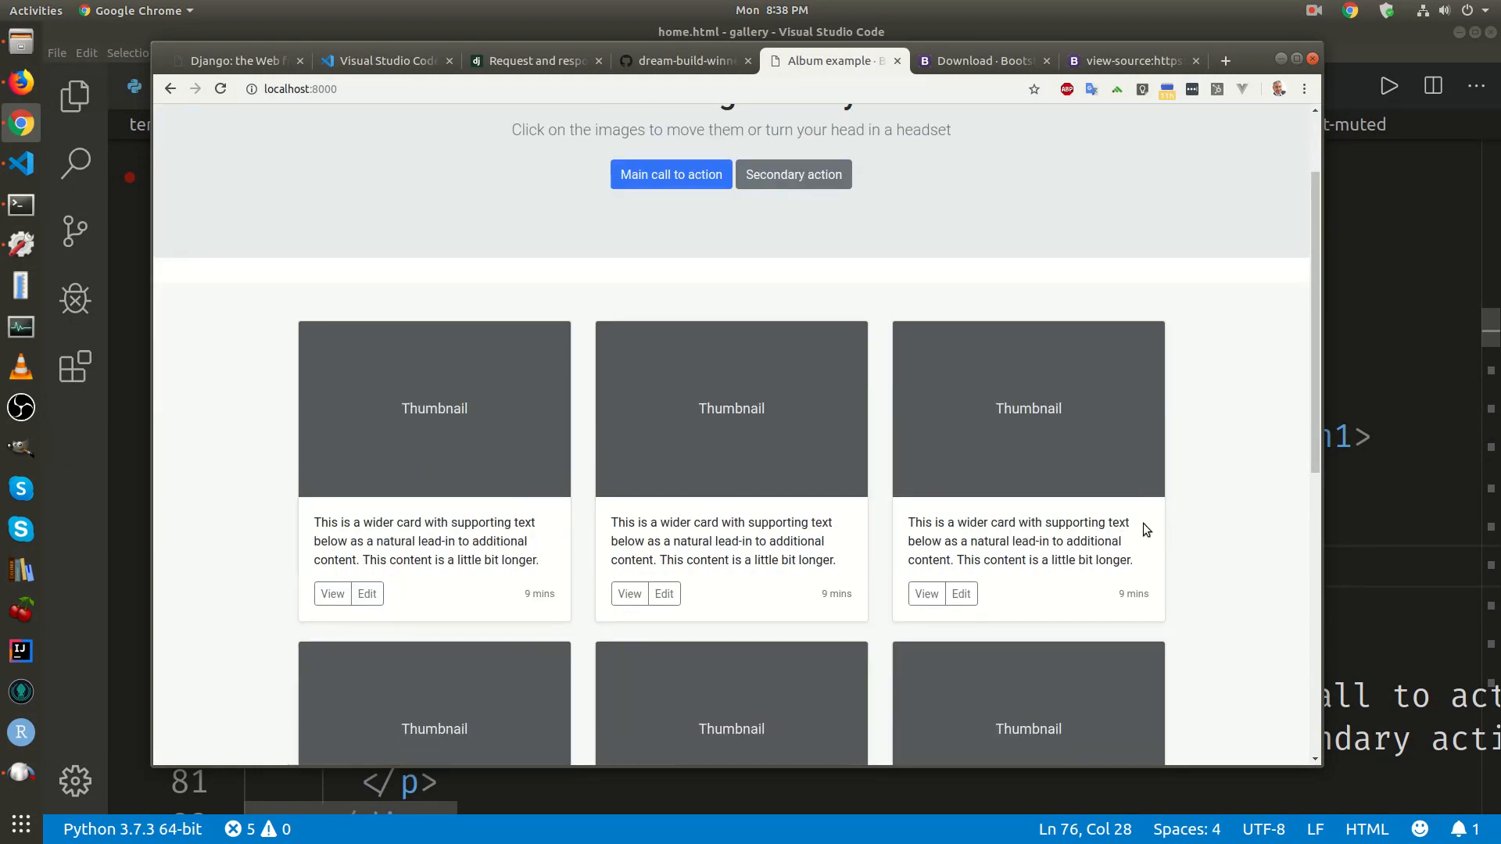